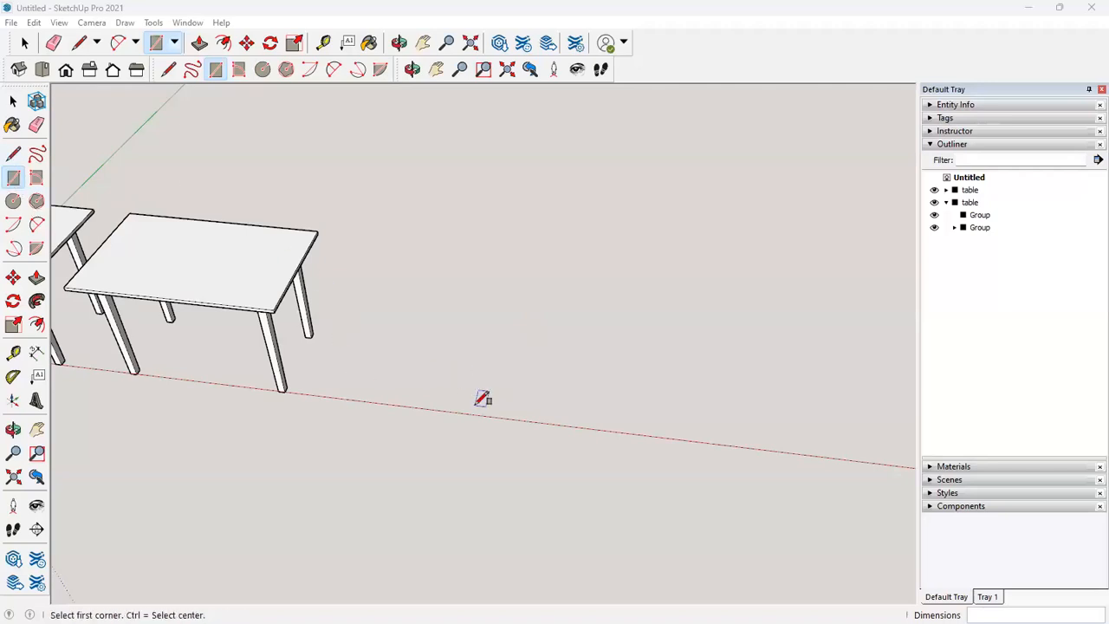
mouse_move(490, 414)
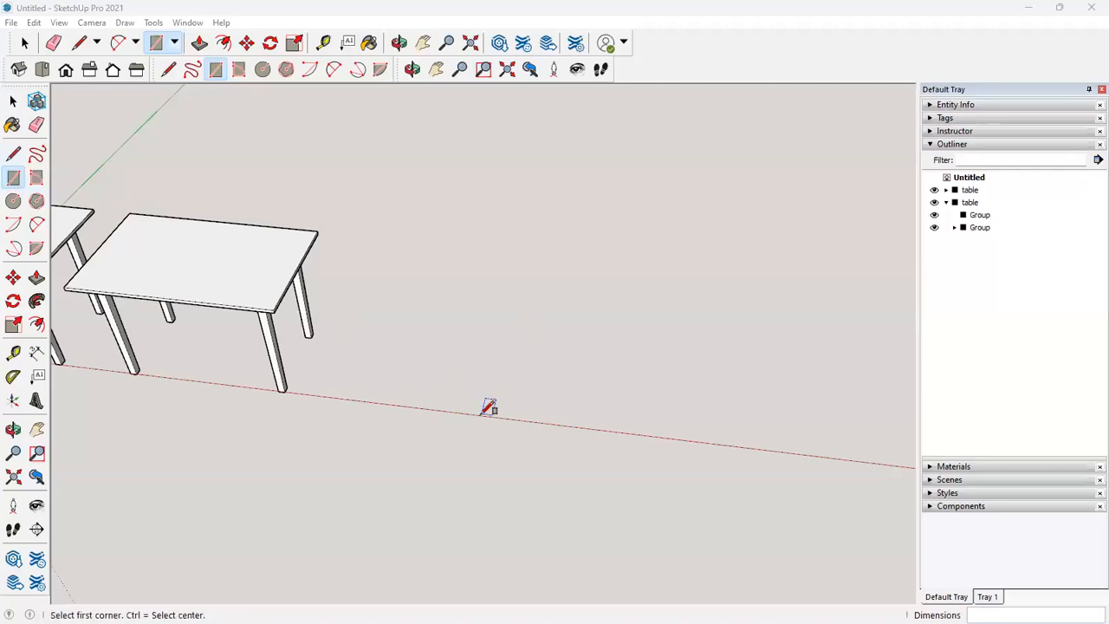
Draw a rectangular footprint on the ground to the right of the tables and select it
left_click_drag(481, 414, 854, 379)
type("1500,45")
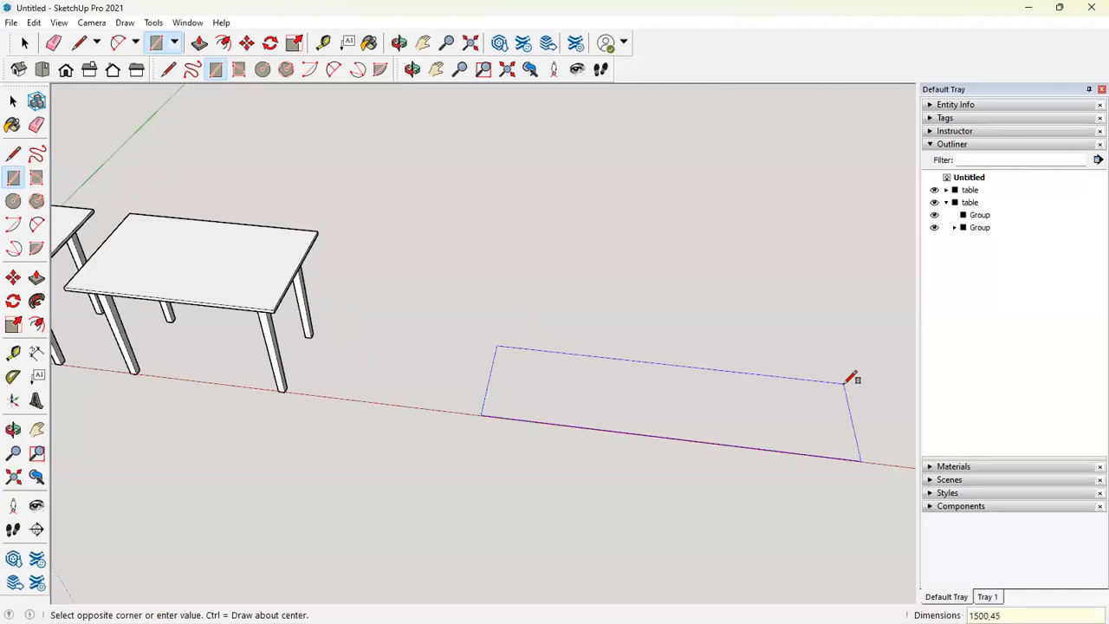
left_click(851, 381)
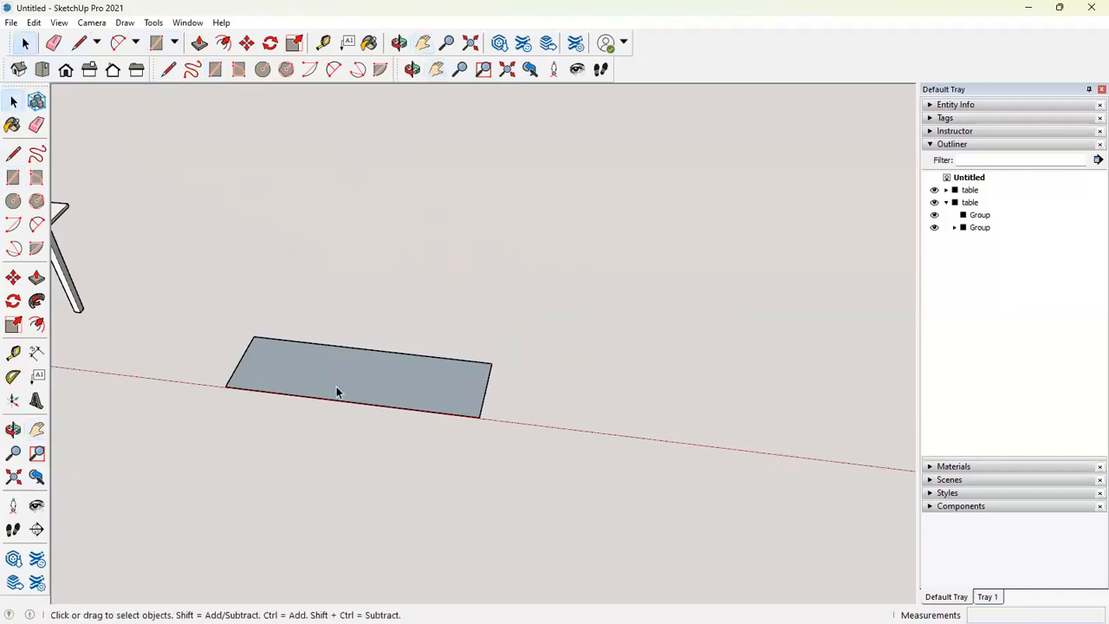
left_click(338, 391)
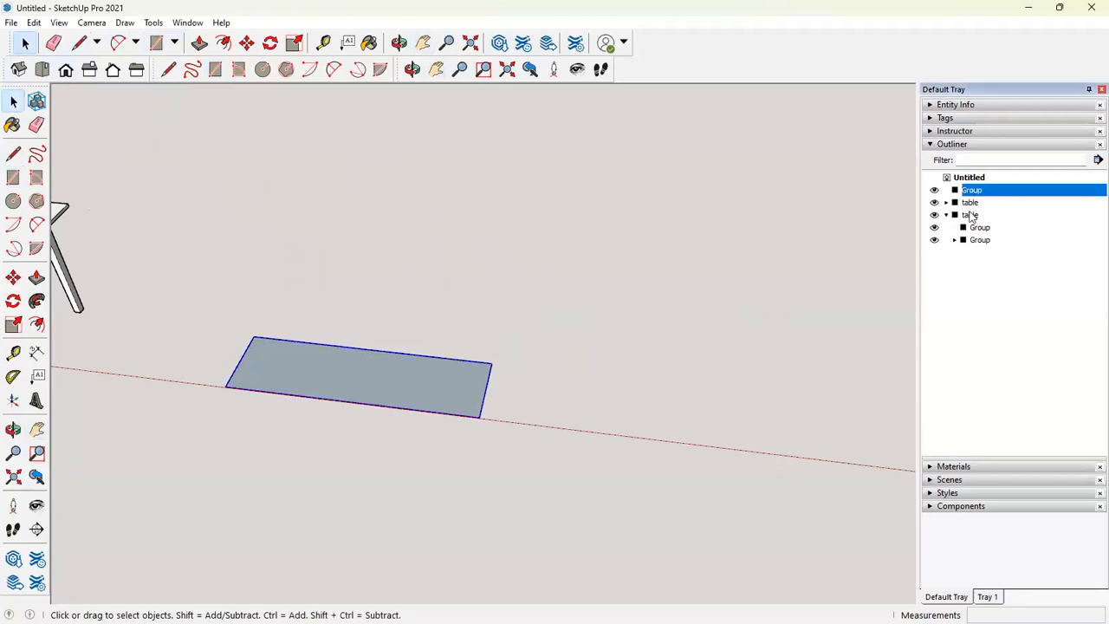
Inspect the two table entries in the Outliner, collapsing the second table's contents
left_click(970, 202)
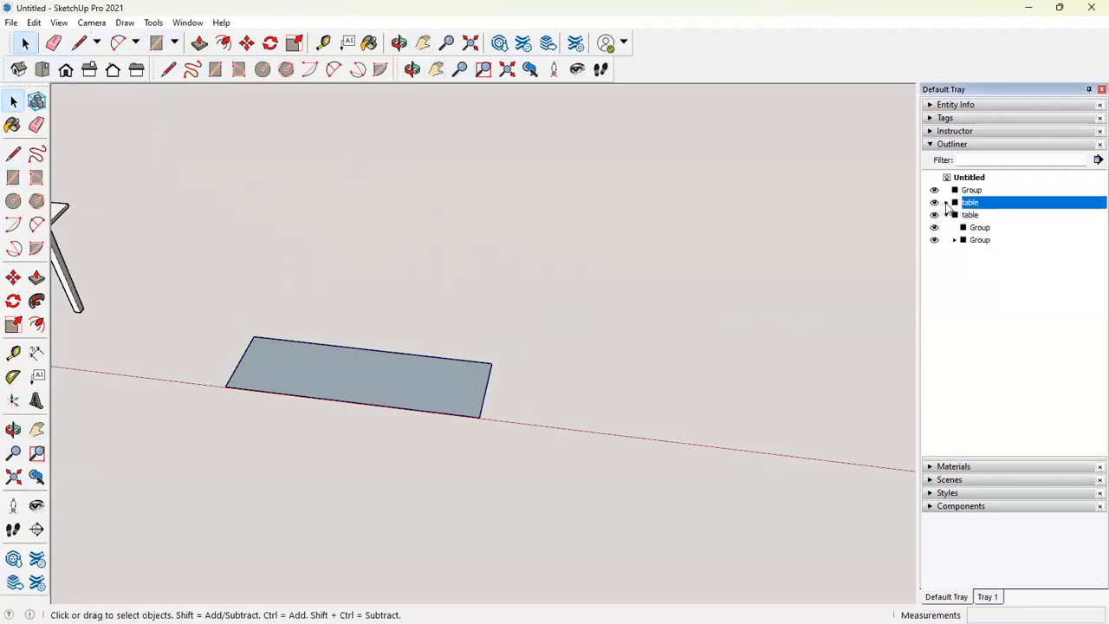
left_click(972, 189)
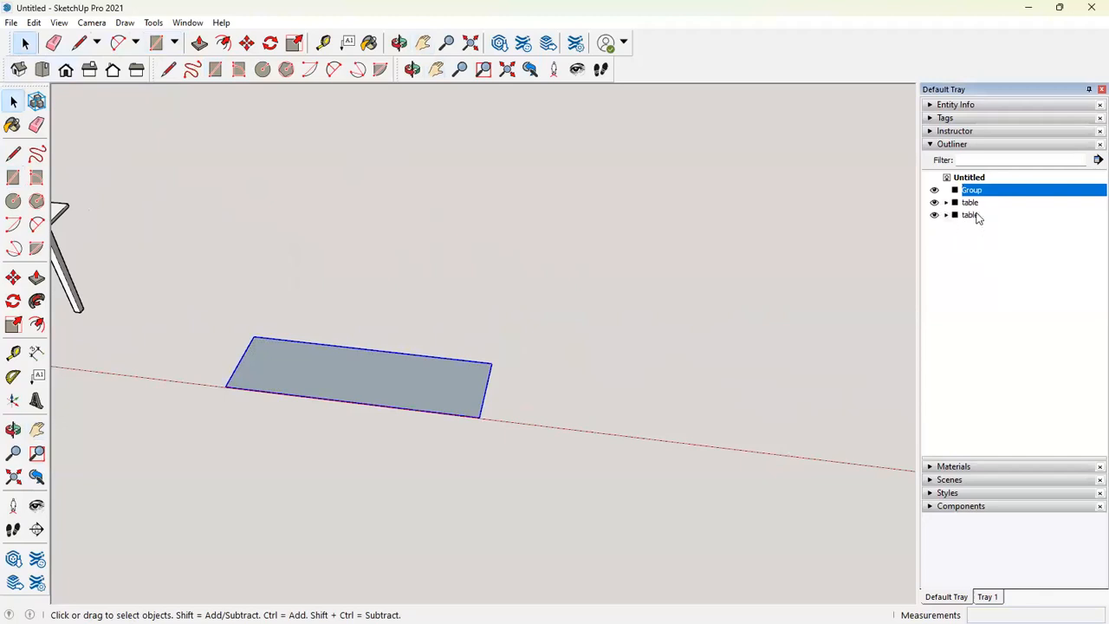
left_click(969, 214)
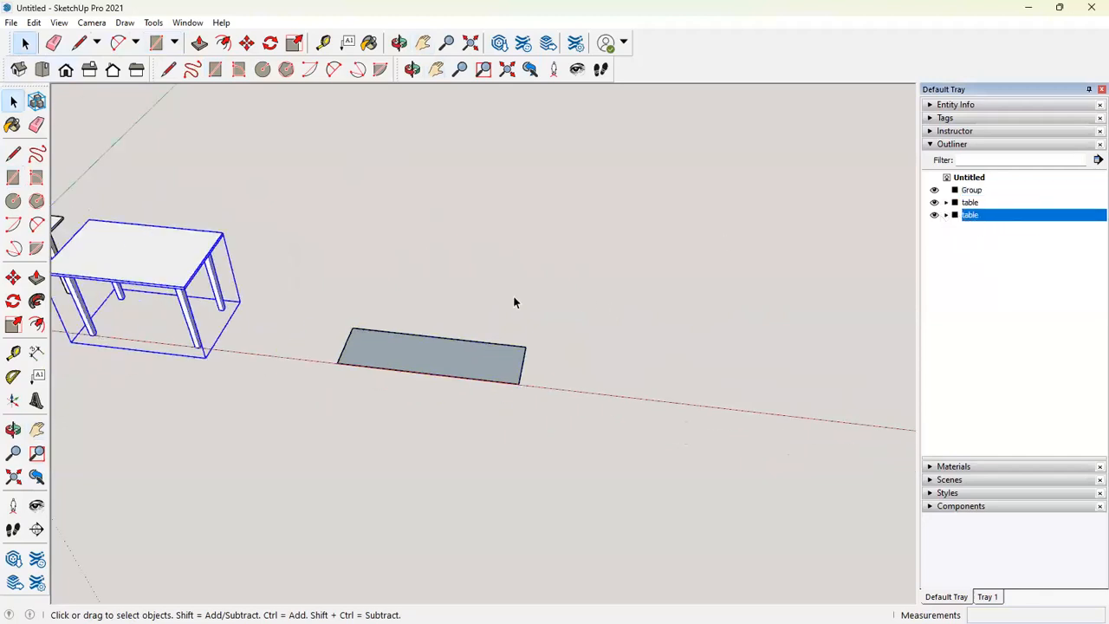
Adjust the table entry in the Outliner and return to the Rectangle tool
left_click(971, 189)
type("book shelf")
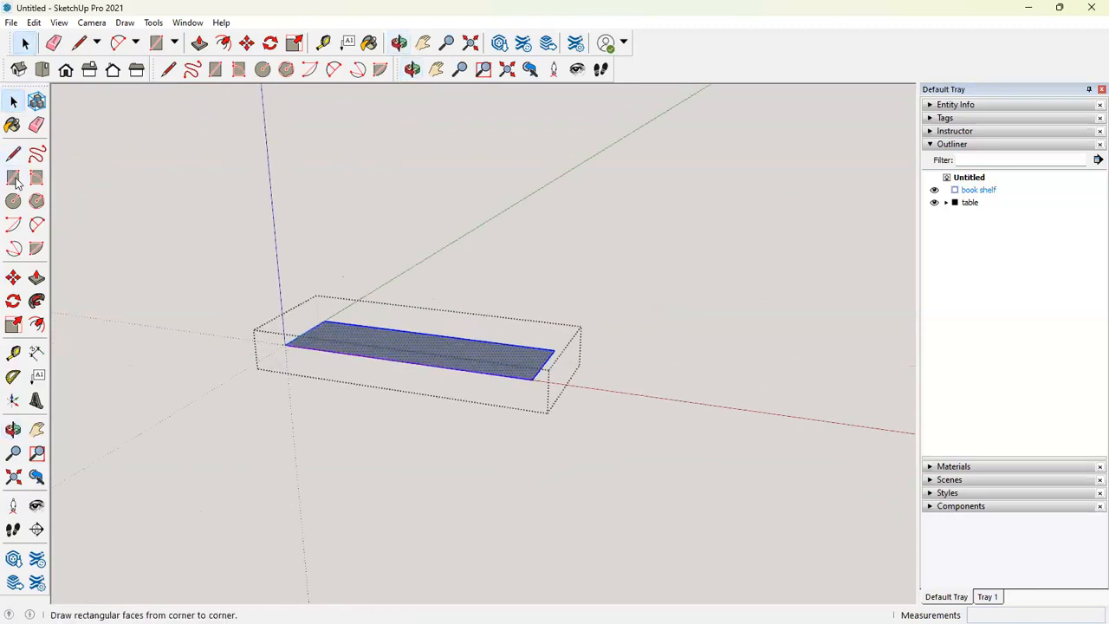
left_click(14, 177)
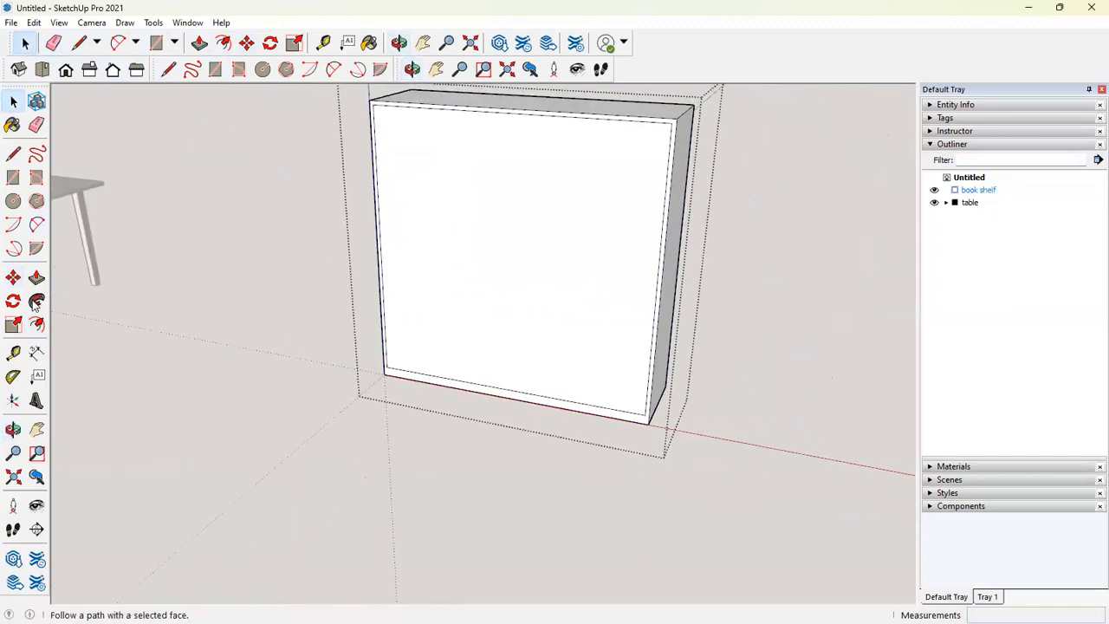
Push the inner front face back 430 to hollow the book shelf into an open frame
left_click(37, 299)
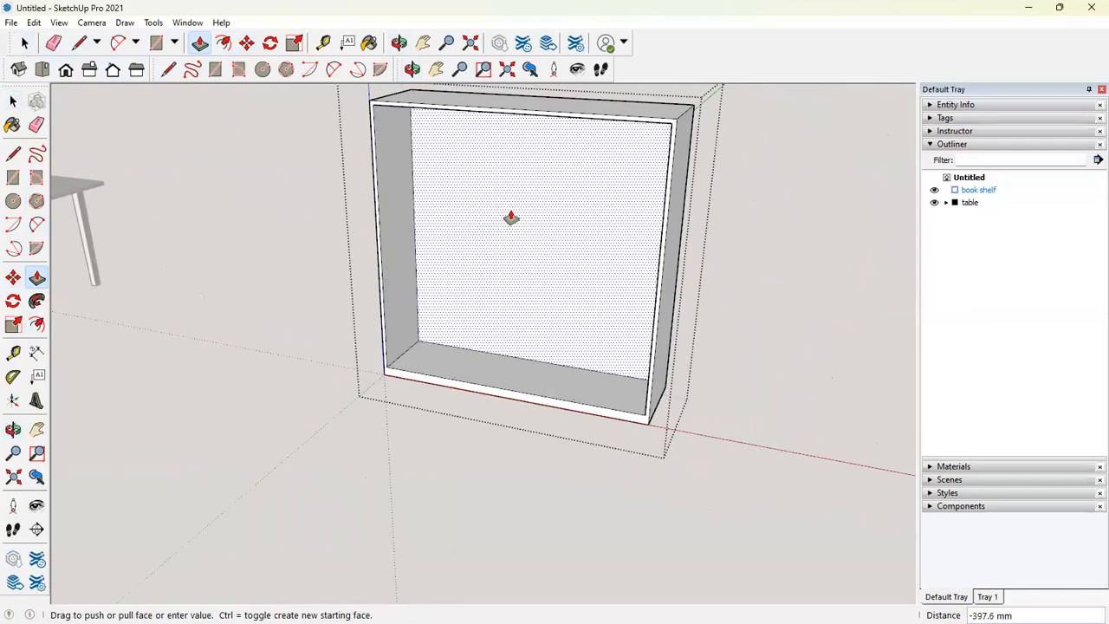
type("430")
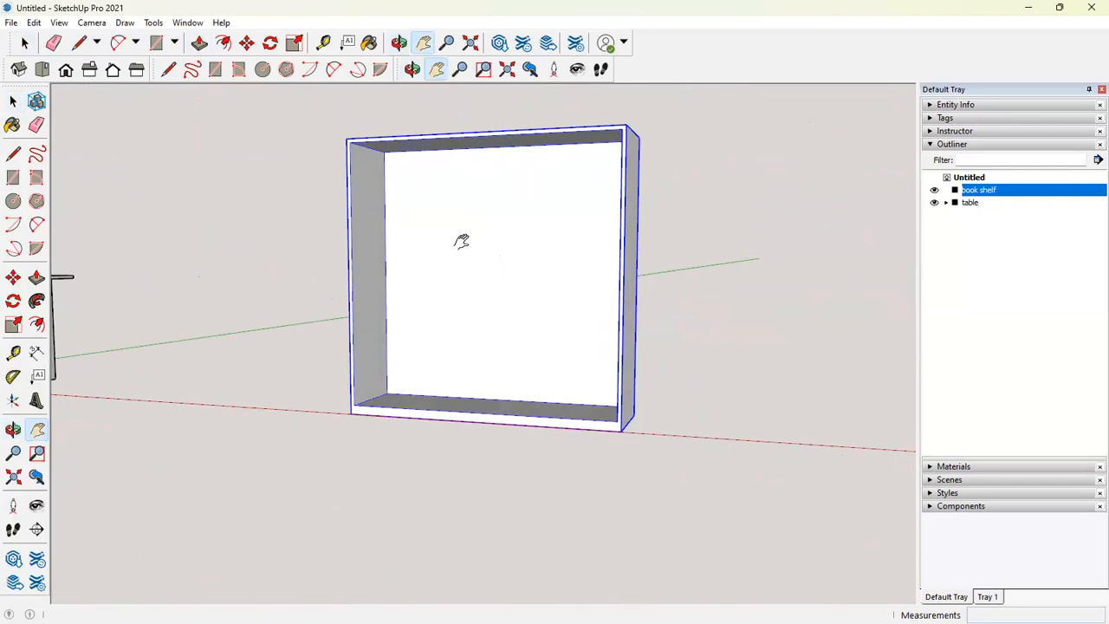
mouse_move(491, 362)
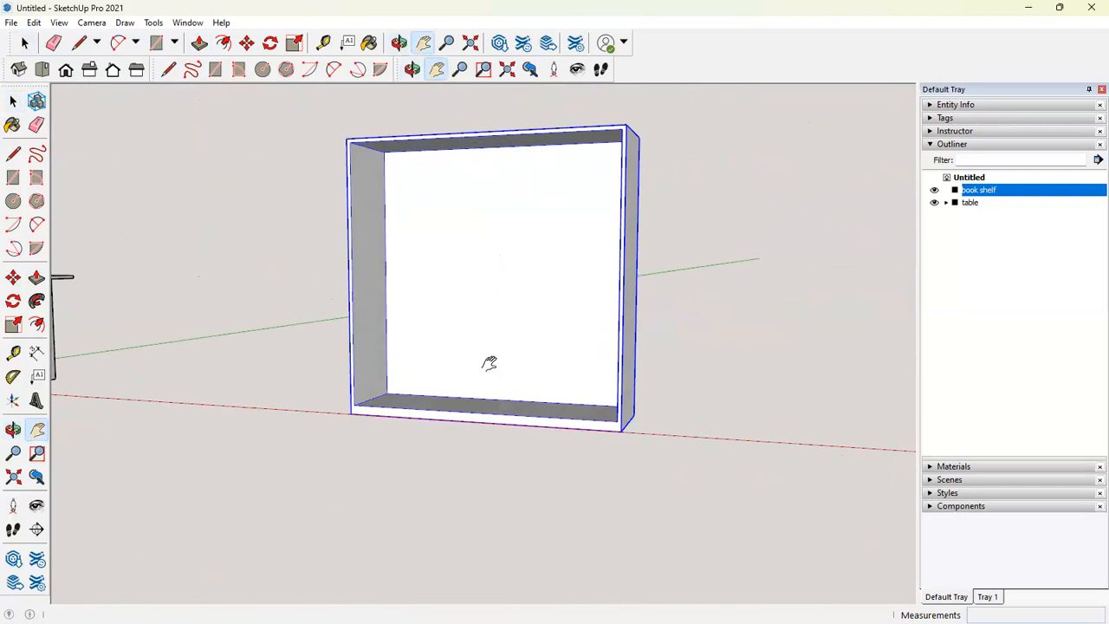
mouse_move(141, 188)
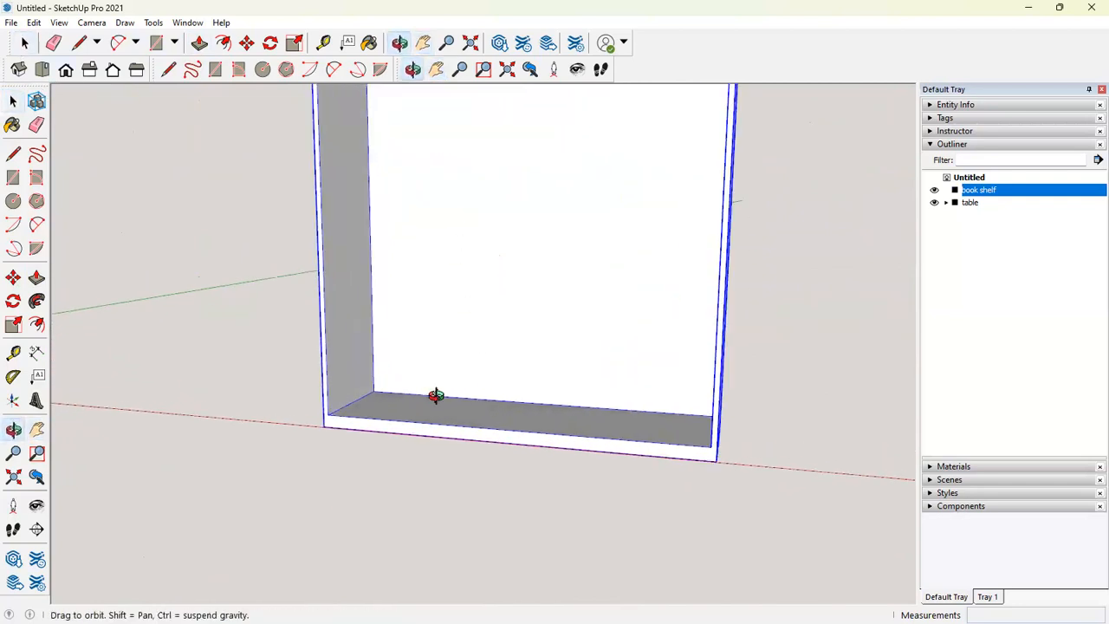
Orbit inside the book shelf to view the back wall and its divider lines
left_click_drag(438, 395, 446, 387)
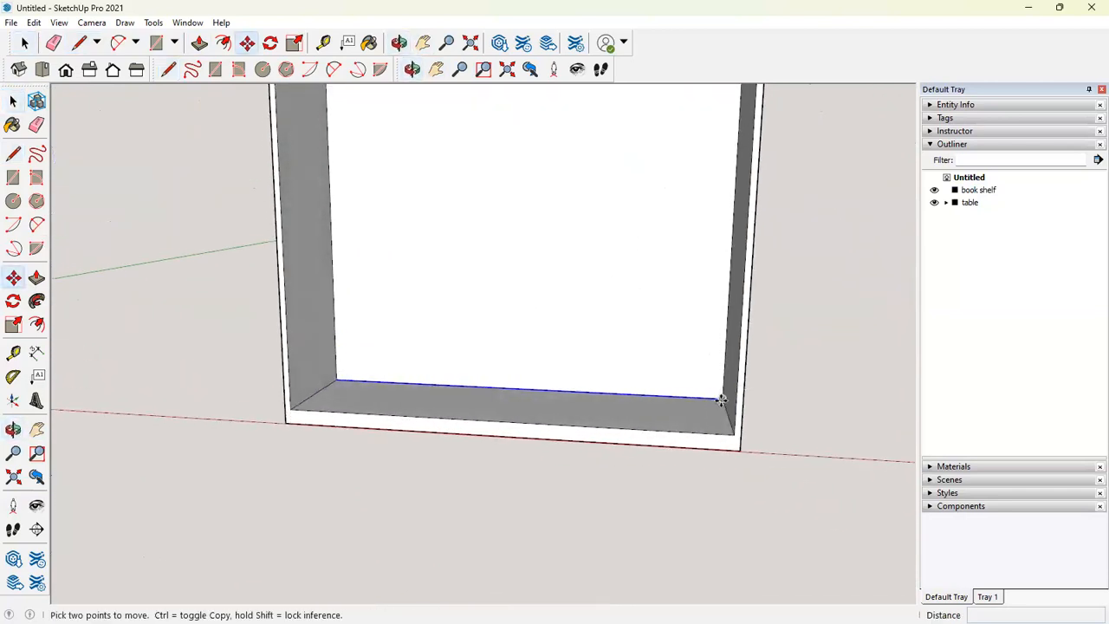
mouse_move(722, 401)
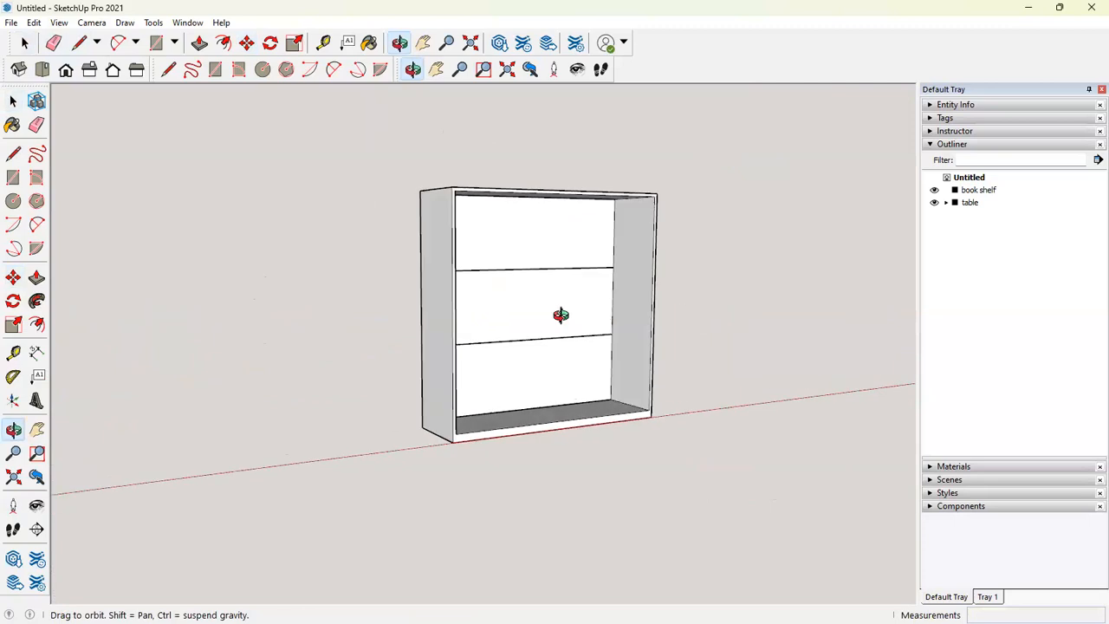
left_click_drag(561, 314, 581, 260)
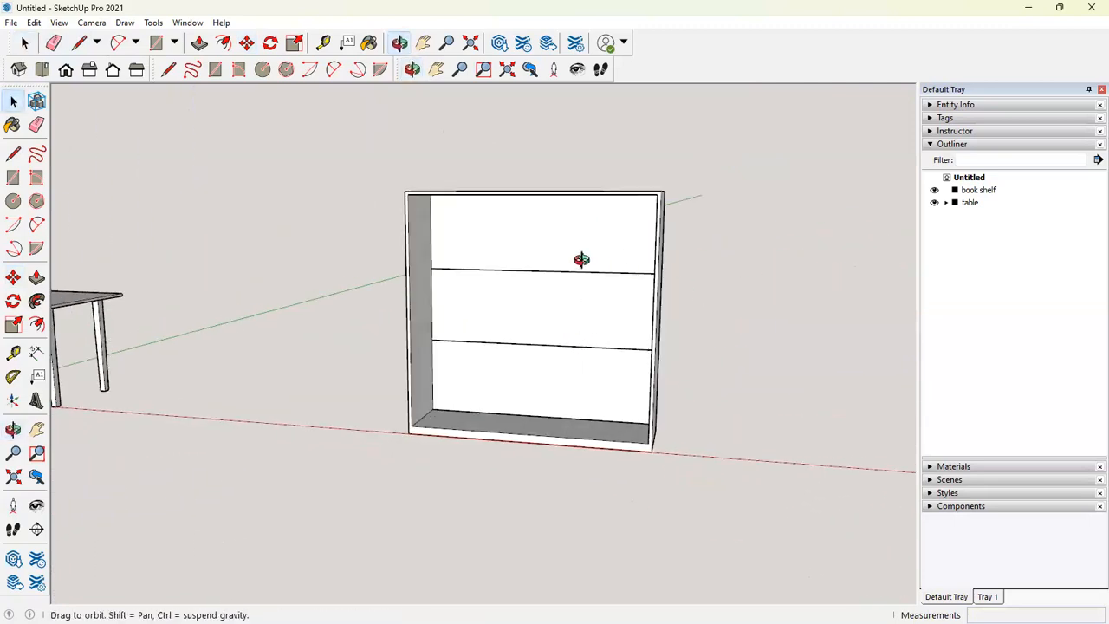
left_click_drag(581, 260, 576, 269)
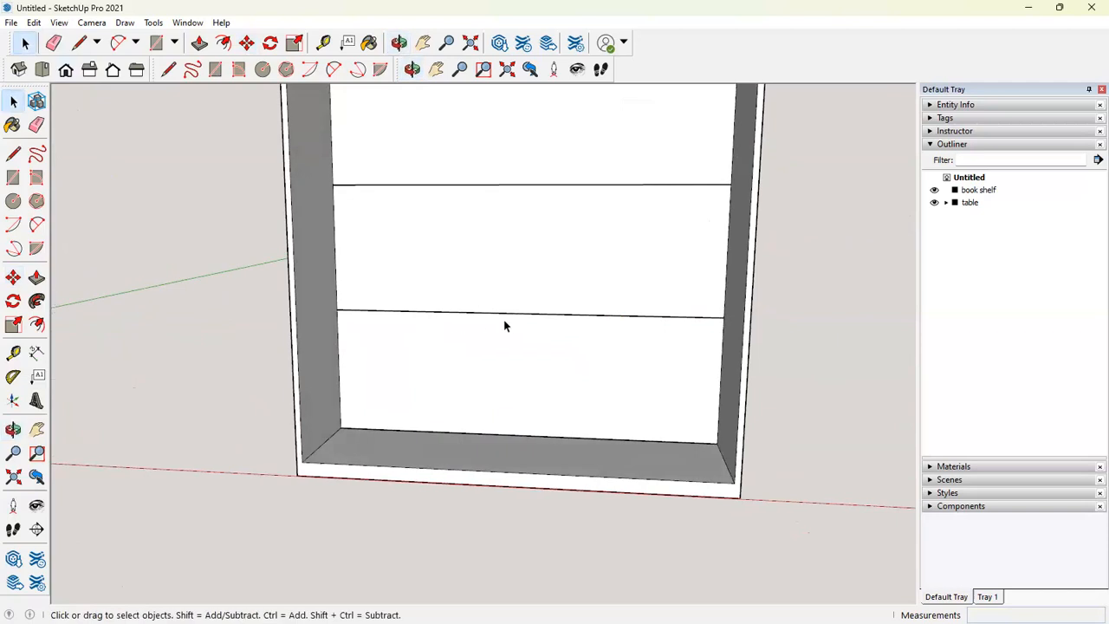
Select the lower divider line on the book shelf's back wall
left_click(520, 316)
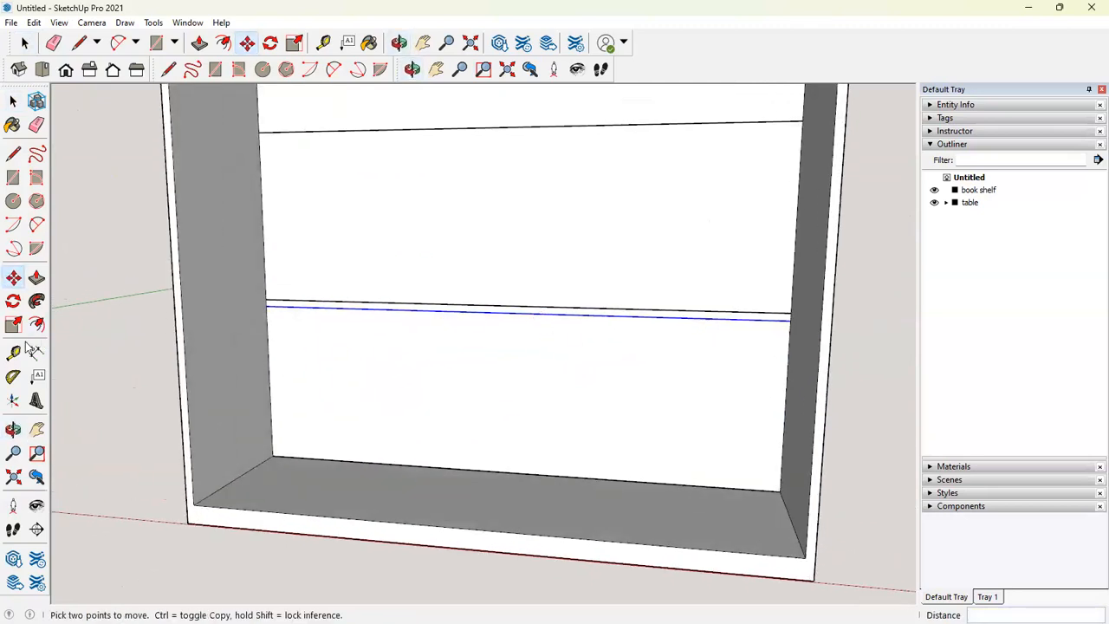
mouse_move(52, 165)
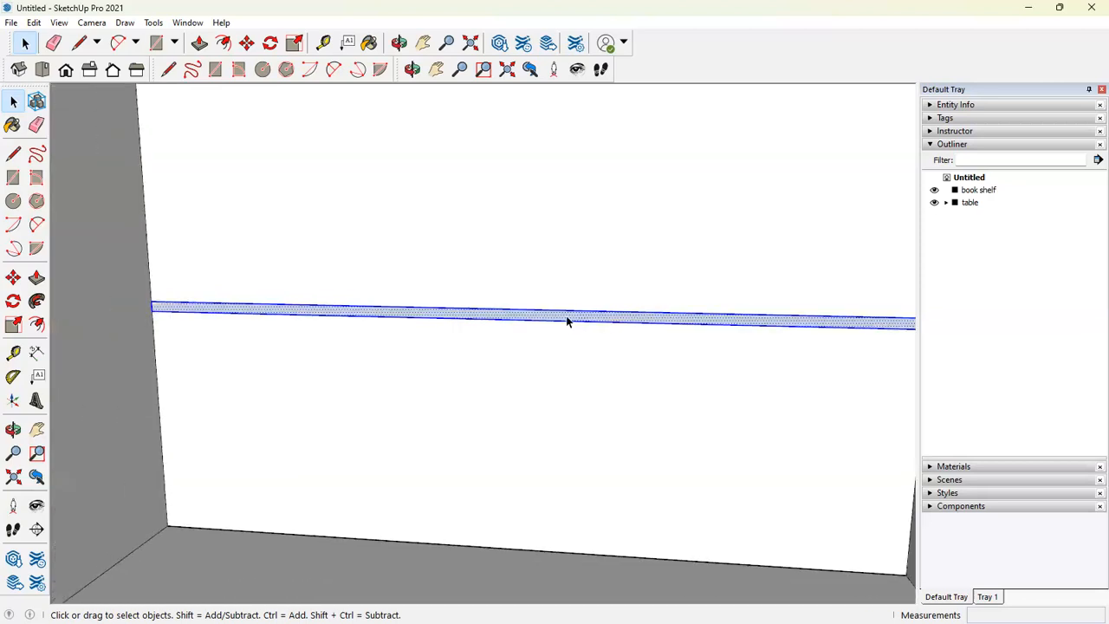
Make the thin back-wall strip into a component named 'shelf'
right_click(568, 322)
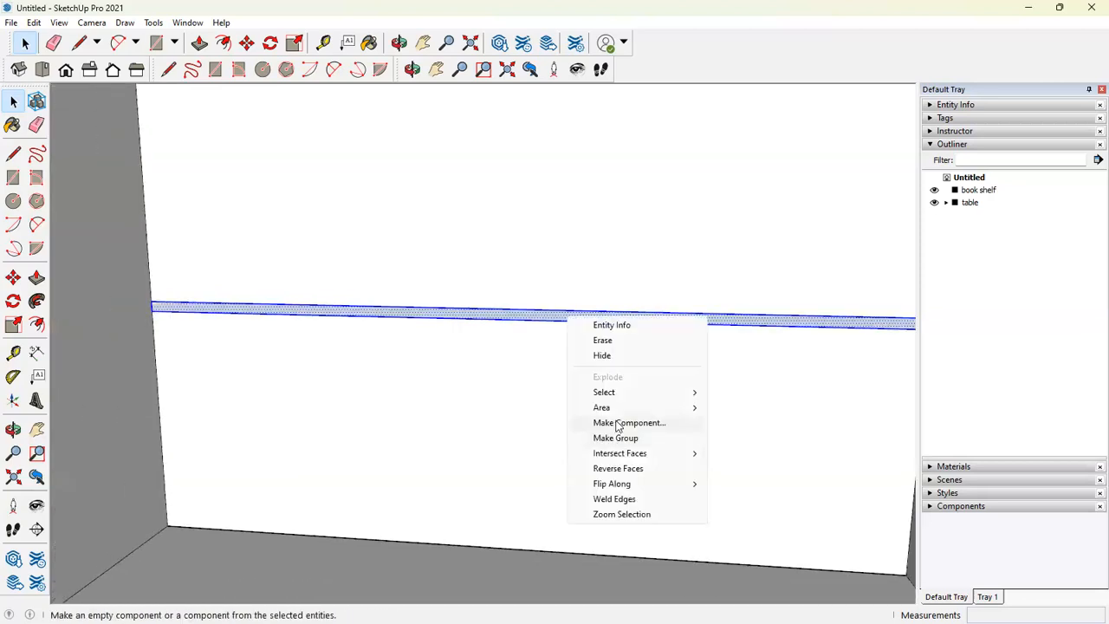
left_click(629, 423)
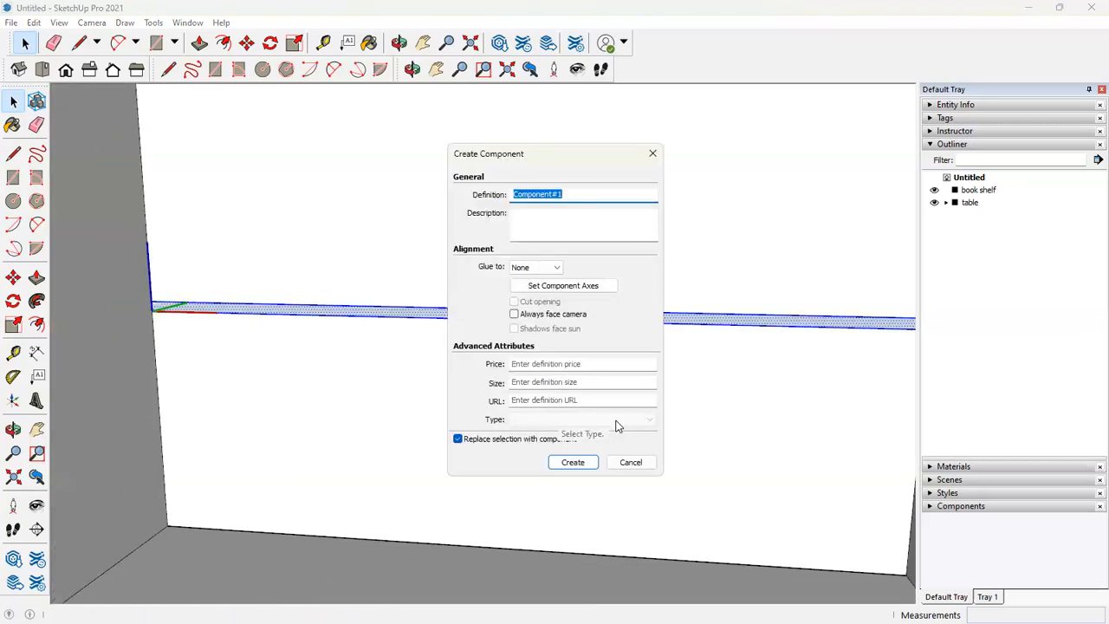
type("shkf")
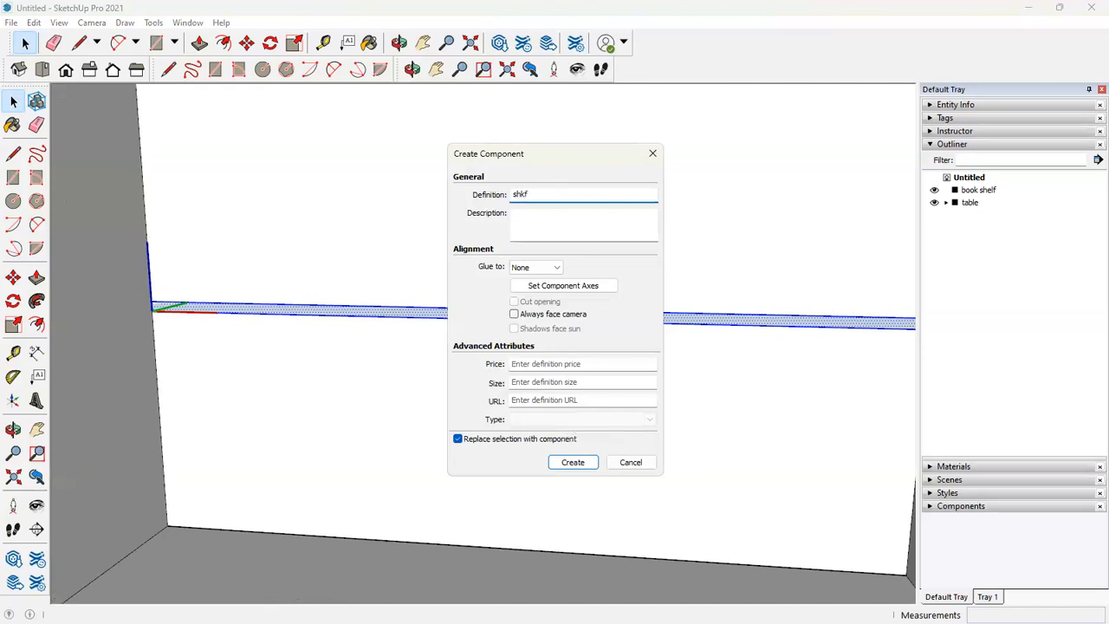
key("BackSpace")
type("el")
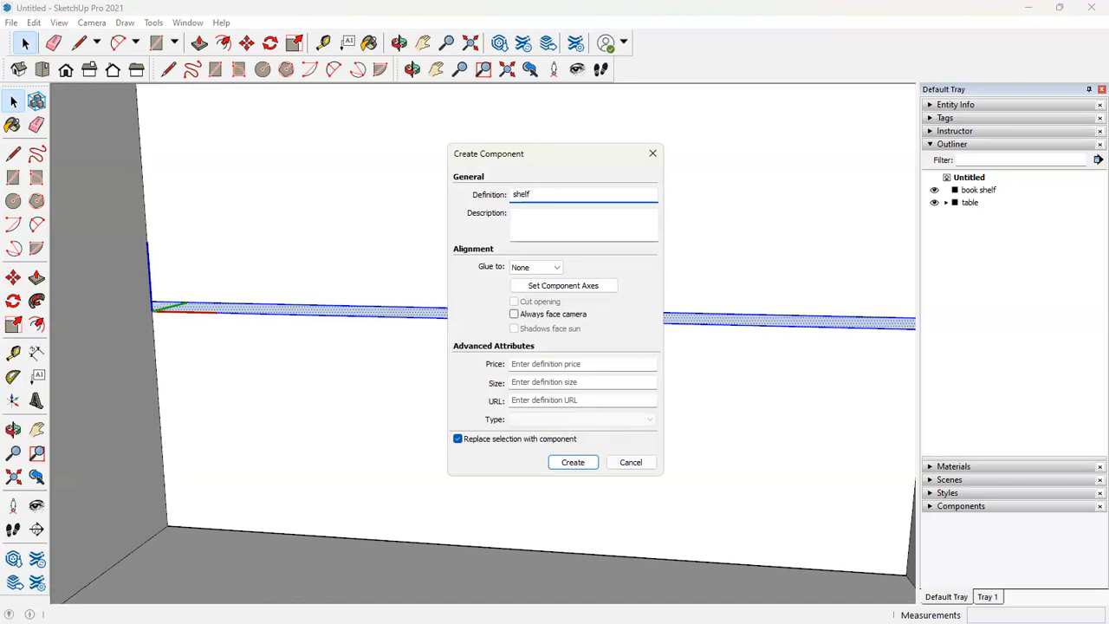
left_click(573, 462)
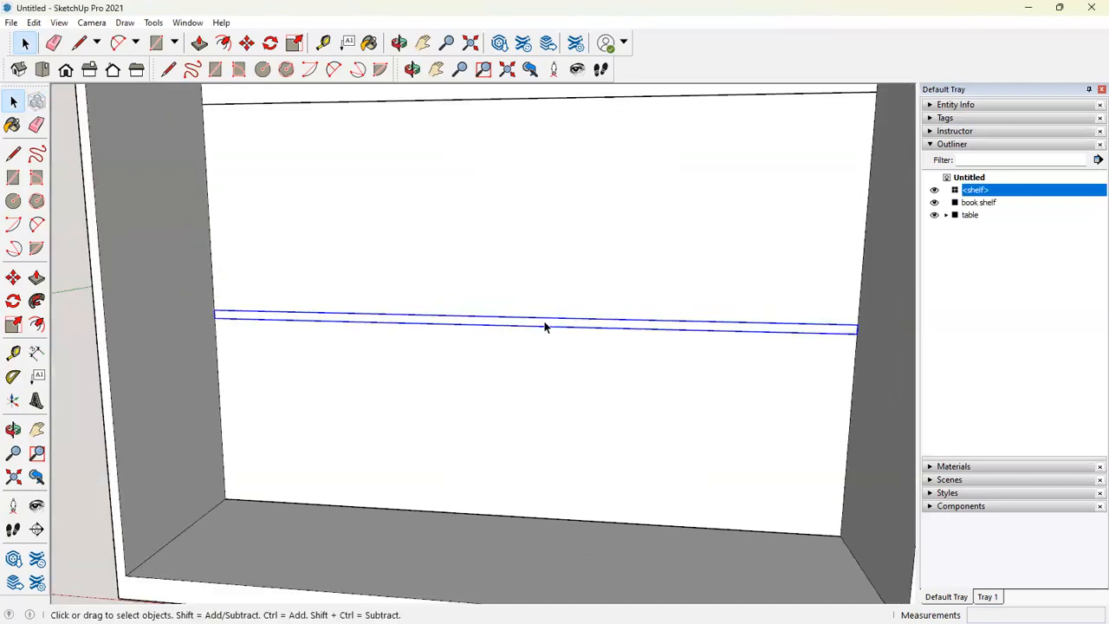
Pull the shelf strip forward with Push/Pull into a solid shelf
left_click(201, 41)
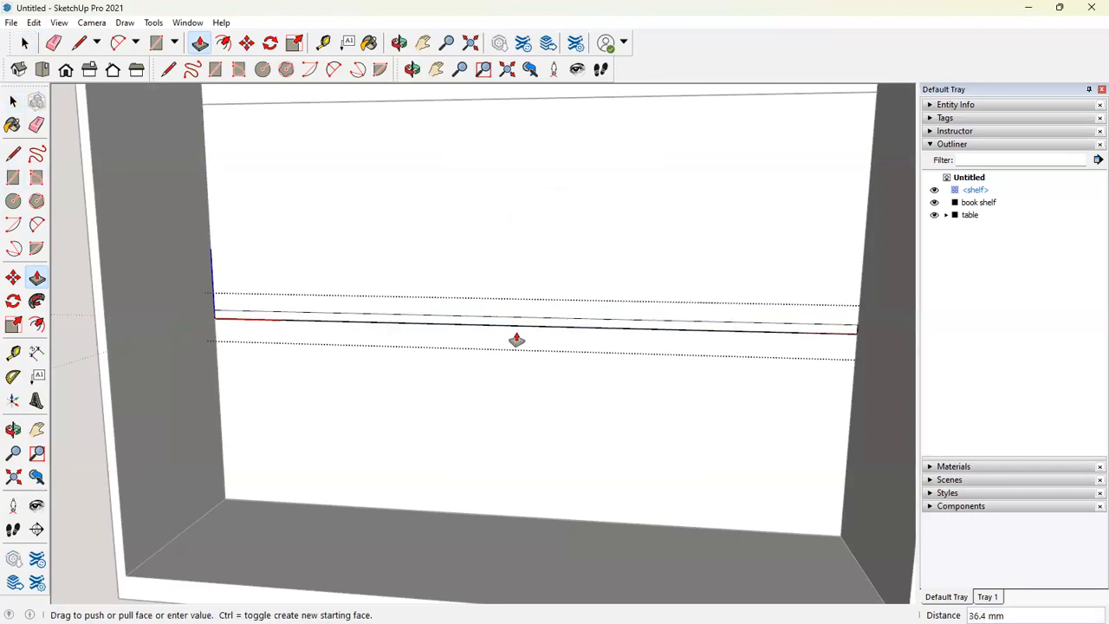
left_click_drag(515, 338, 333, 354)
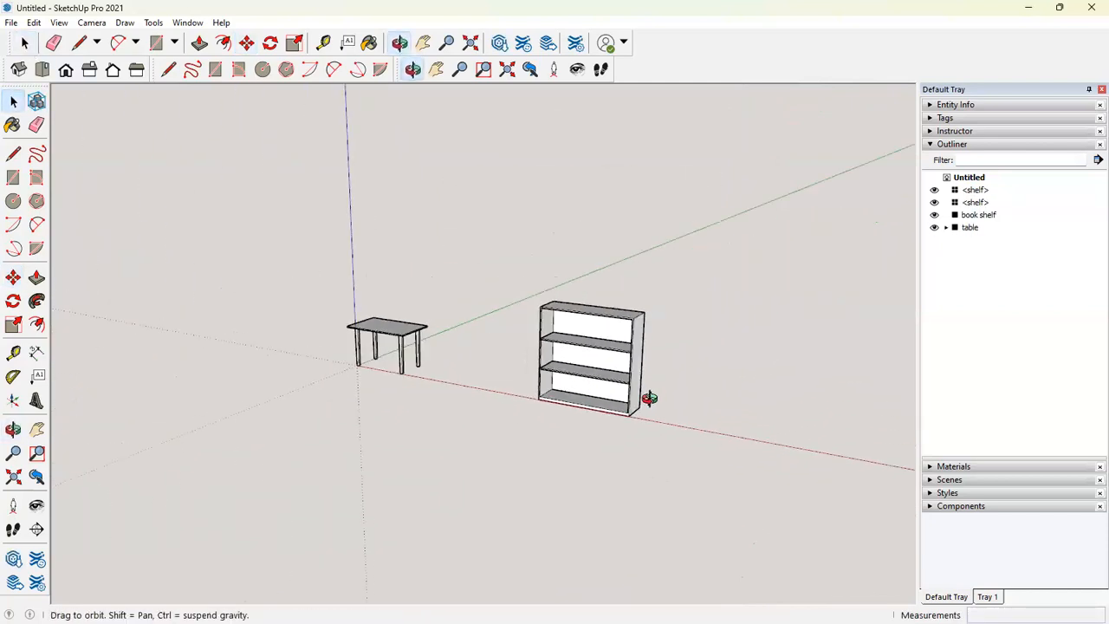
Move-copy the shelf up to the upper dividing line as a second shelf
left_click_drag(650, 399, 606, 382)
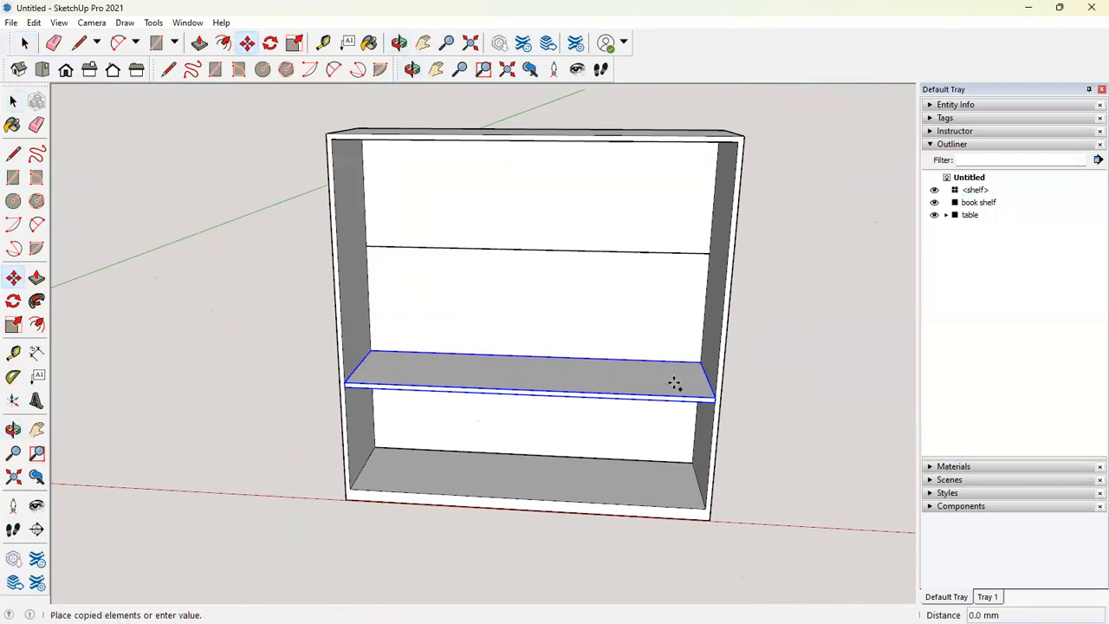
left_click_drag(674, 384, 704, 260)
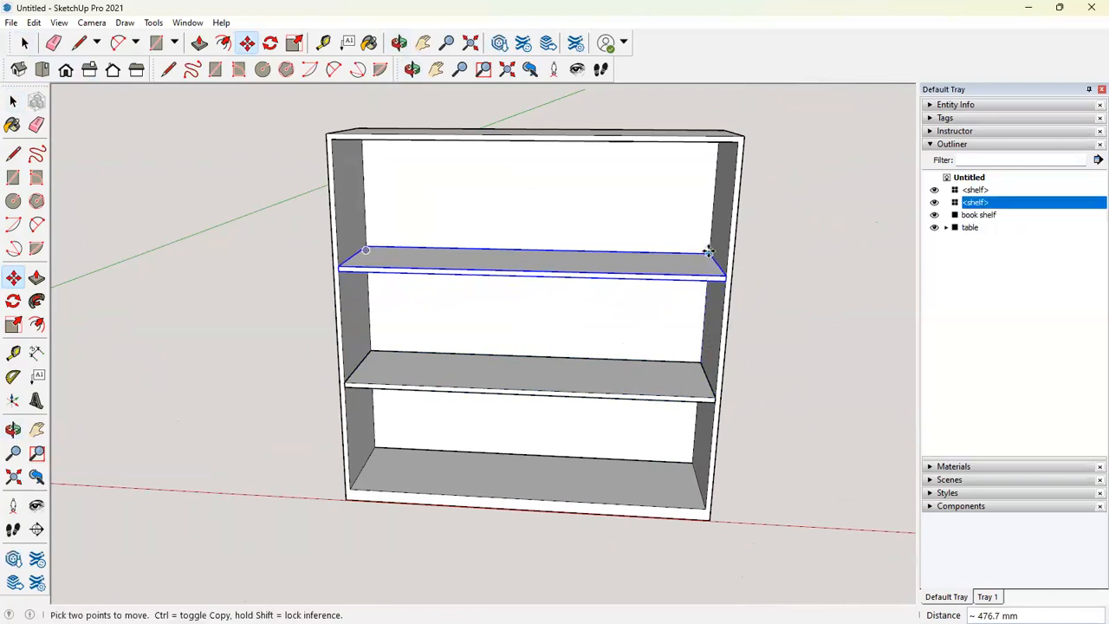
mouse_move(707, 252)
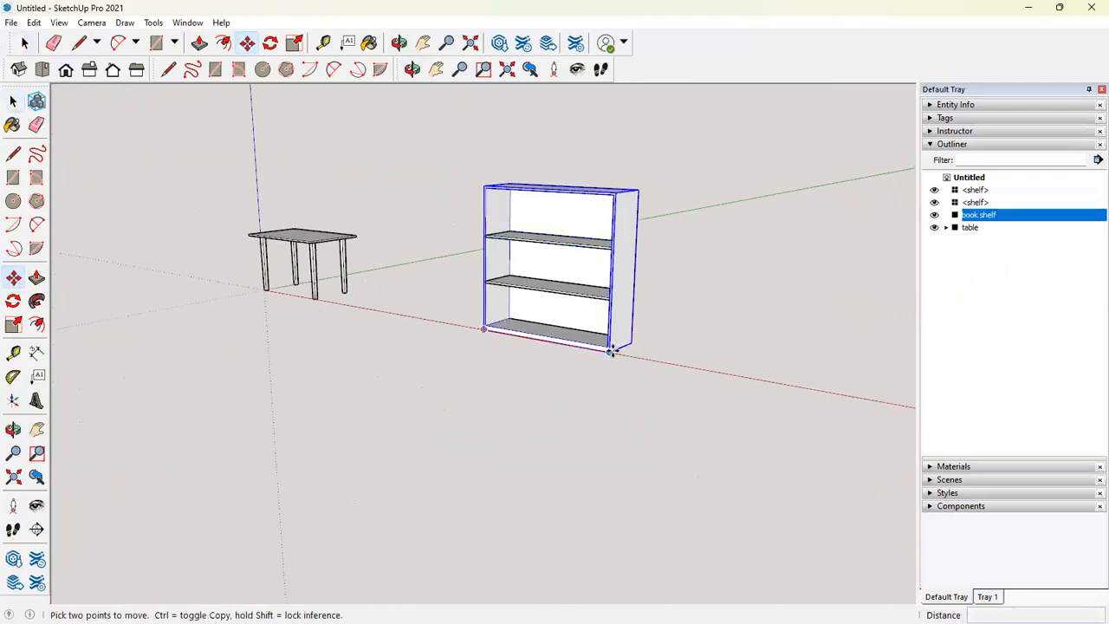
Move-copy the whole book shelf to stand beside the original
left_click_drag(611, 351, 799, 383)
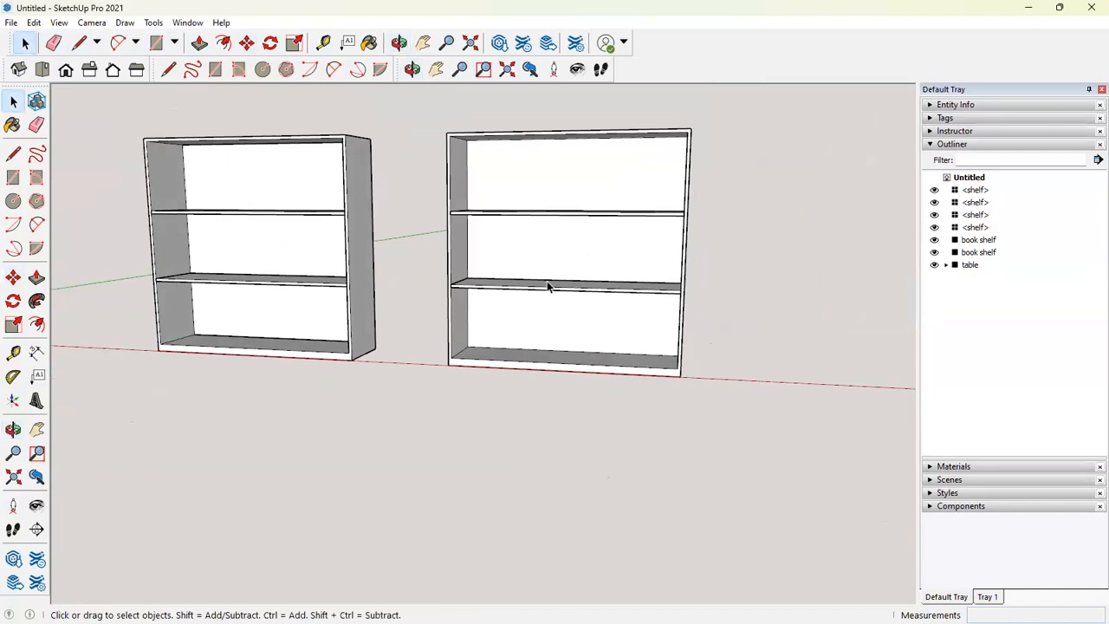
mouse_move(682, 279)
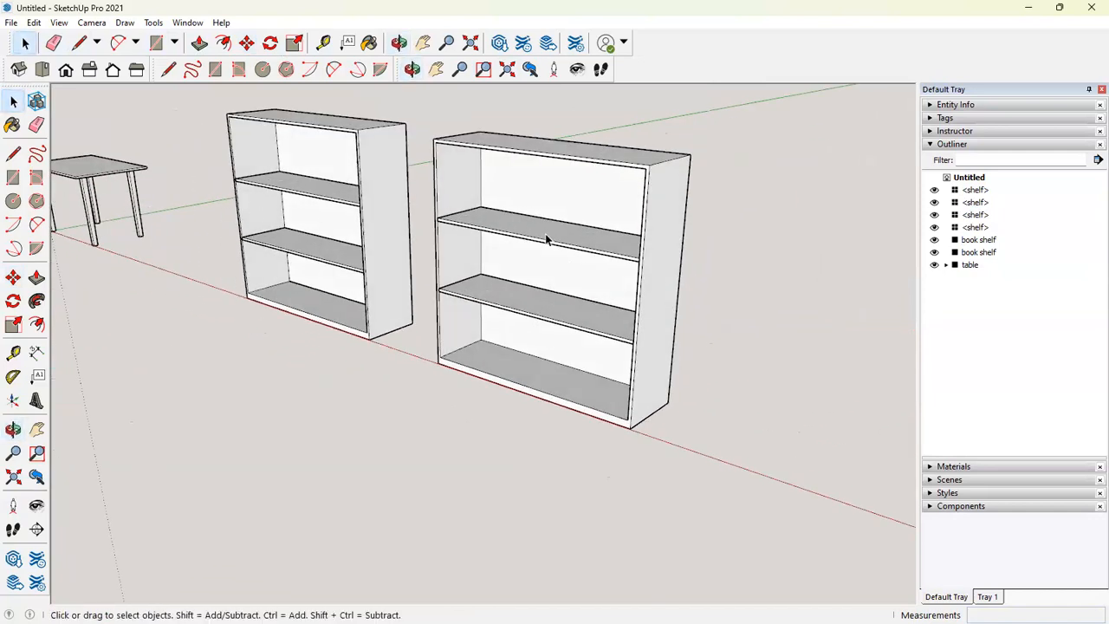
left_click(546, 240)
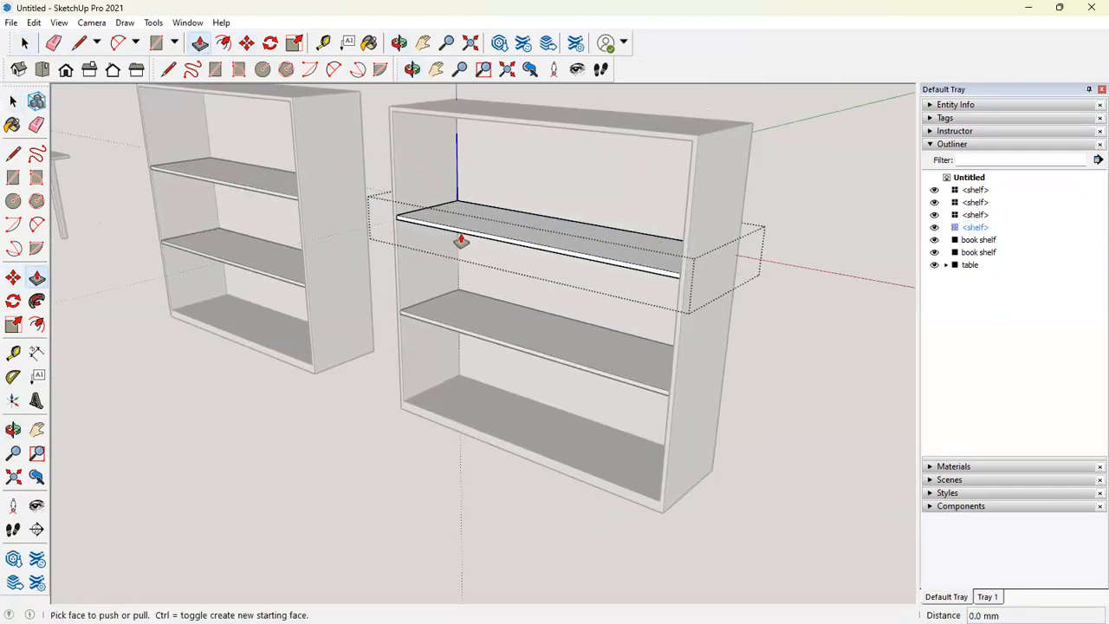
left_click_drag(460, 241, 578, 228)
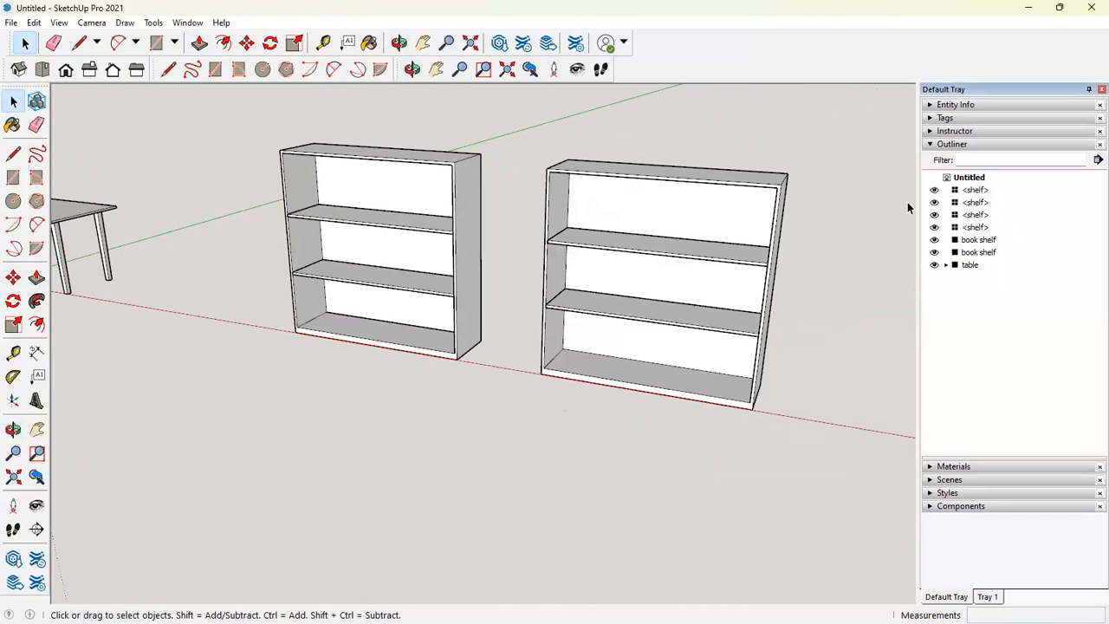
Group the bookshelf with its shelves and toggle its visibility in the Outliner
left_click(658, 277)
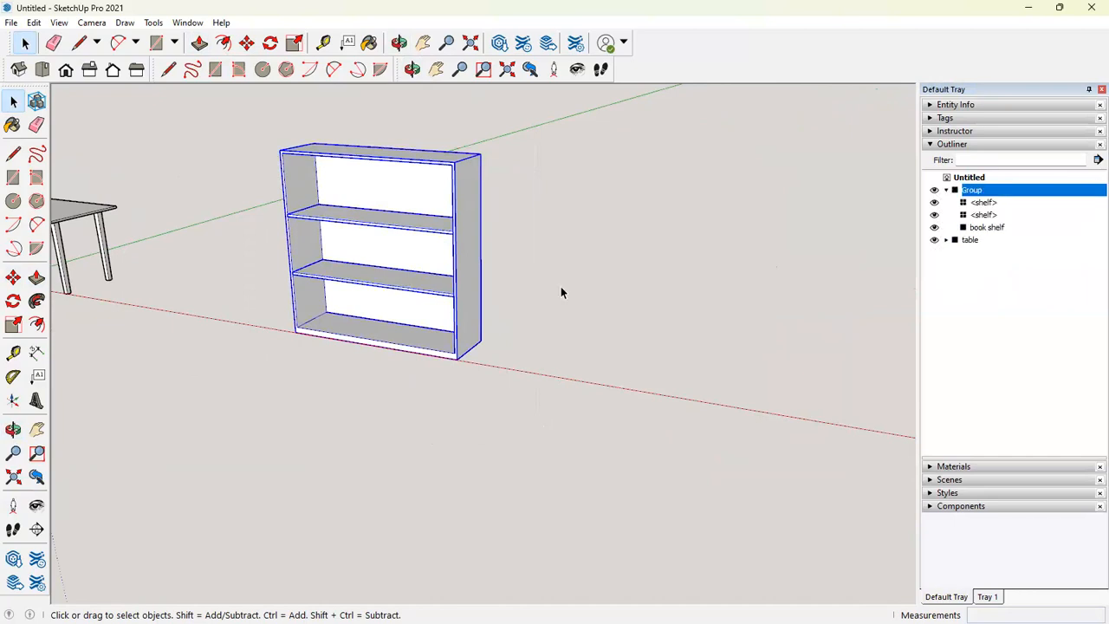
left_click(946, 189)
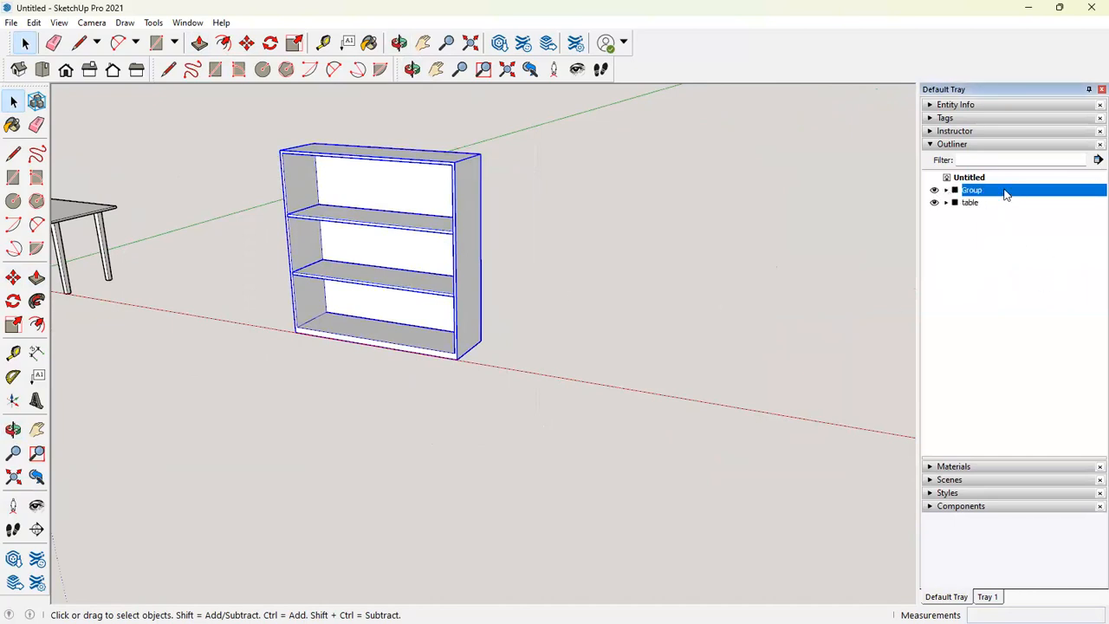
left_click(933, 190)
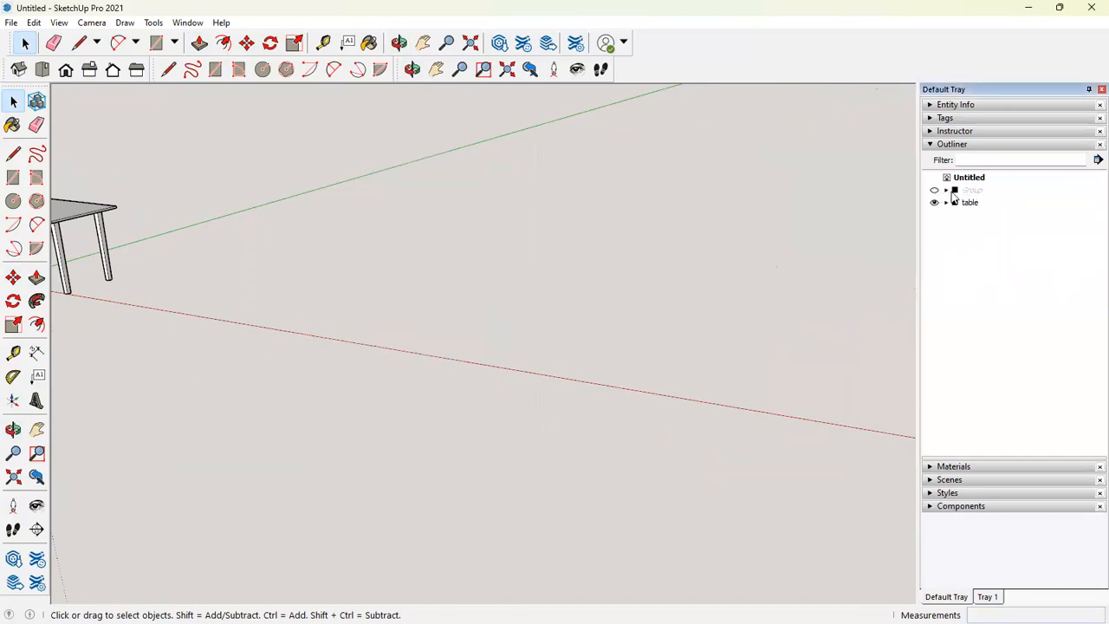
left_click(969, 190)
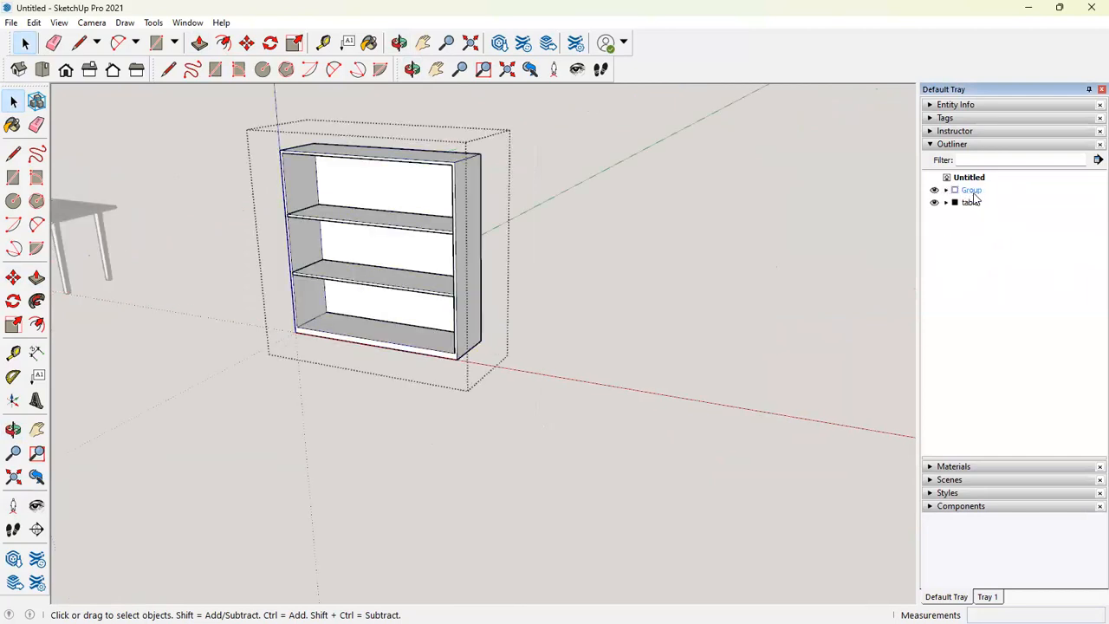
Rename the new group 'book shelf' in the Outliner
double_click(969, 190)
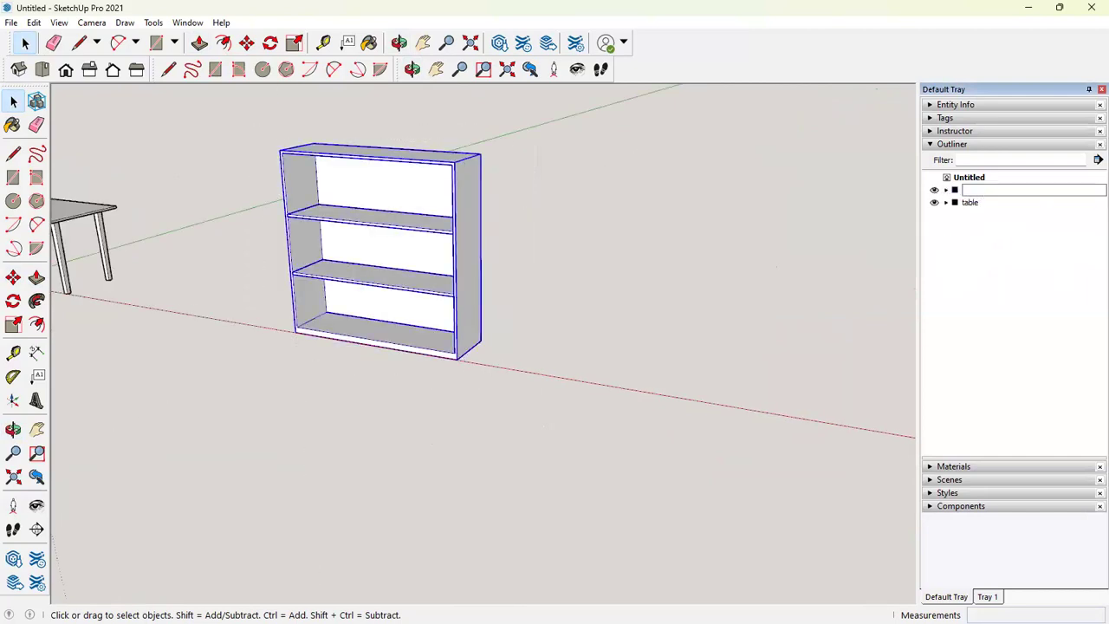
type("book shelf")
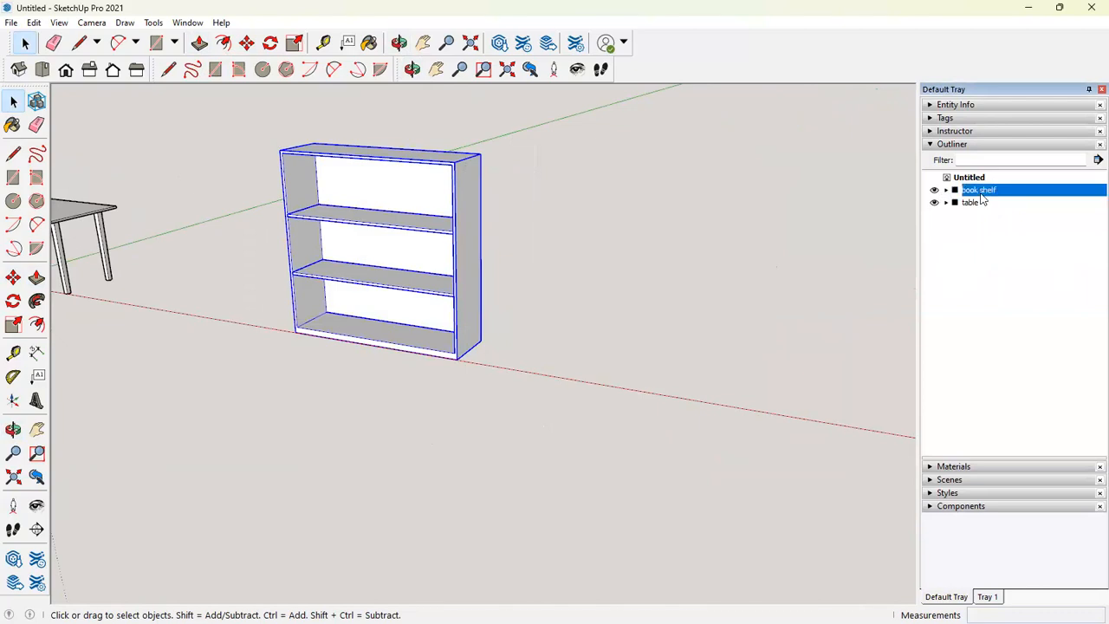
left_click(562, 342)
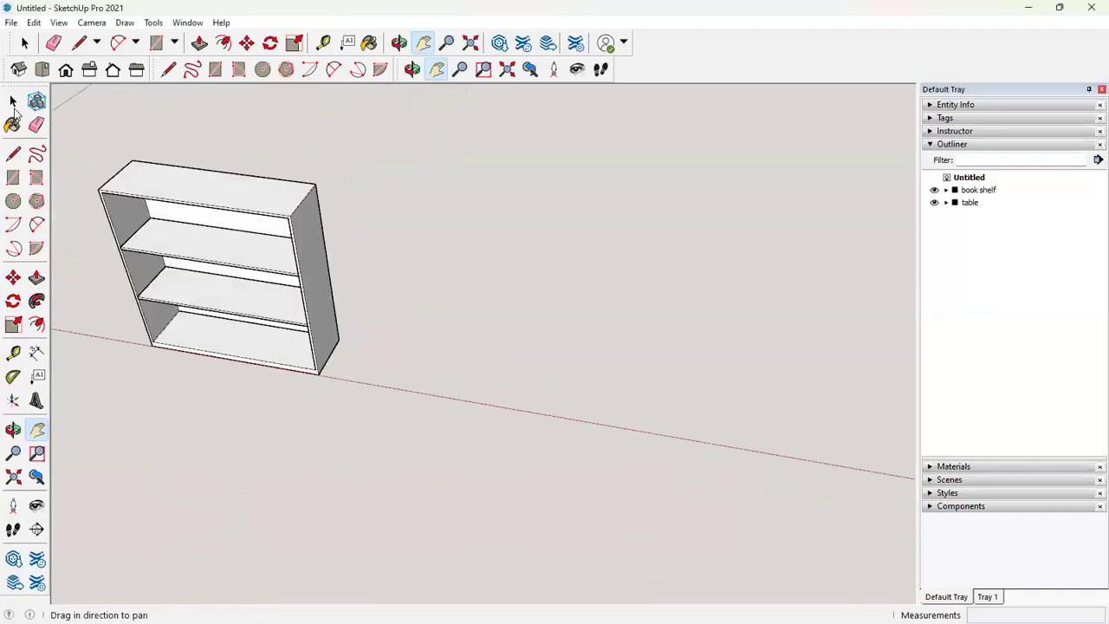
Draw a 900-wide rectangle on the ground beside the bookshelf and make it a group
left_click(12, 104)
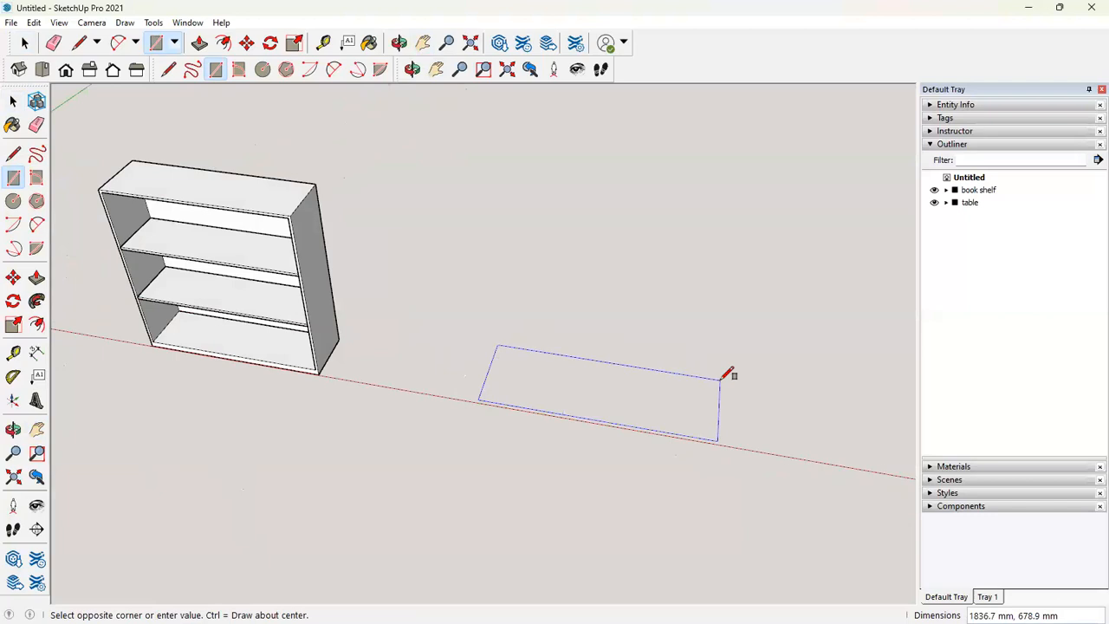
type("900")
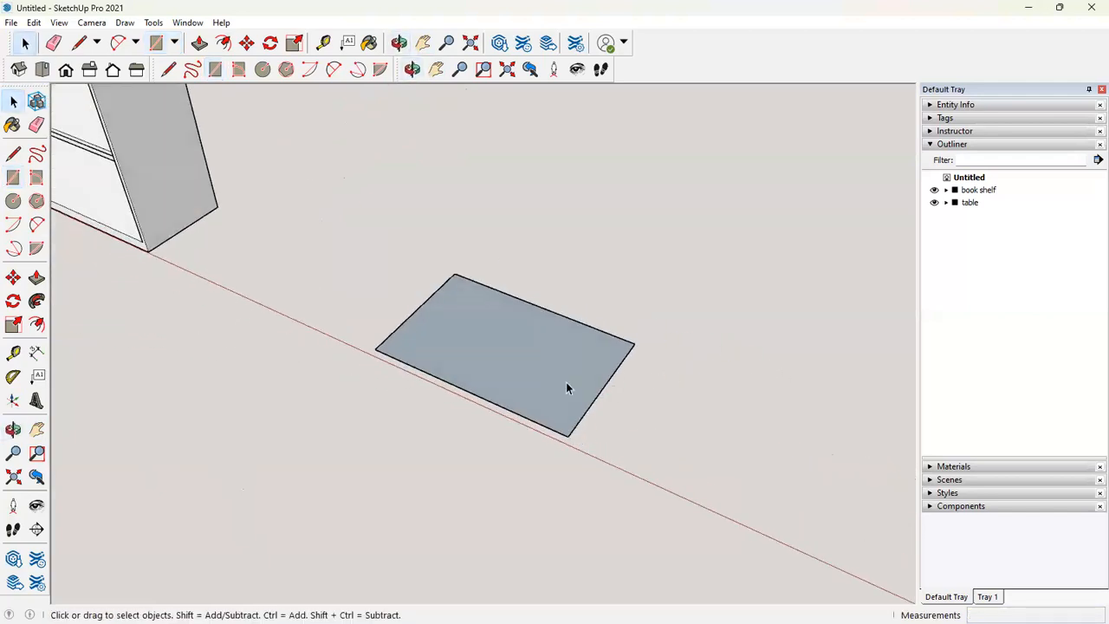
left_click(567, 389)
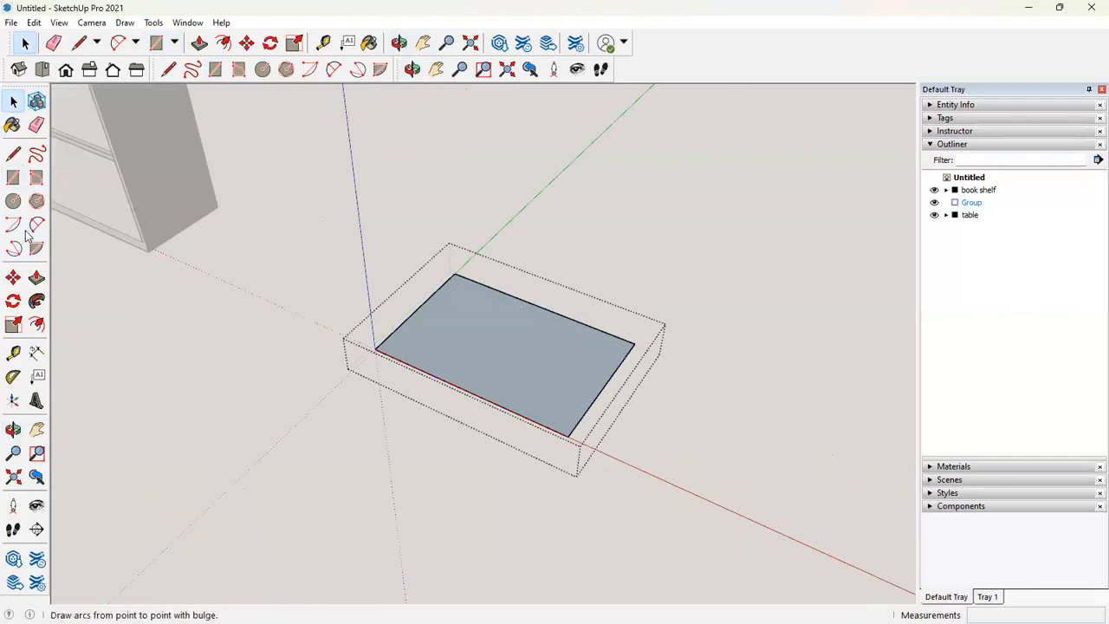
left_click(201, 43)
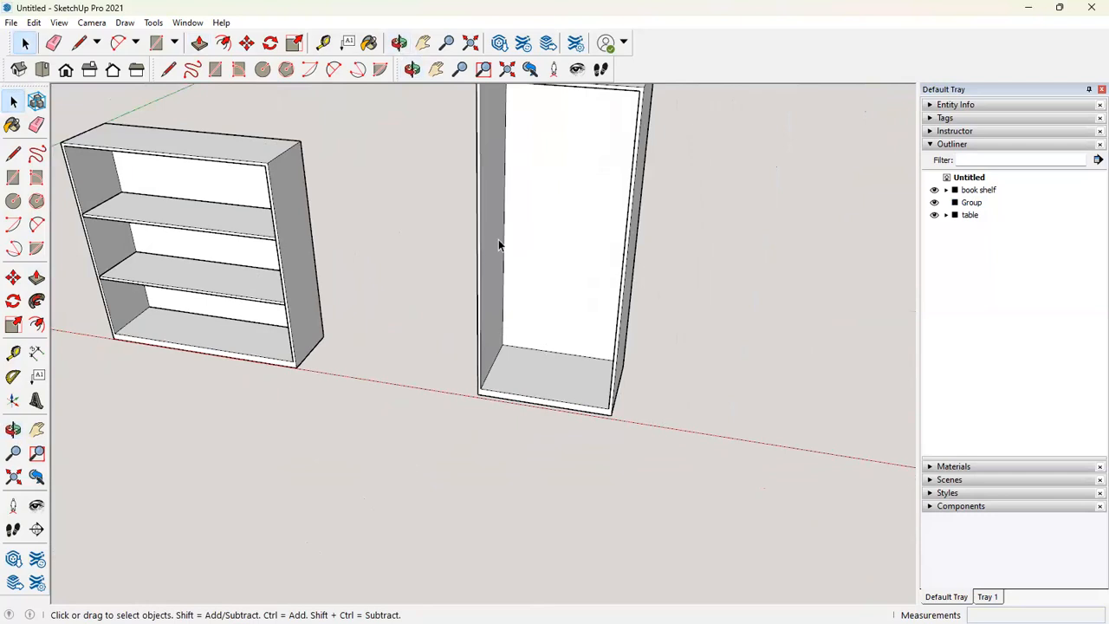
mouse_move(550, 284)
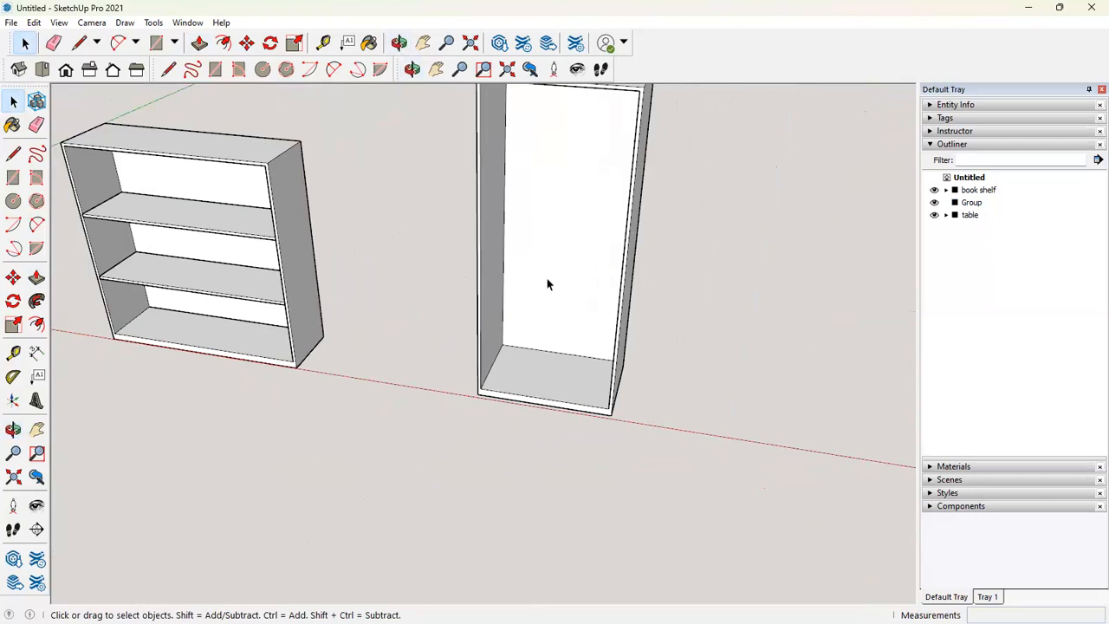
mouse_move(537, 312)
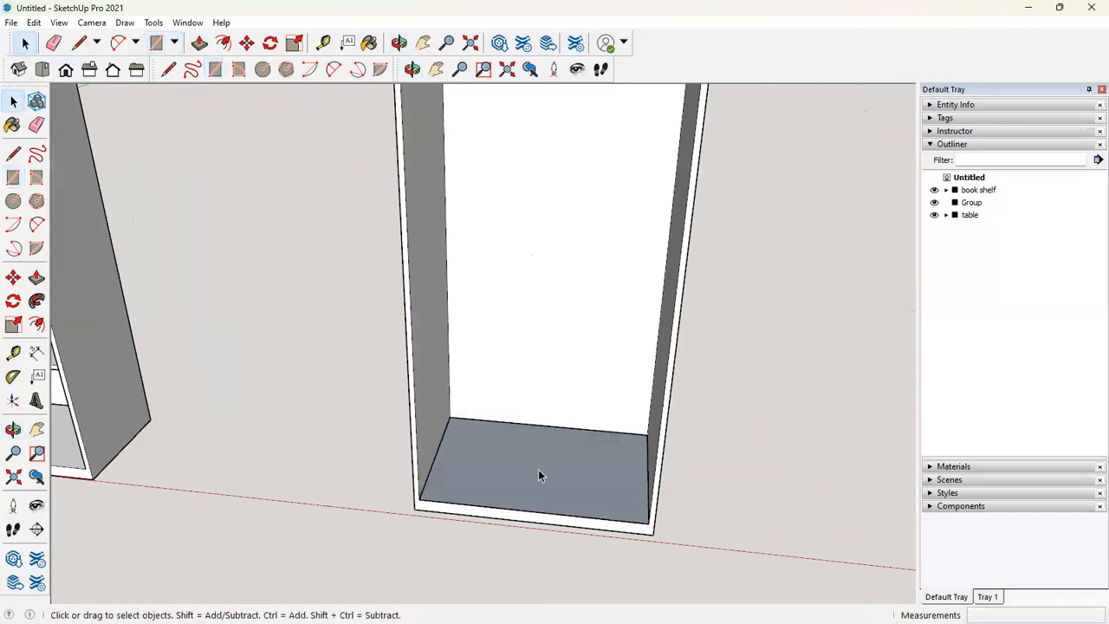
Turn the bottom panel into a component named 'middle shelf'
left_click(539, 475)
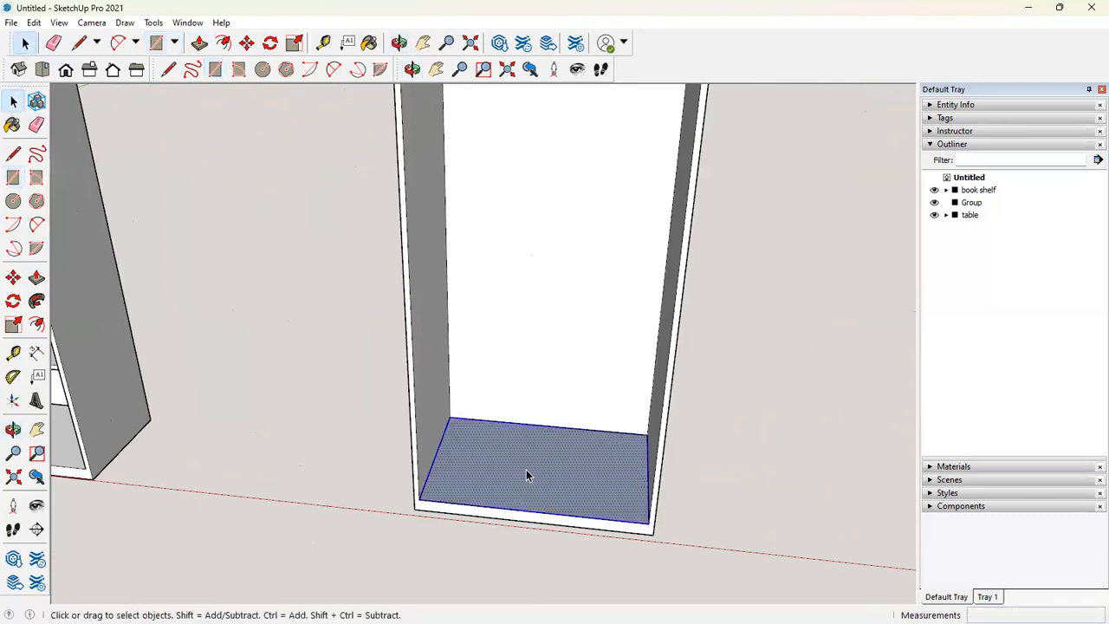
left_click(529, 476)
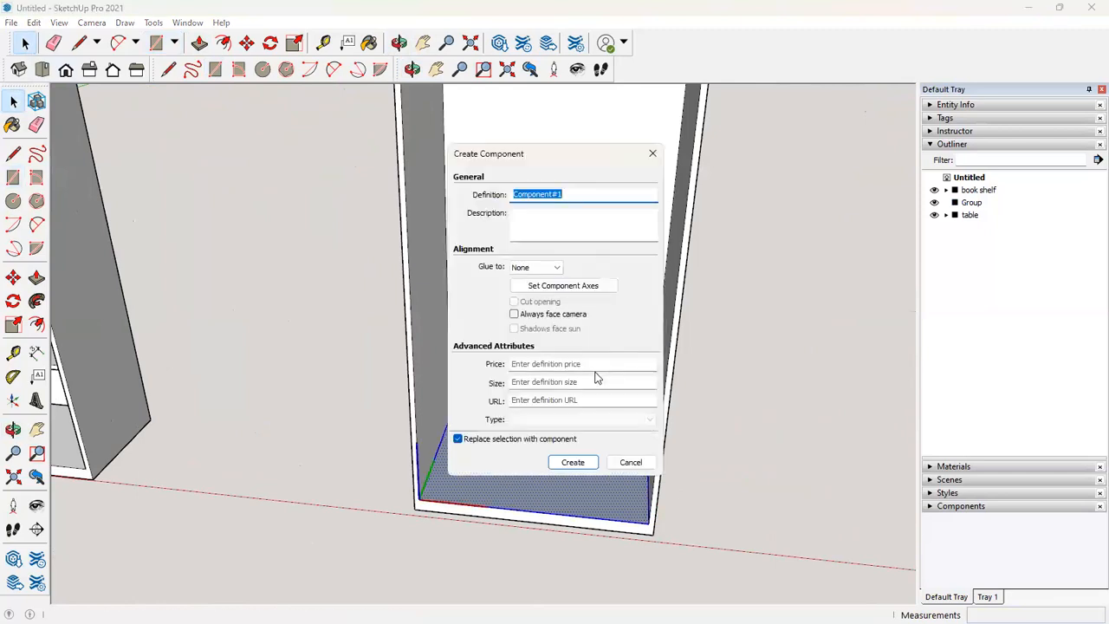
type("middle")
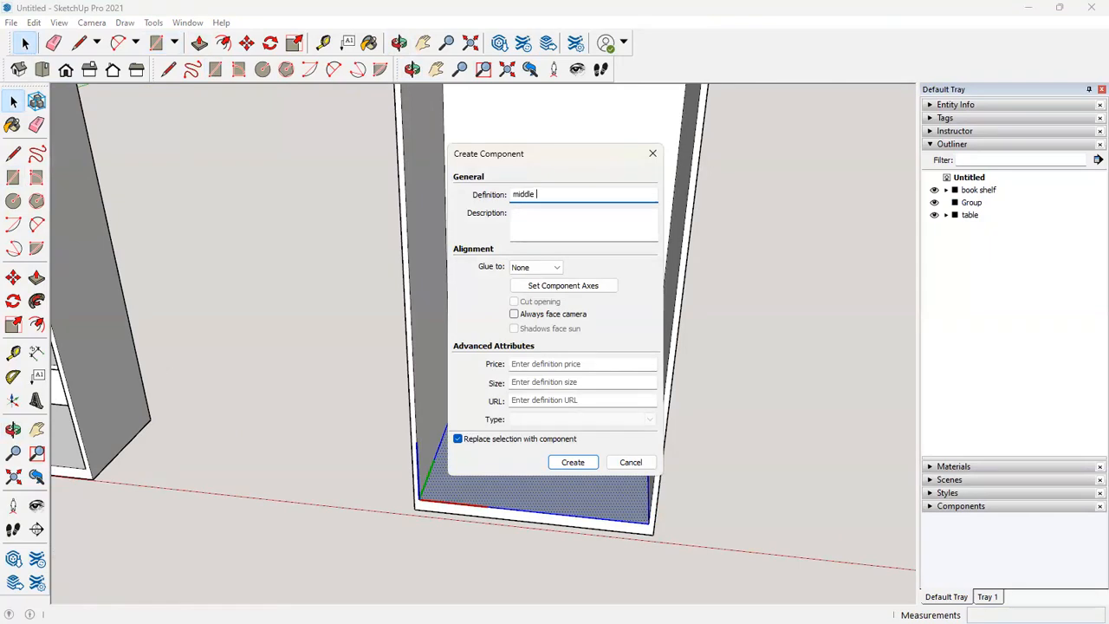
type("shelf")
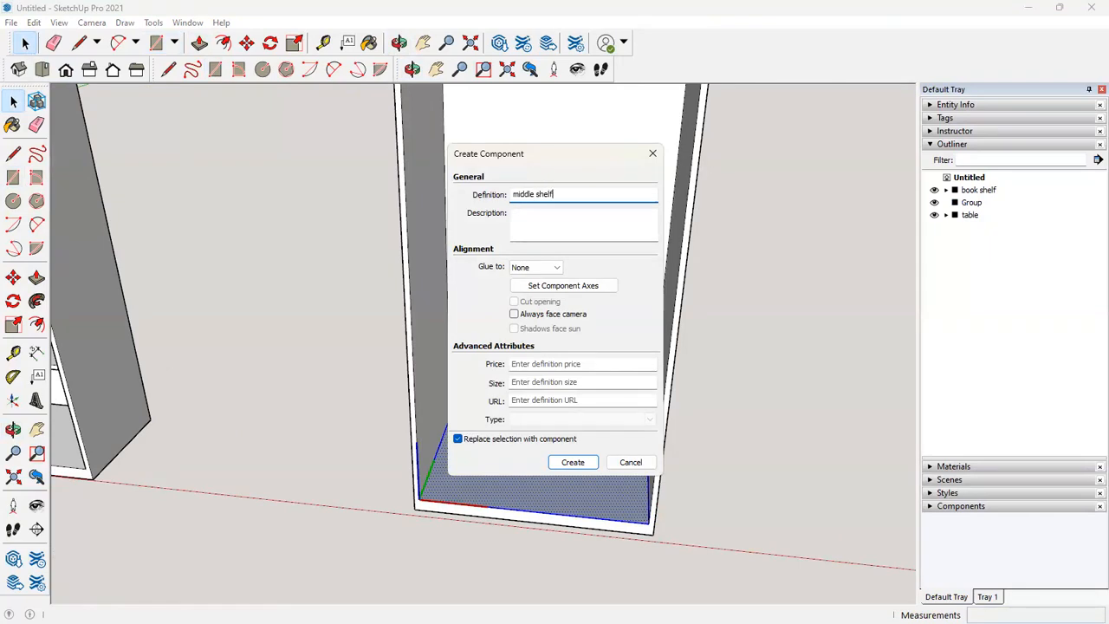
left_click(573, 462)
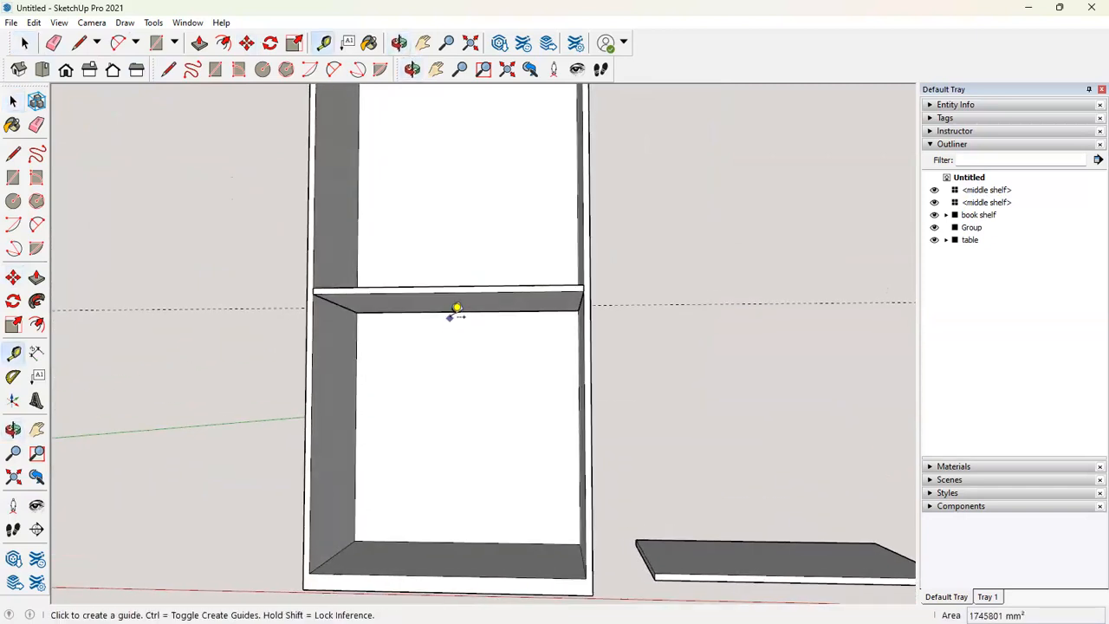
mouse_move(456, 309)
type("dr")
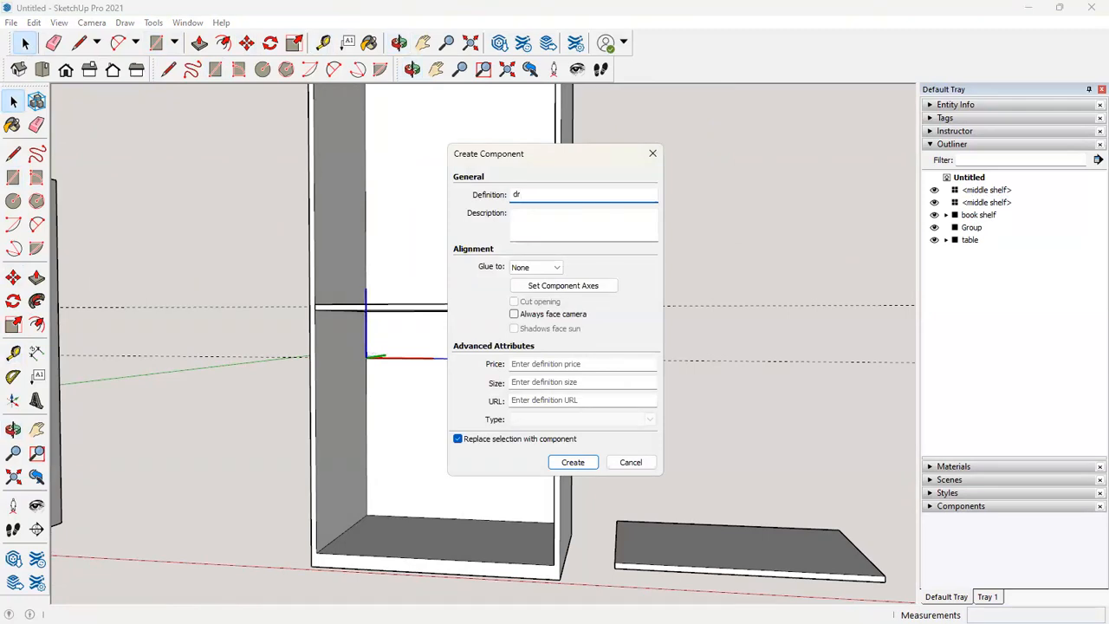
Create the 'drawer' component and push/pull its face out to the cabinet front
type("awer")
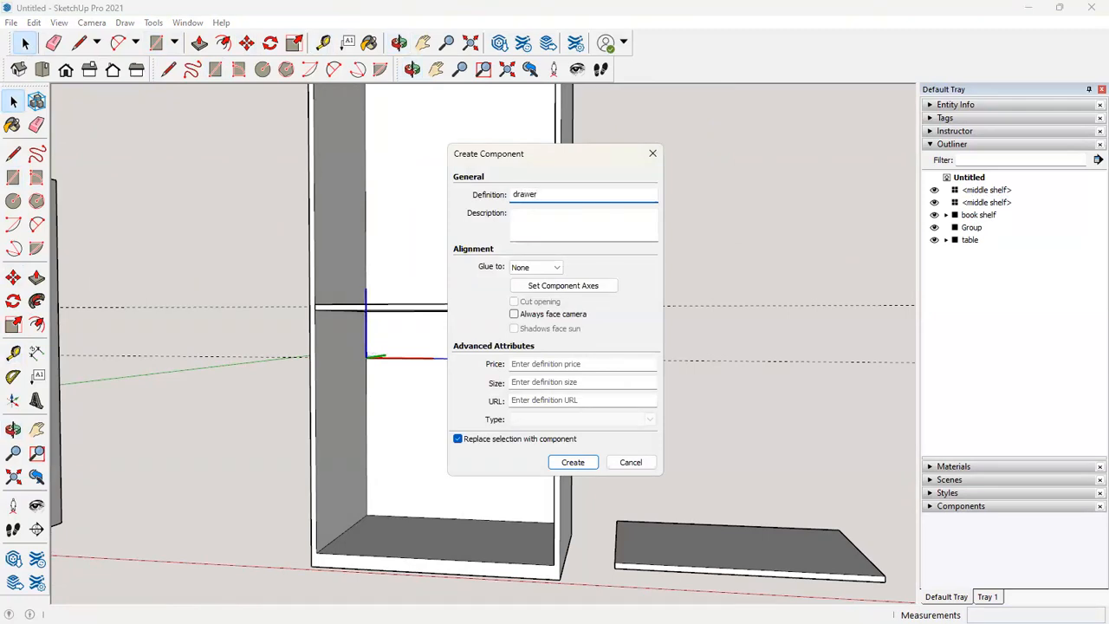
left_click(573, 462)
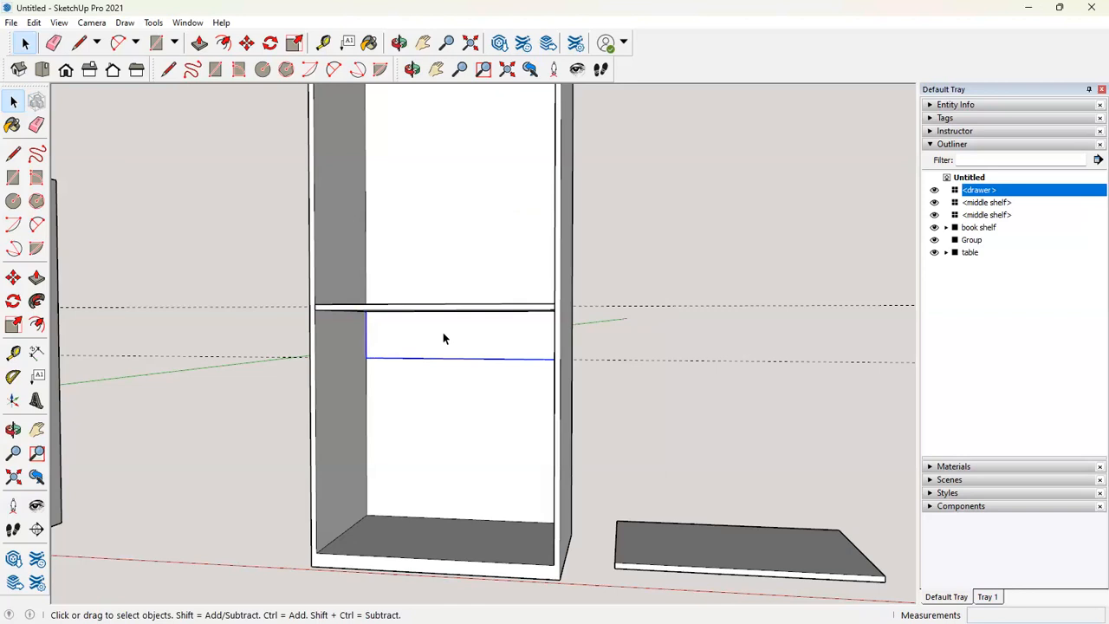
left_click(206, 41)
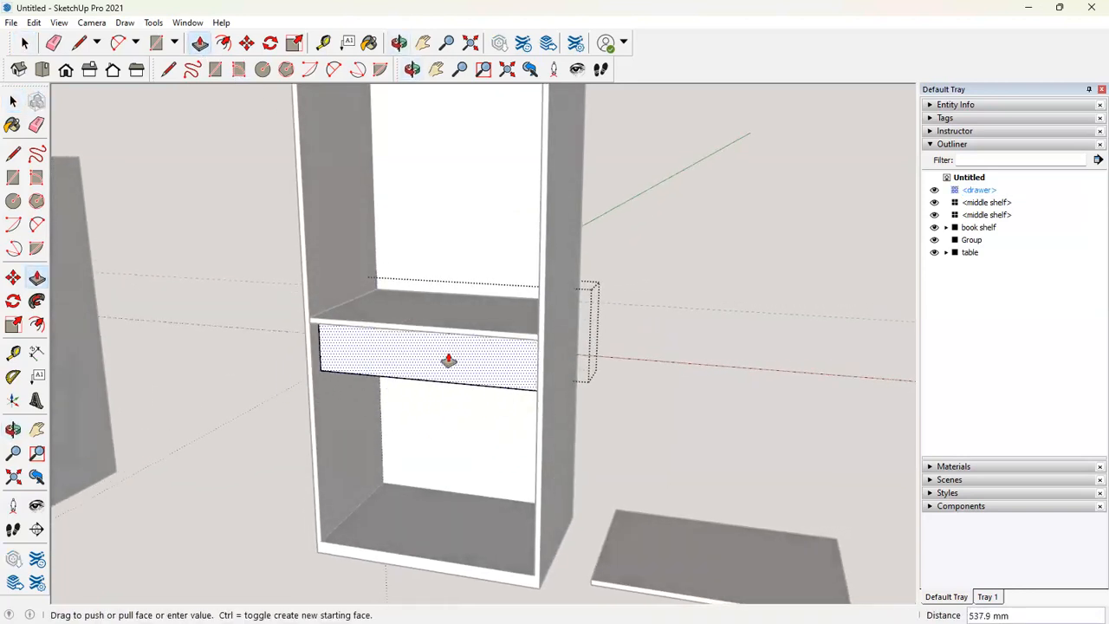
left_click_drag(448, 359, 449, 362)
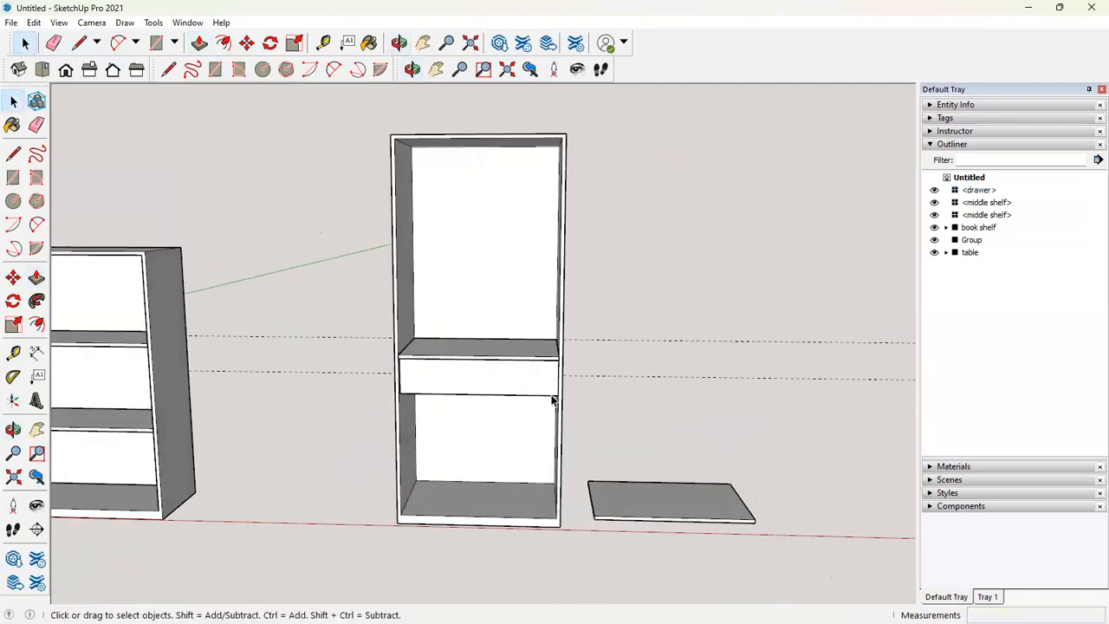
left_click(410, 41)
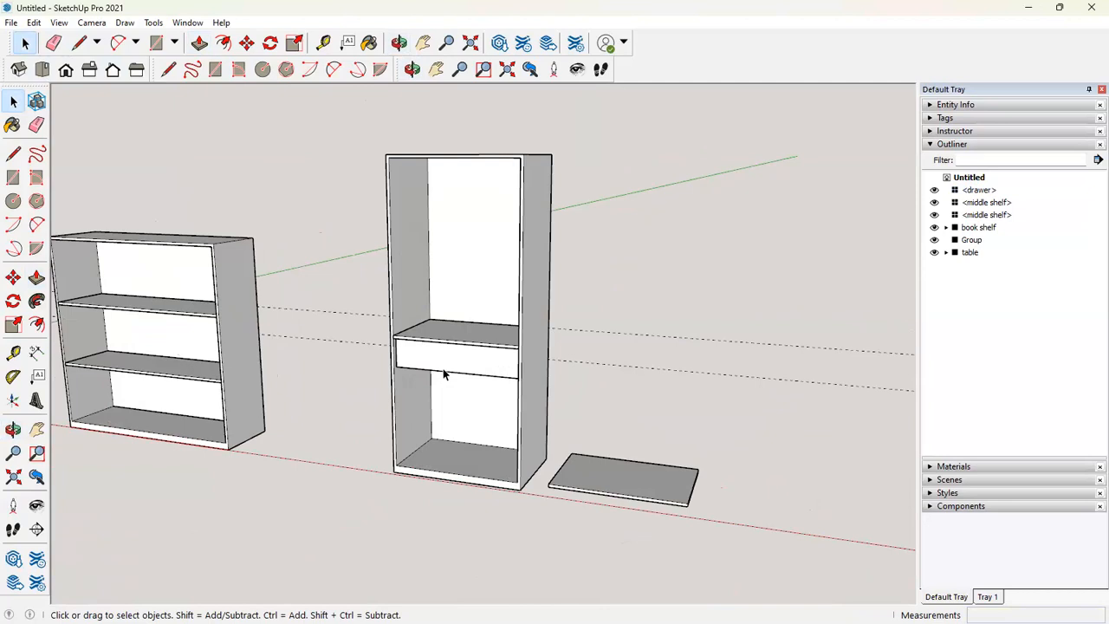
mouse_move(514, 336)
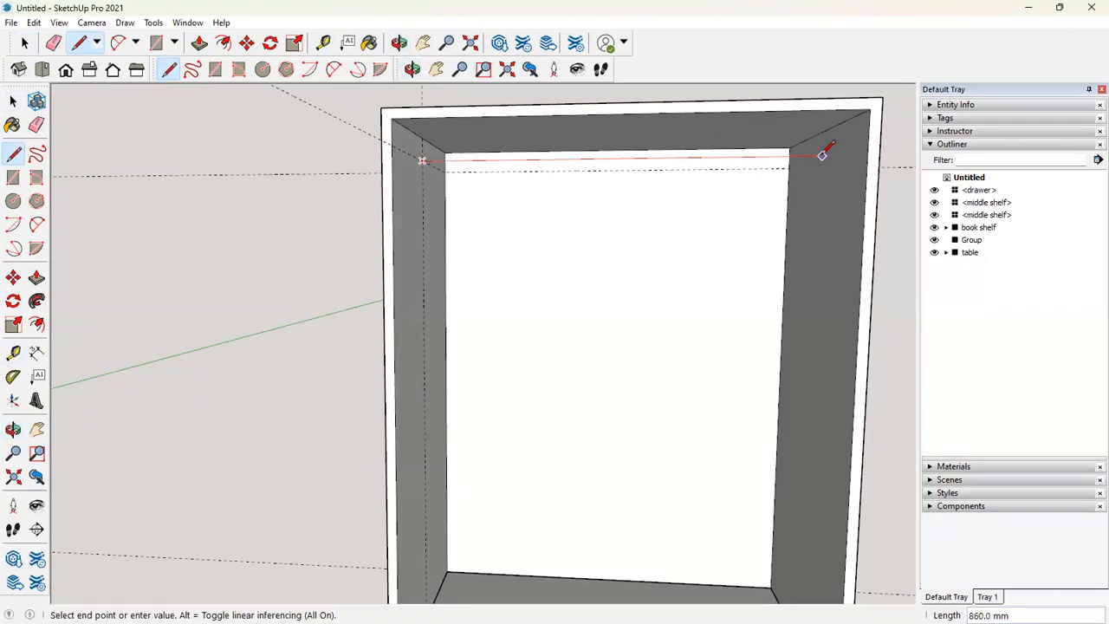
mouse_move(805, 146)
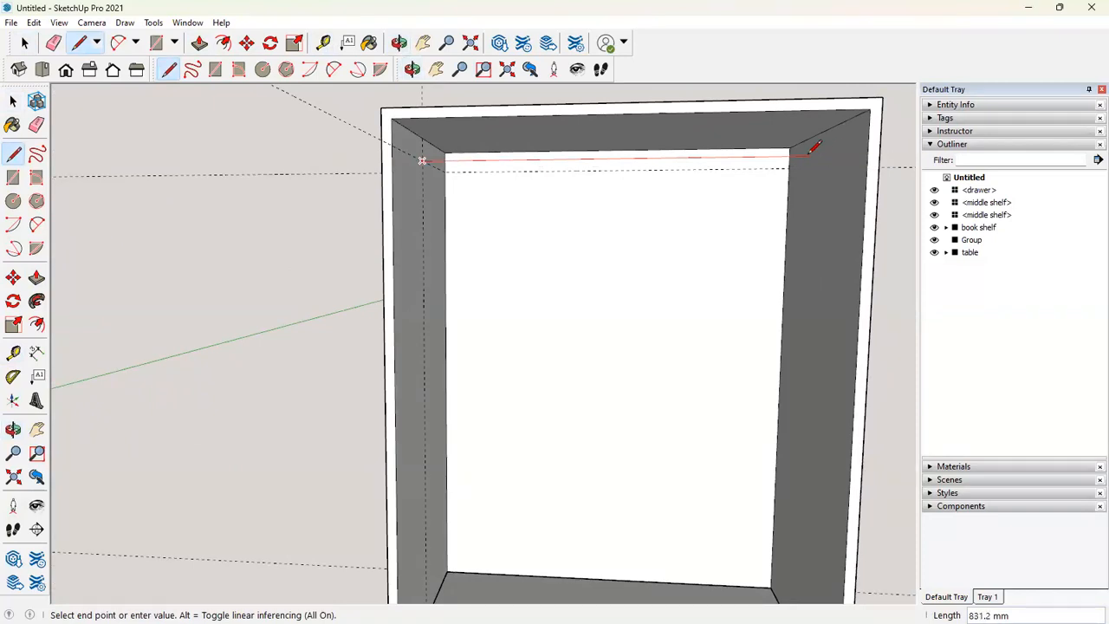
mouse_move(745, 163)
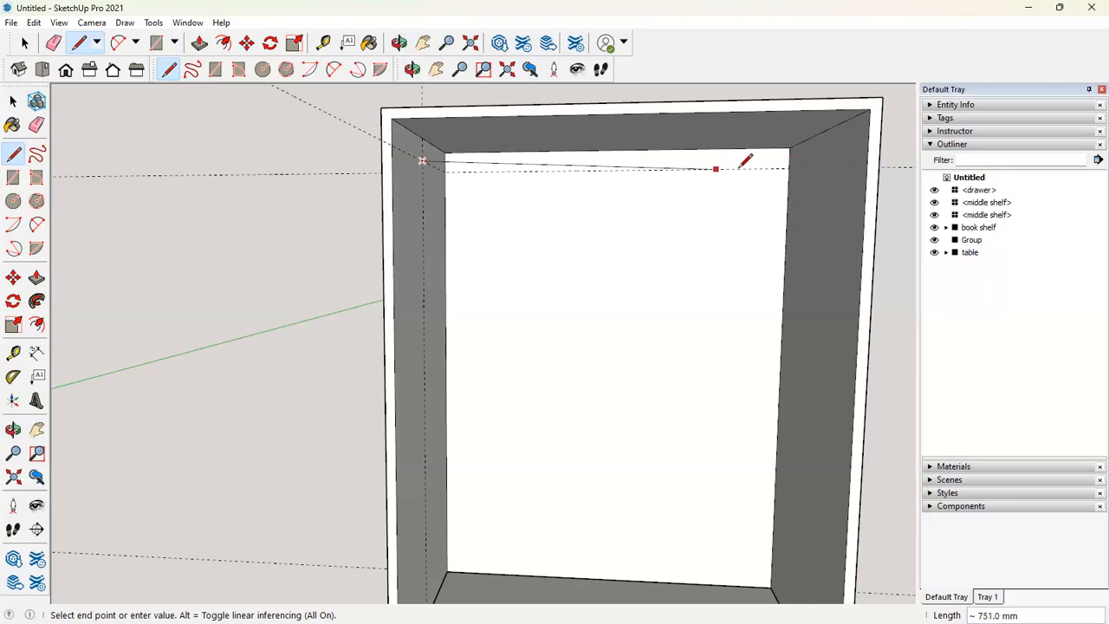
mouse_move(821, 154)
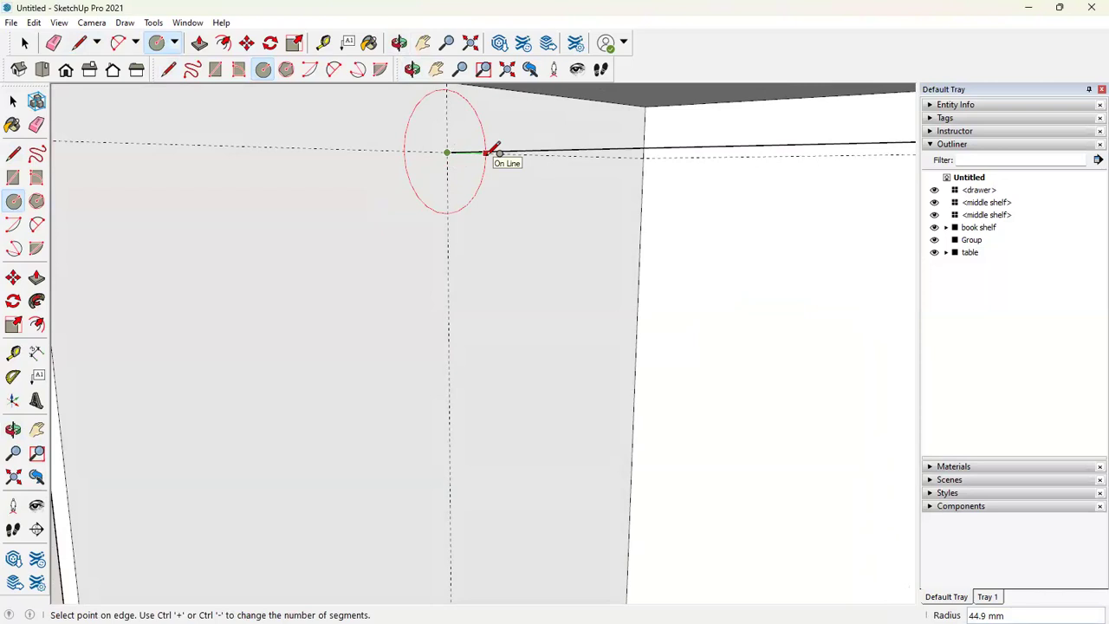
Draw a radius-10 circle on the side panel and extrude it across as the hanging rod
type("10")
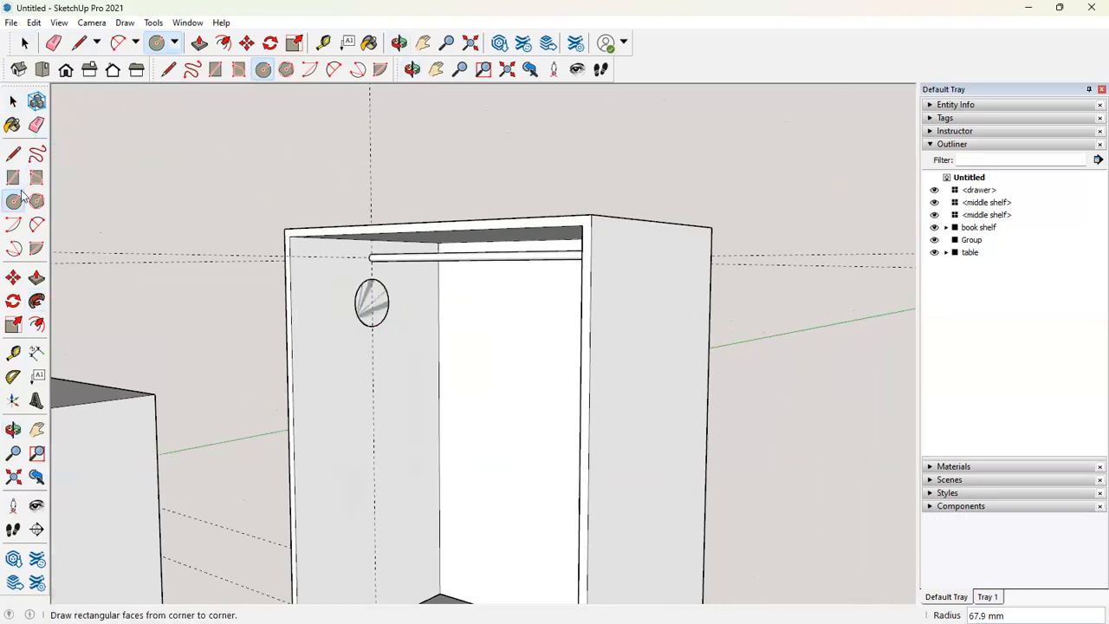
left_click_drag(373, 303, 572, 308)
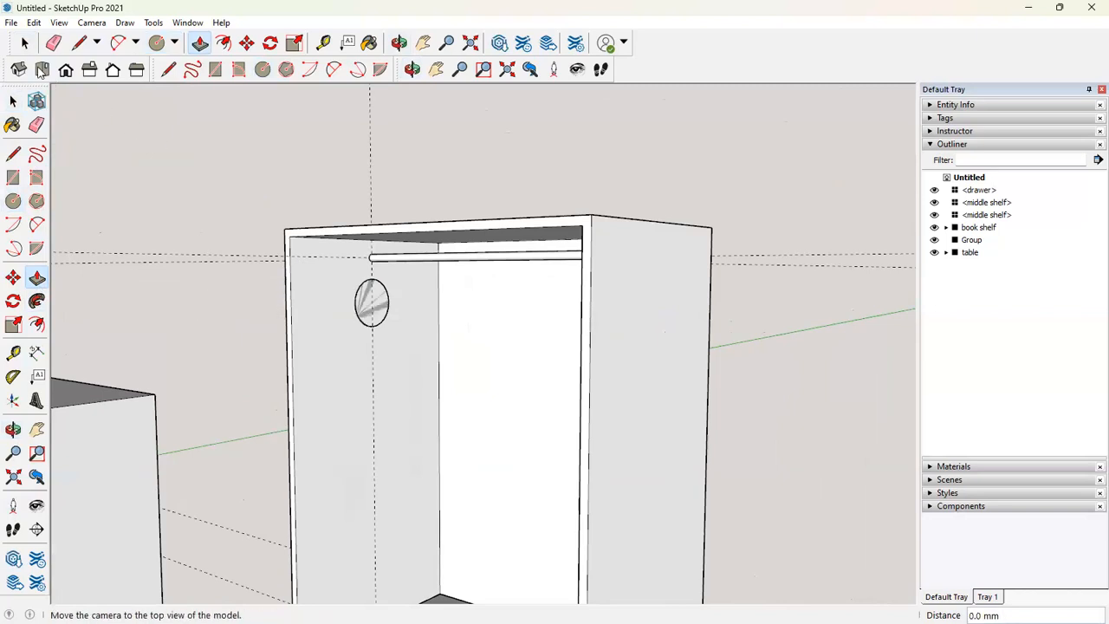
left_click(17, 101)
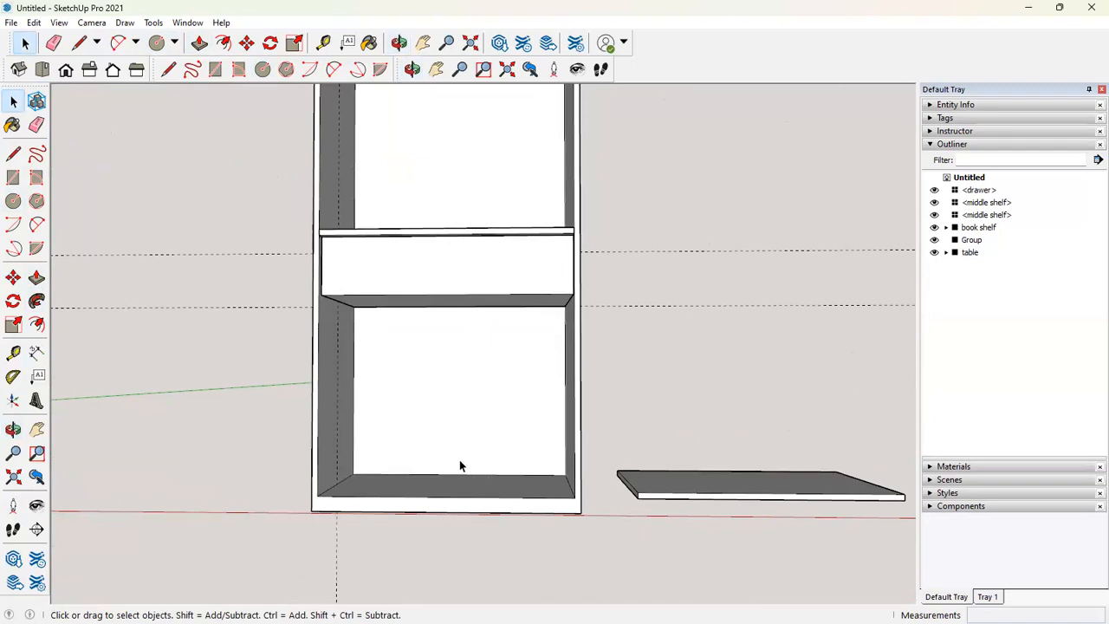
mouse_move(685, 494)
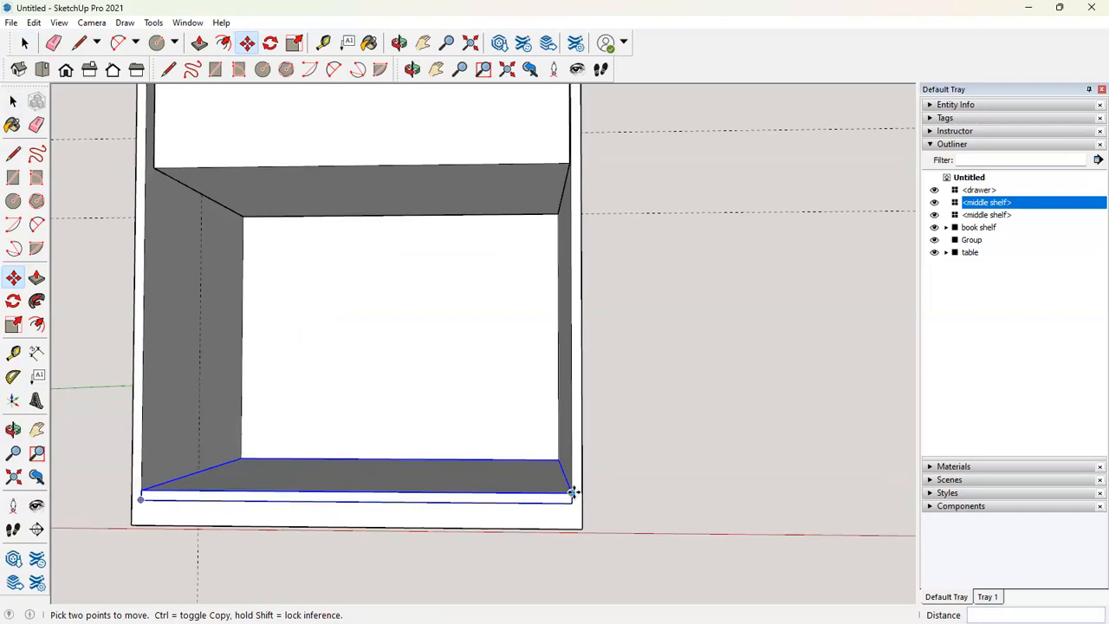
Copy the middle shelf down into the lower compartment and orbit to view the cabinet
left_click_drag(572, 494, 572, 169)
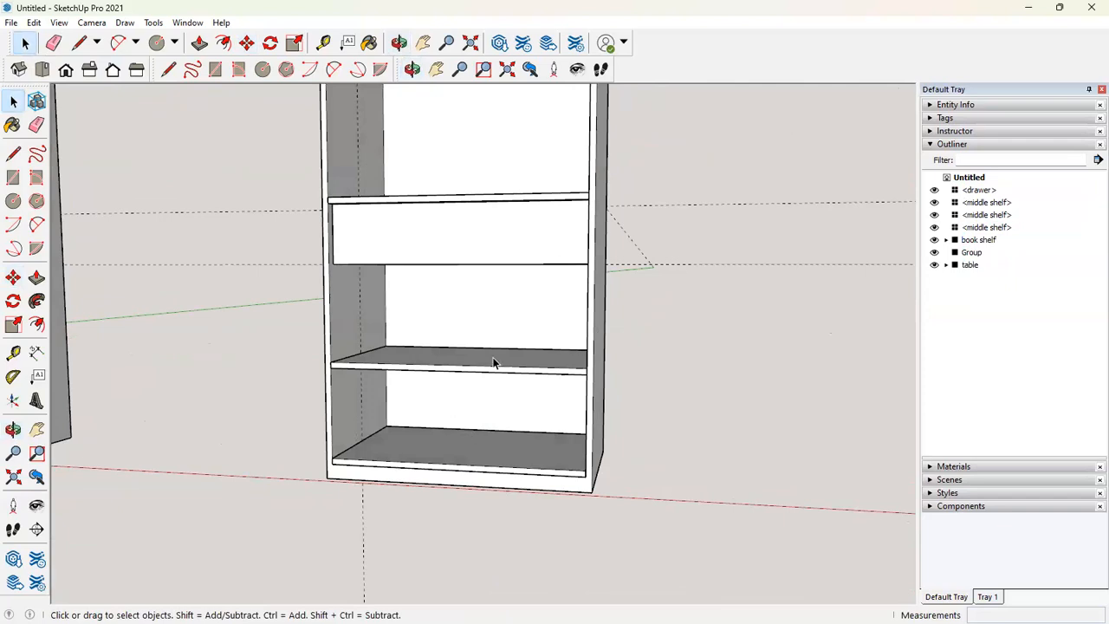
left_click_drag(494, 364, 530, 248)
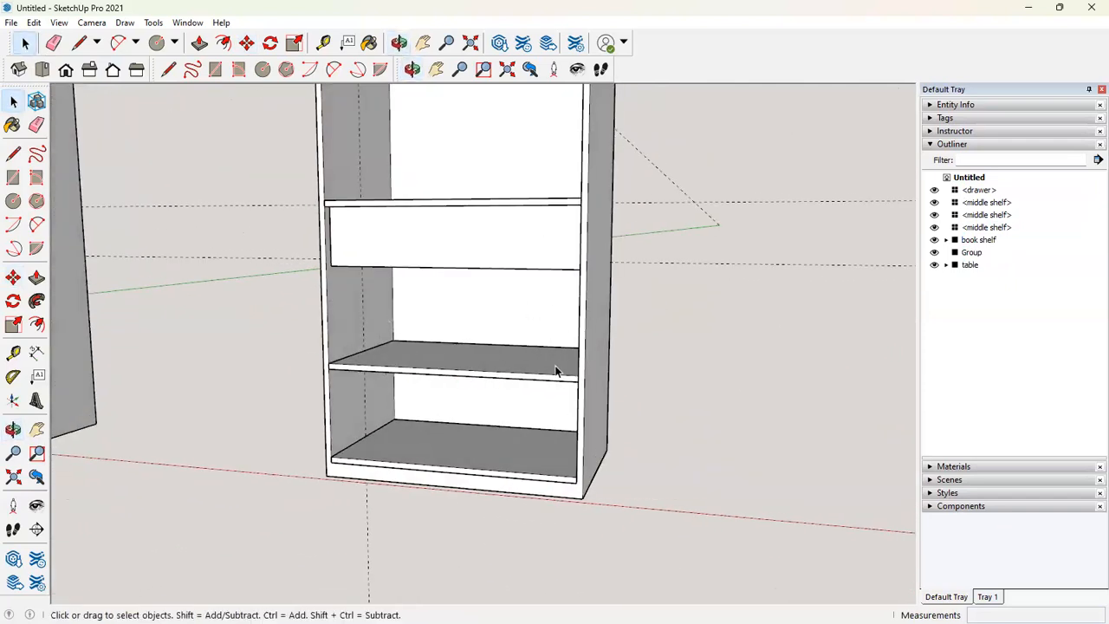
mouse_move(600, 368)
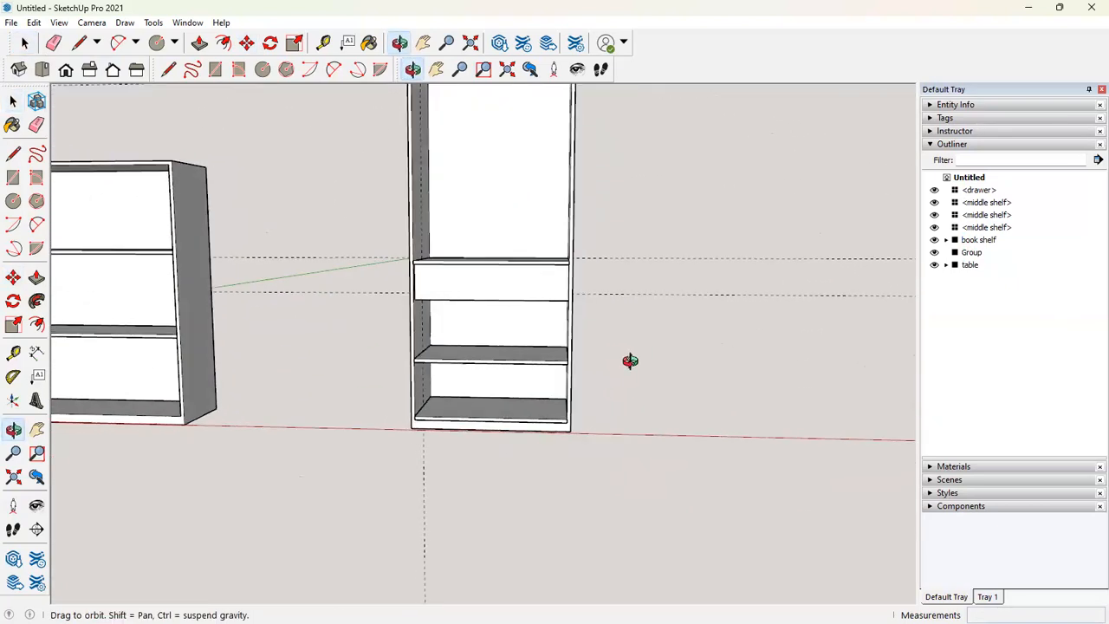
left_click_drag(630, 361, 760, 370)
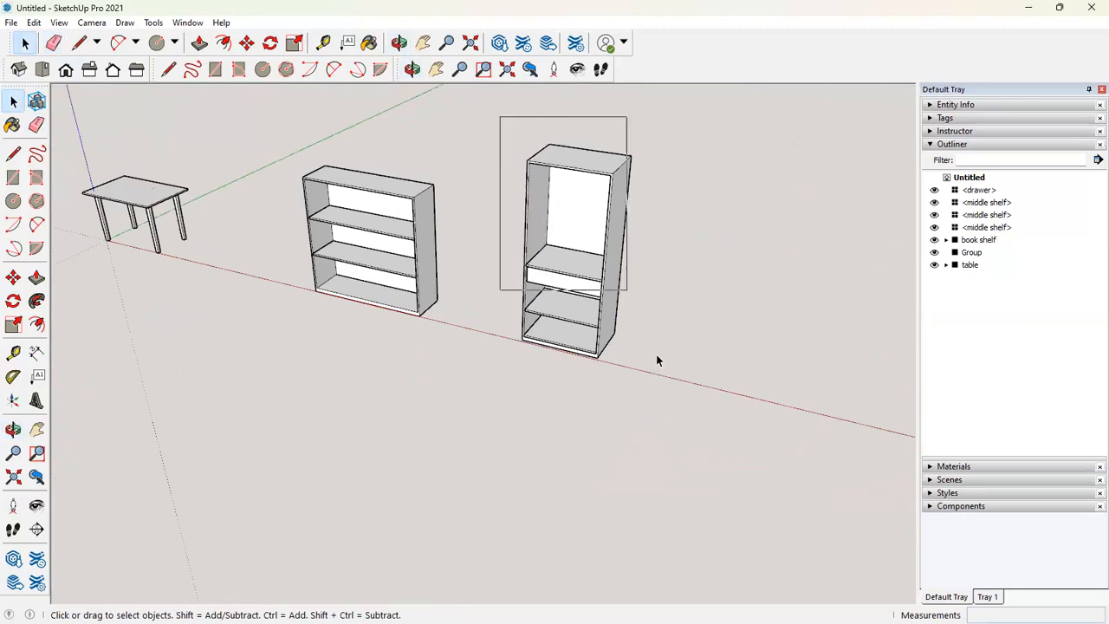
Group the cabinet parts and rename the group 'wardrobe' in Outliner
left_click(567, 251)
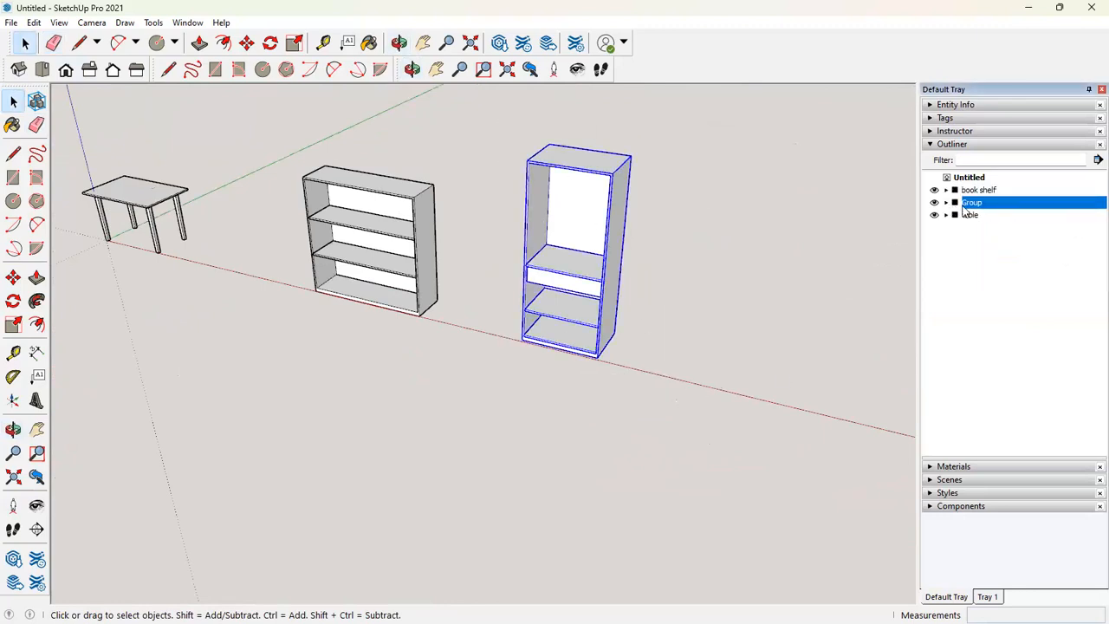
double_click(971, 202)
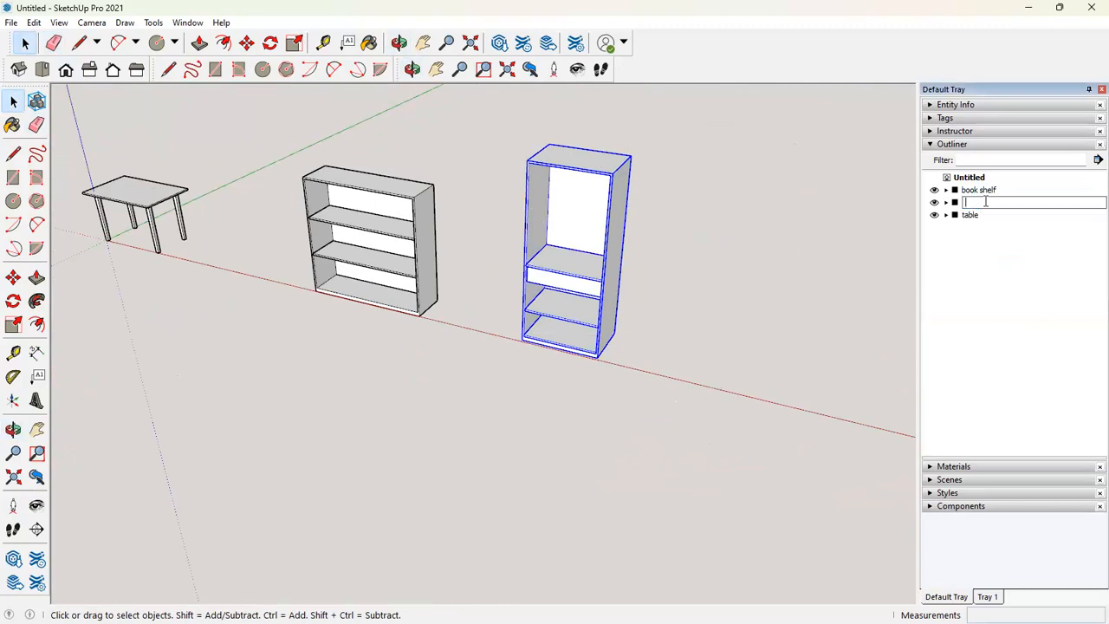
type("wardrobe 1")
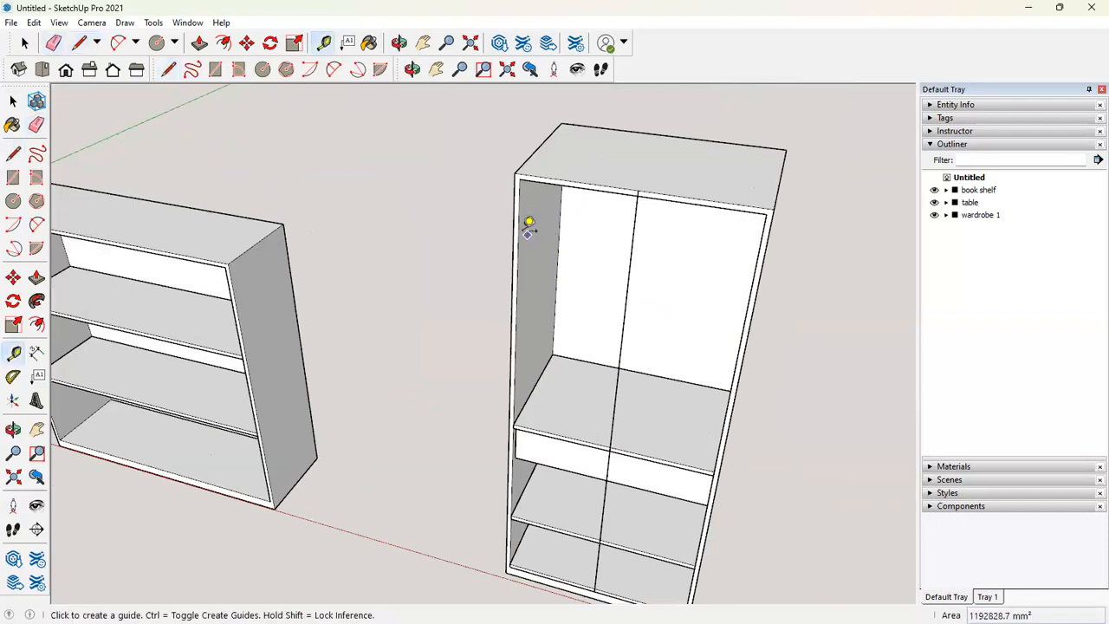
Place tape-measure guides along the height and 900 mm width of the wardrobe front
left_click_drag(528, 230, 637, 230)
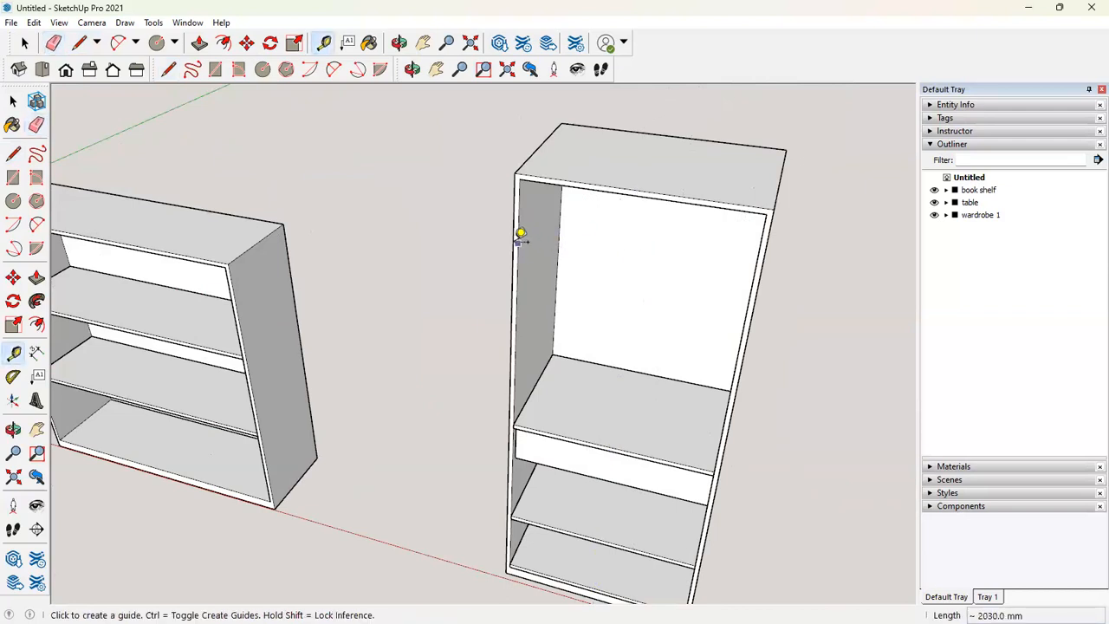
left_click_drag(520, 241, 766, 272)
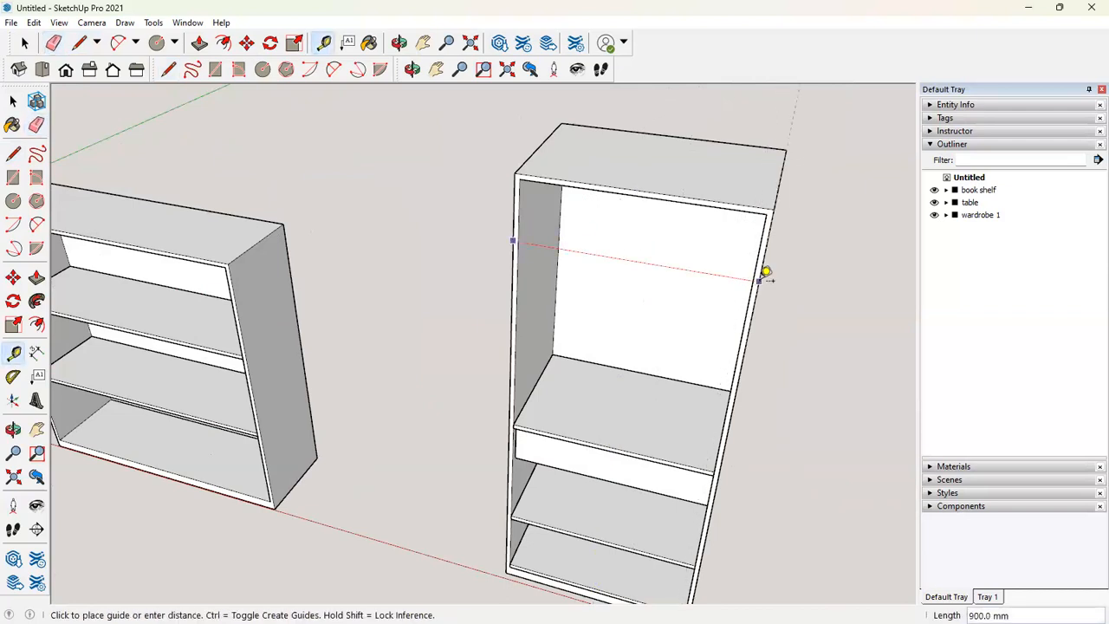
mouse_move(651, 190)
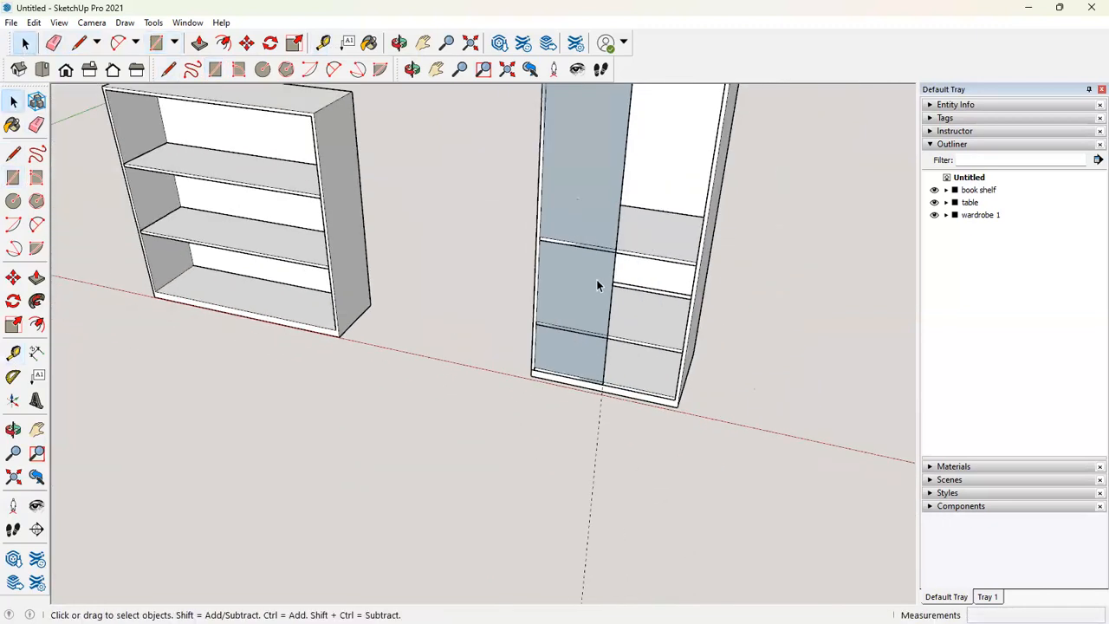
Make the left door panel a component named 'shutter'
right_click(598, 285)
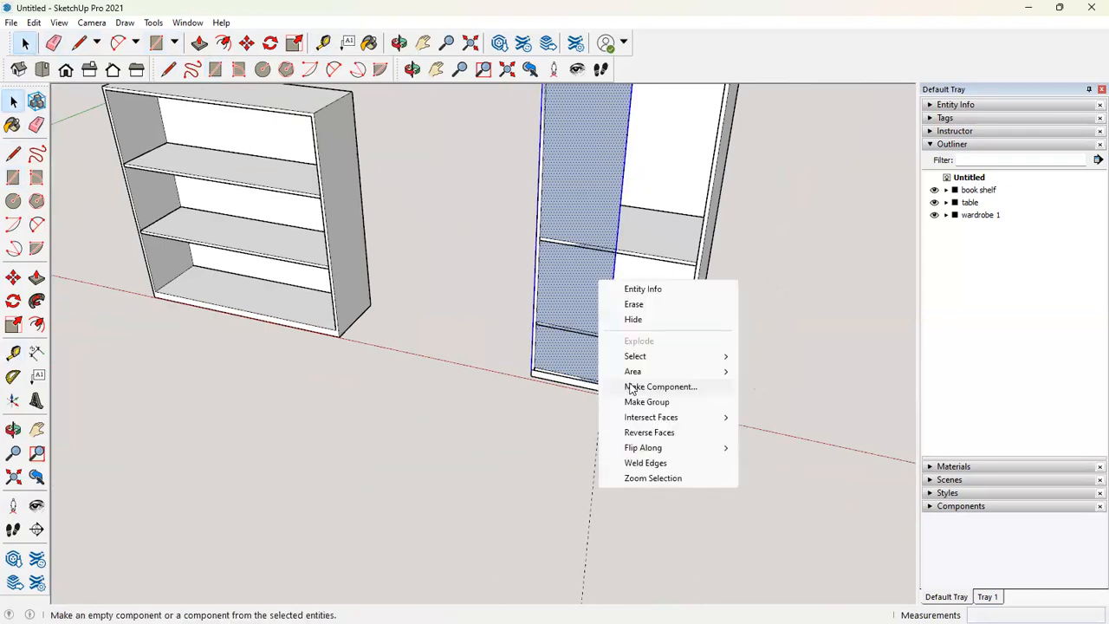
left_click(660, 386)
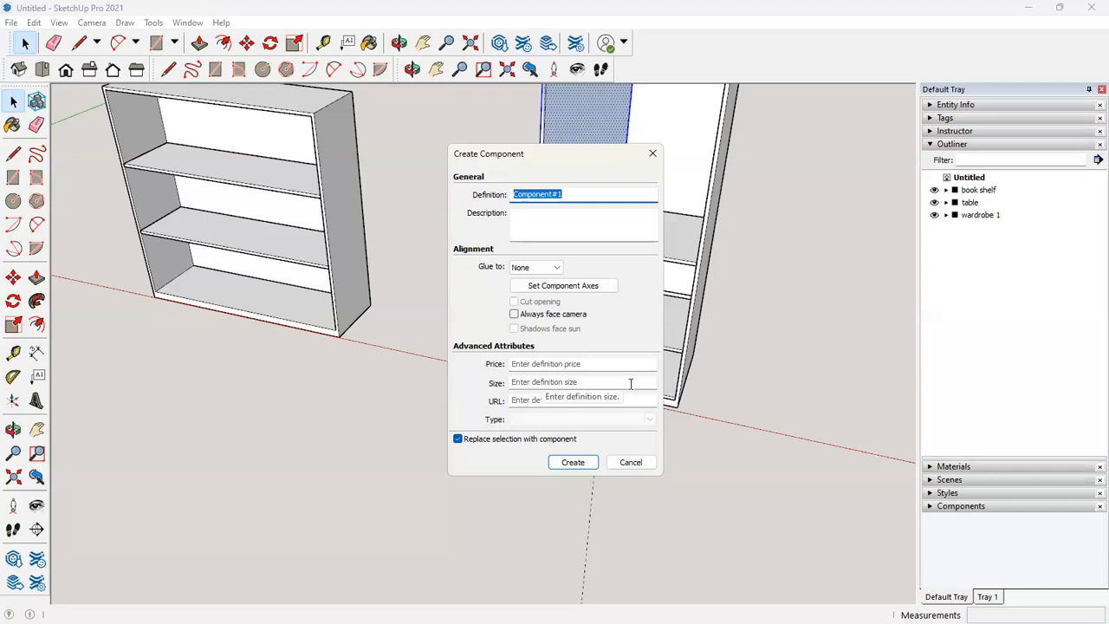
type("shutter")
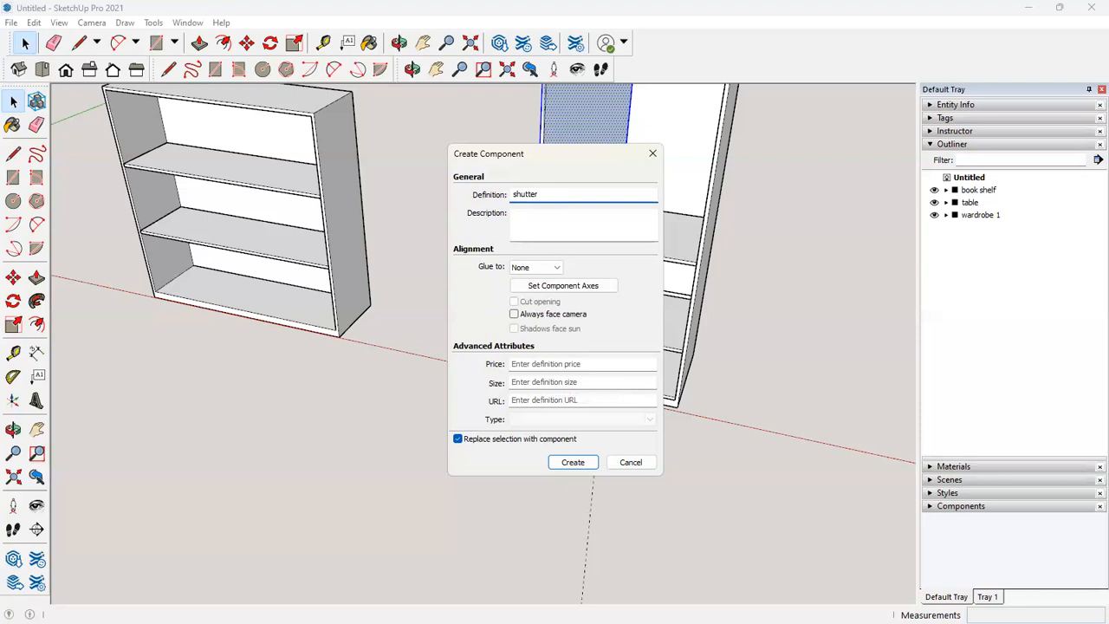
left_click(573, 462)
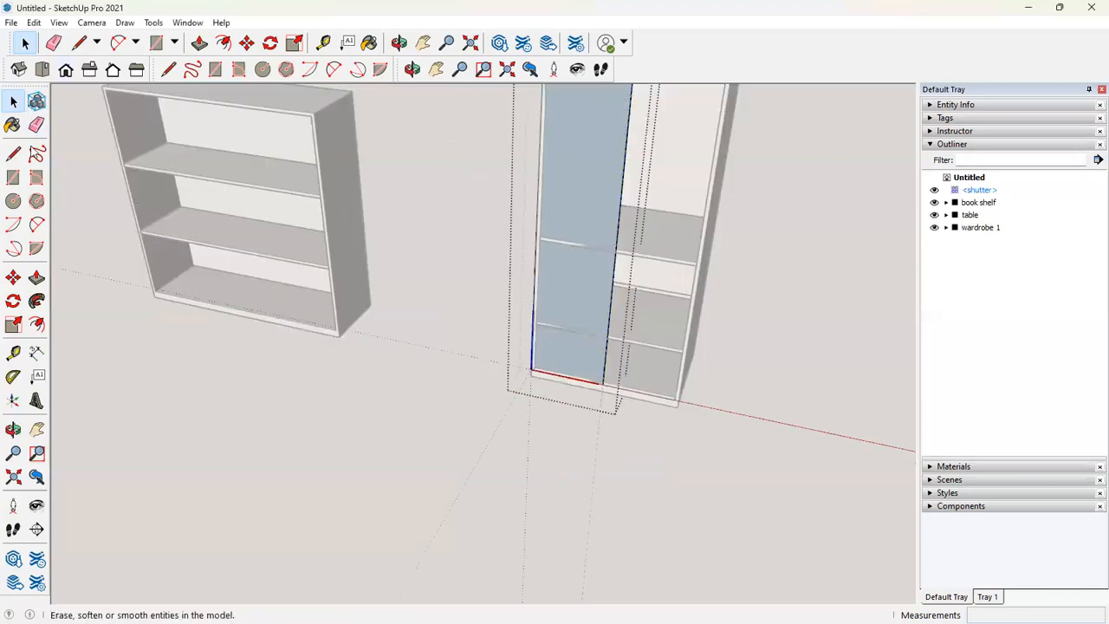
Push/pull the shutter face out to a 20 mm thickness
left_click(201, 43)
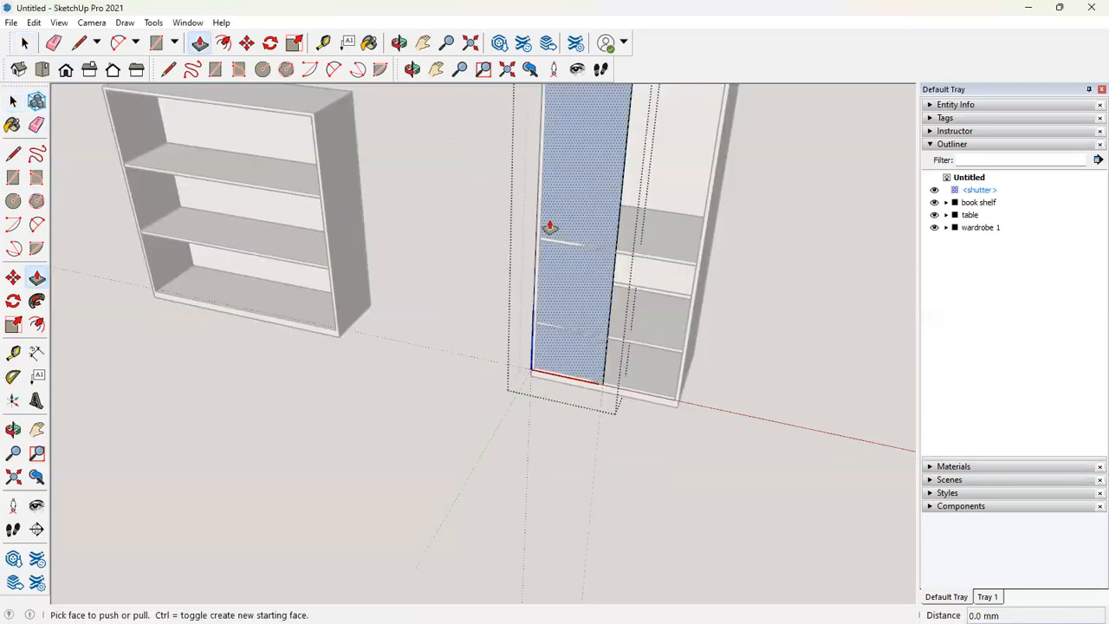
left_click_drag(550, 227, 563, 269)
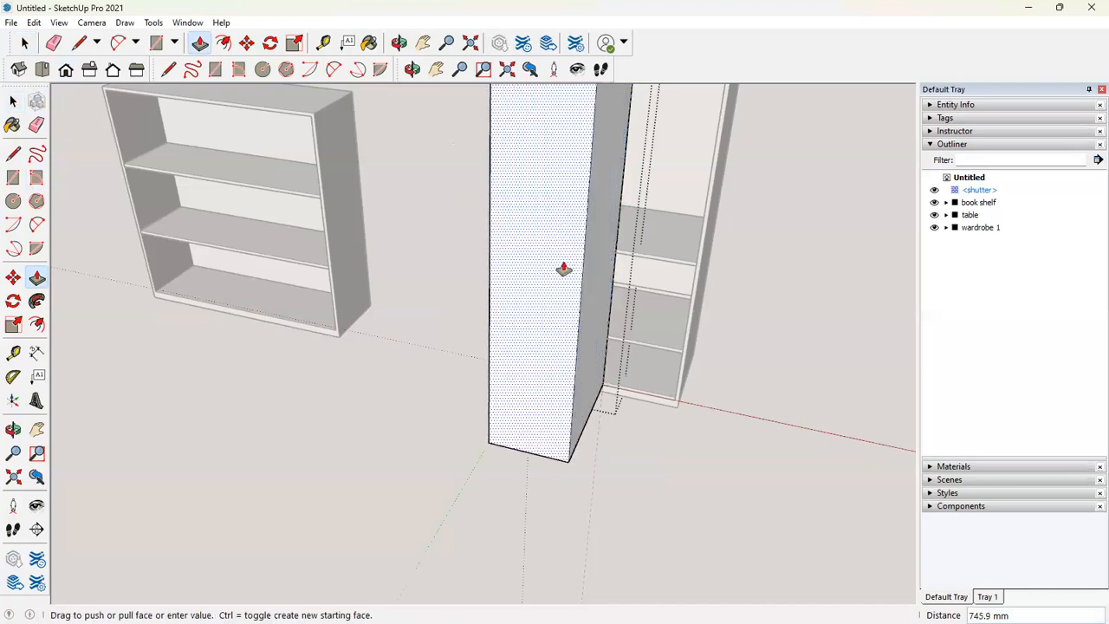
type("20")
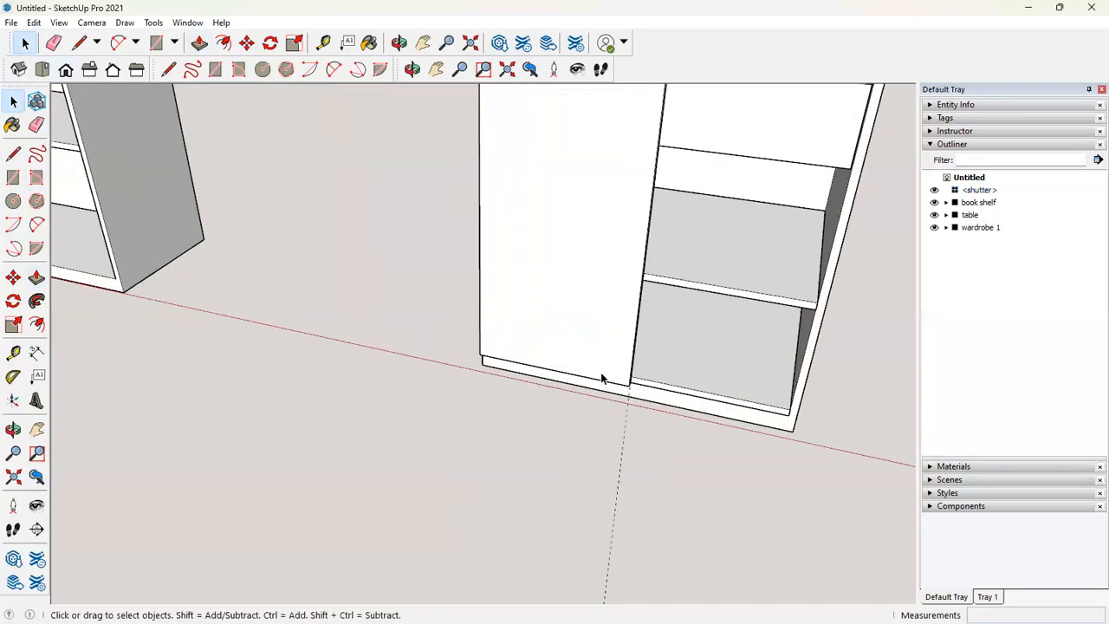
Duplicate the shutter for the right door and draw a vertical handle outline
left_click(602, 379)
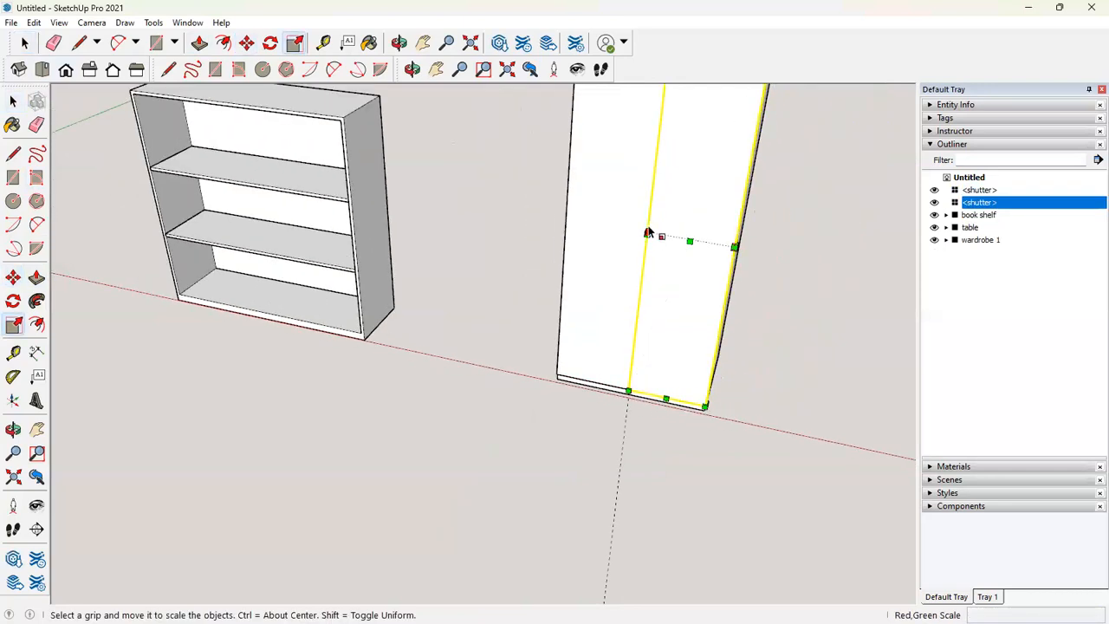
mouse_move(771, 242)
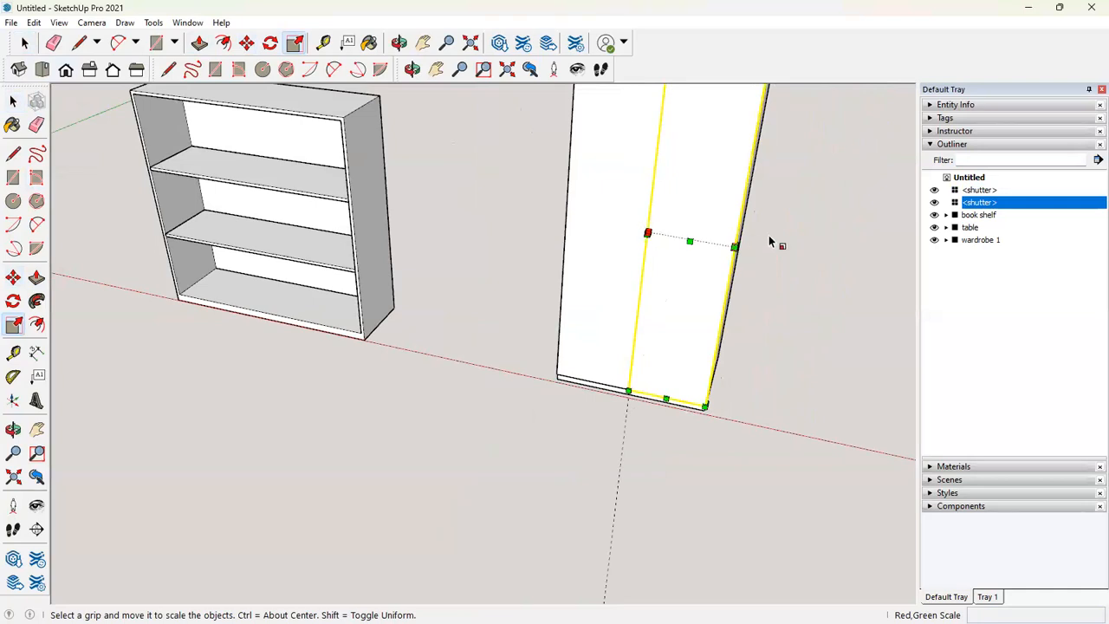
mouse_move(643, 233)
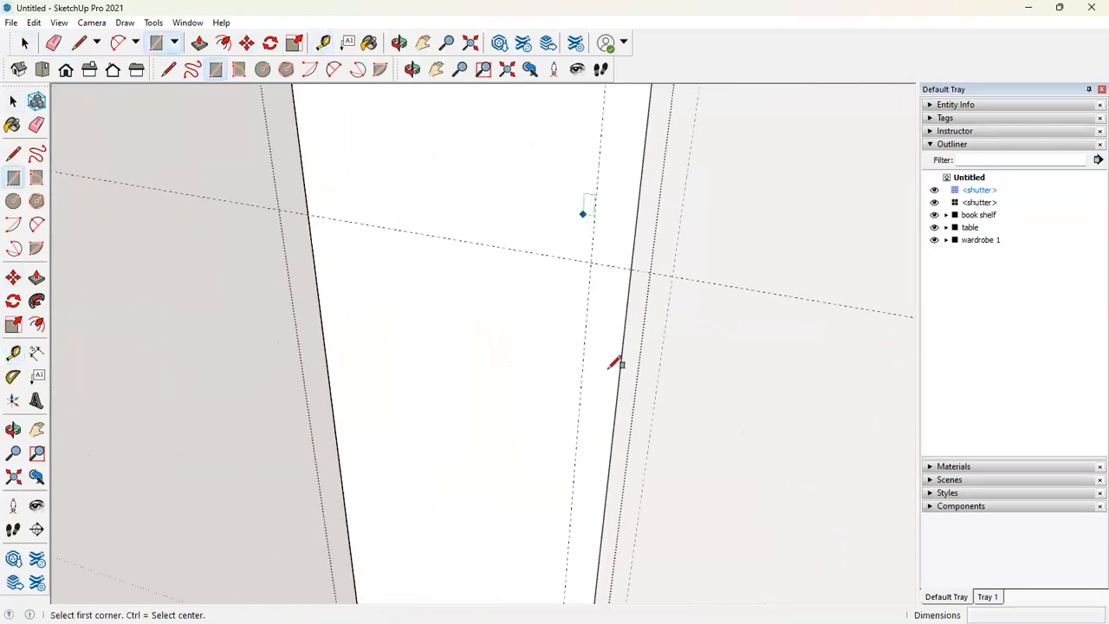
left_click_drag(583, 214, 588, 412)
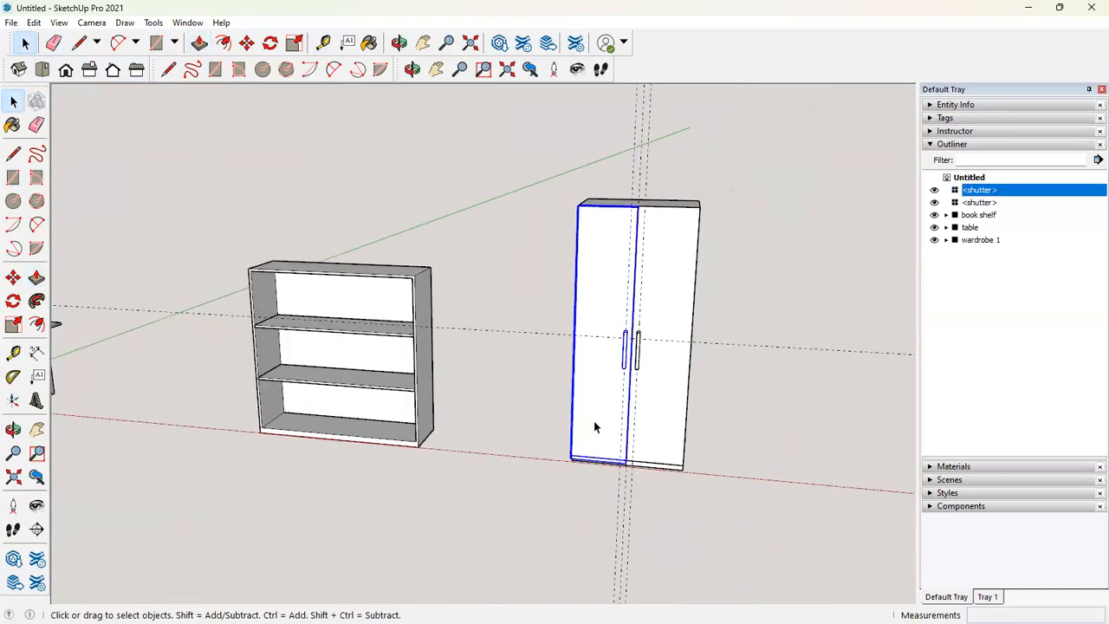
left_click_drag(598, 347, 772, 346)
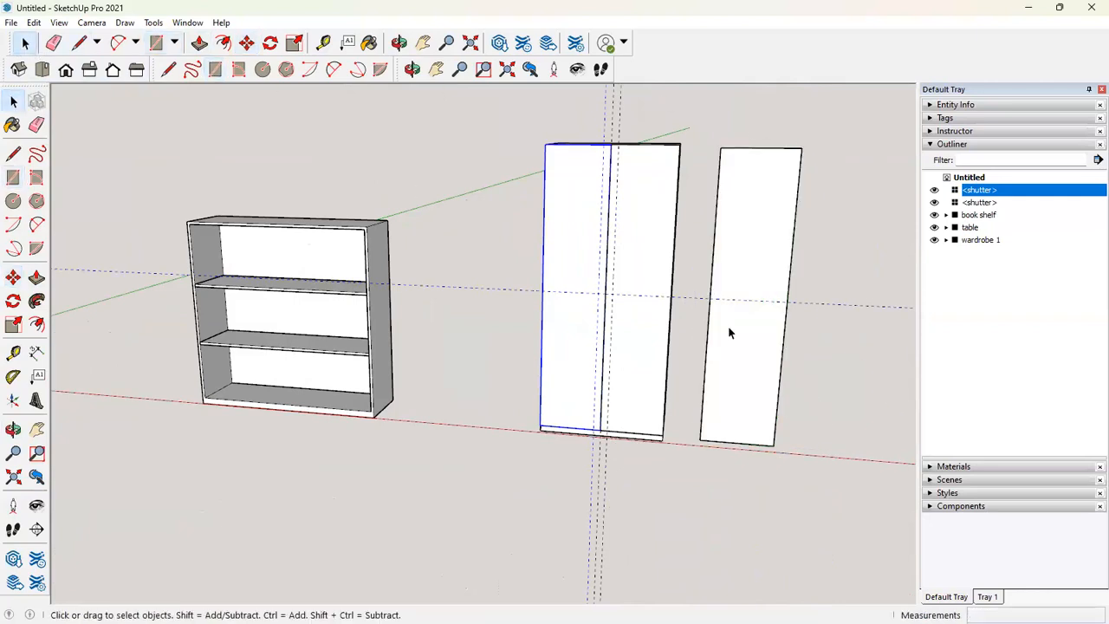
right_click(754, 294)
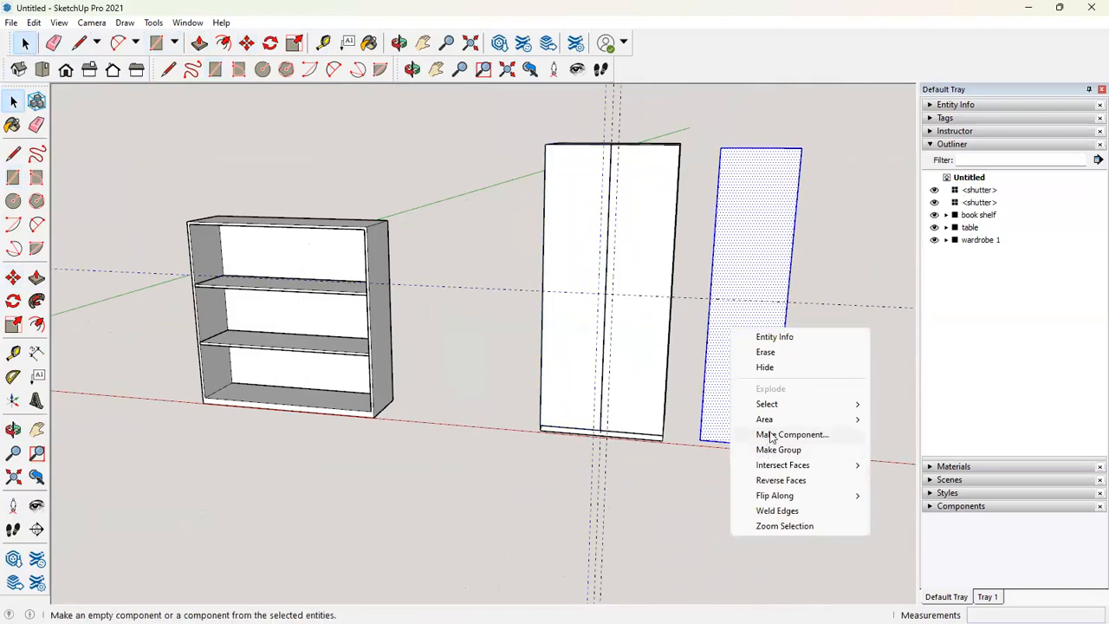
left_click(791, 434)
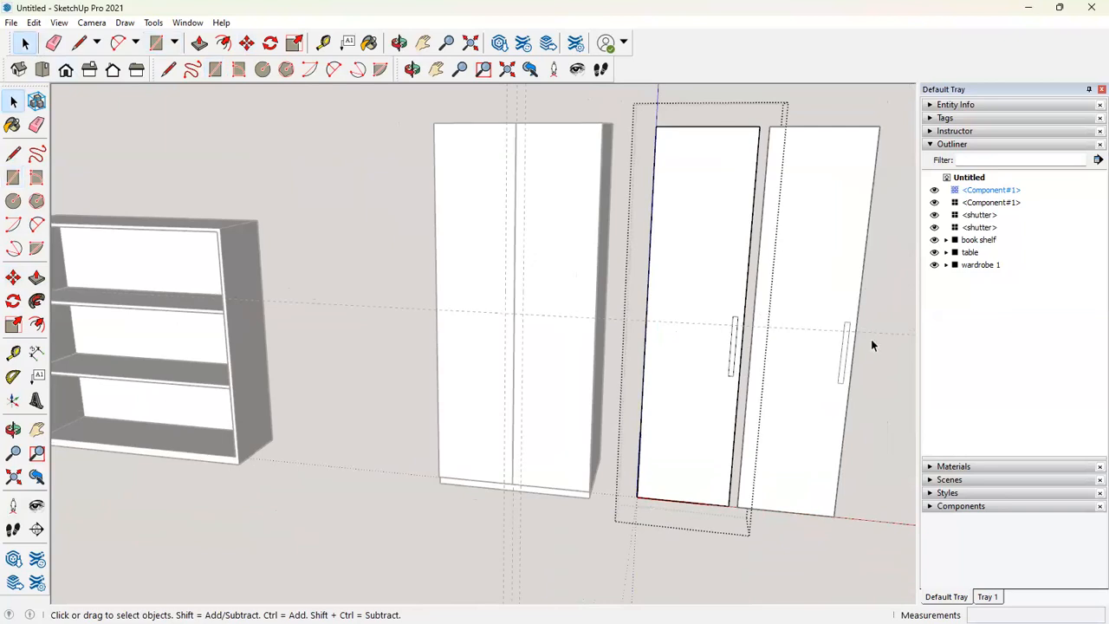
mouse_move(724, 351)
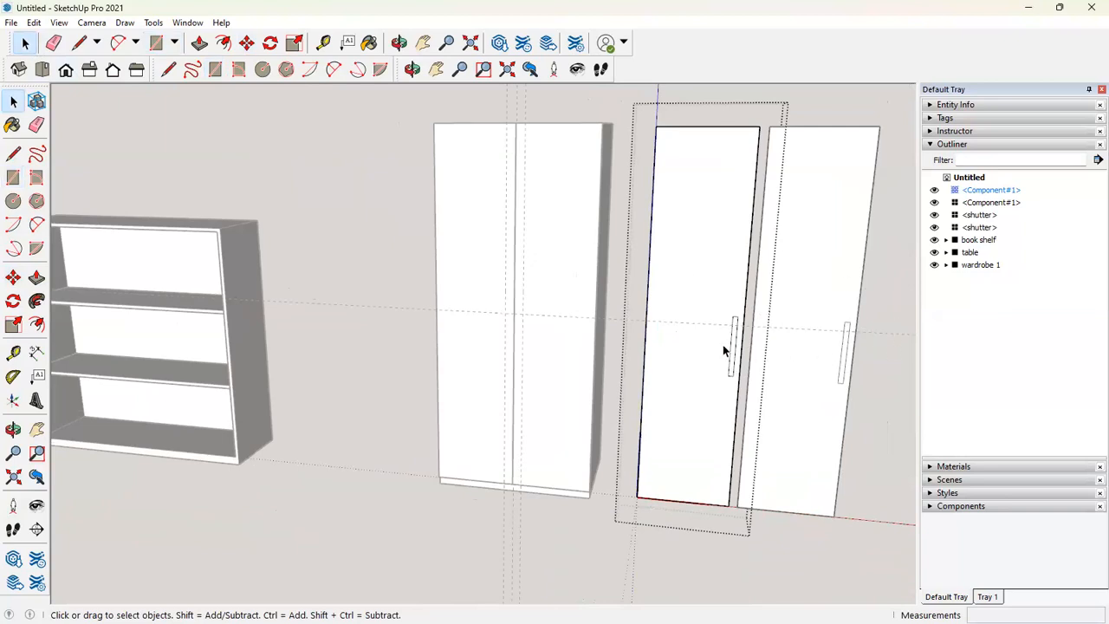
left_click(811, 419)
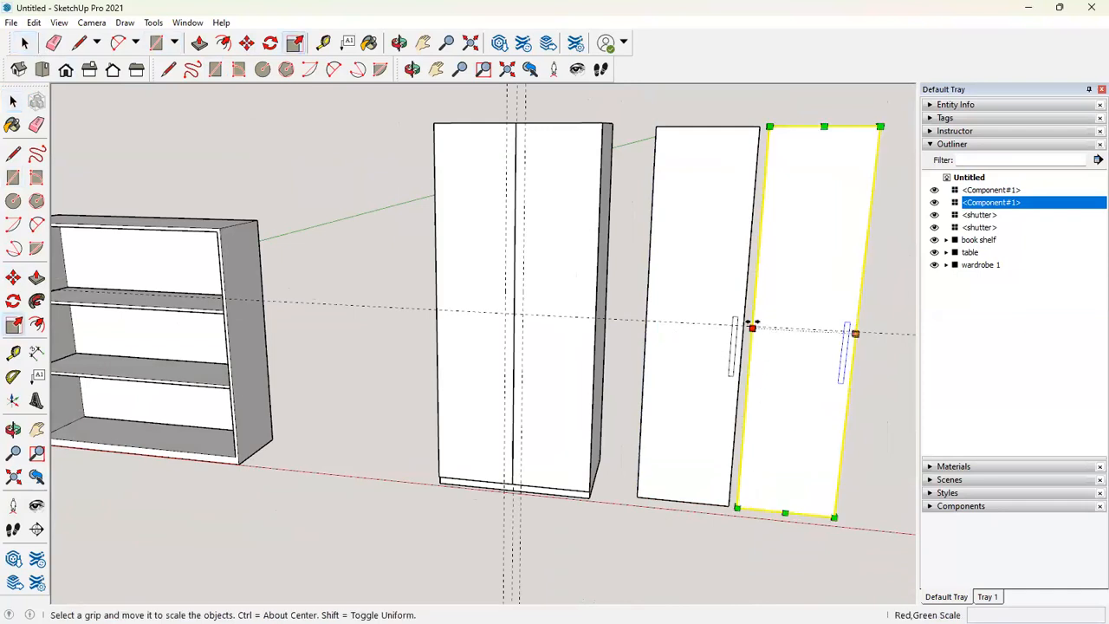
left_click_drag(752, 327, 888, 333)
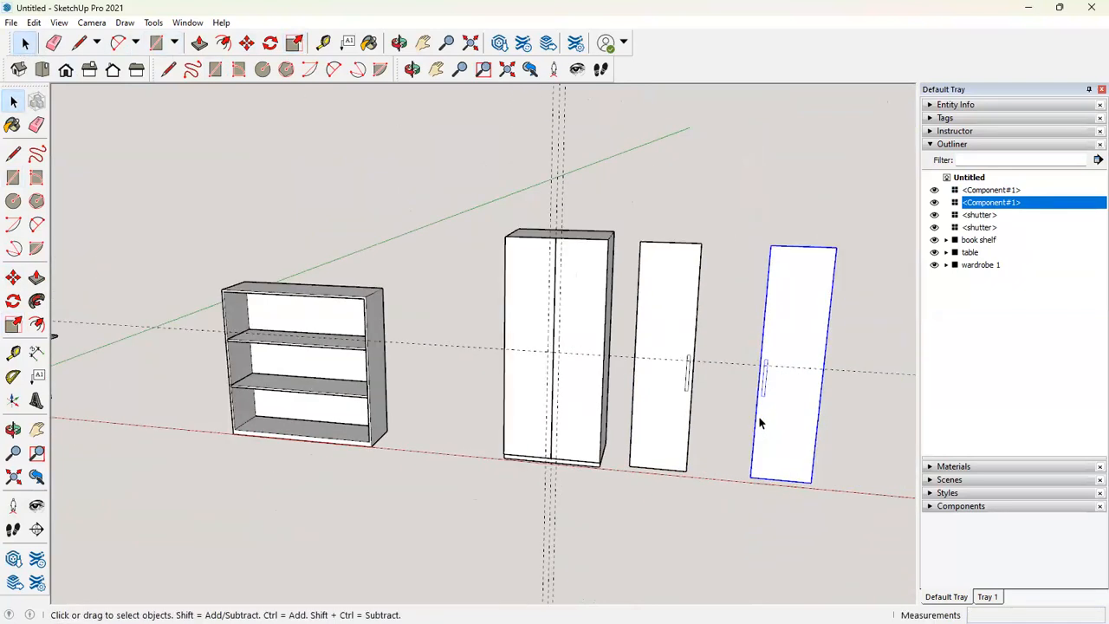
mouse_move(784, 392)
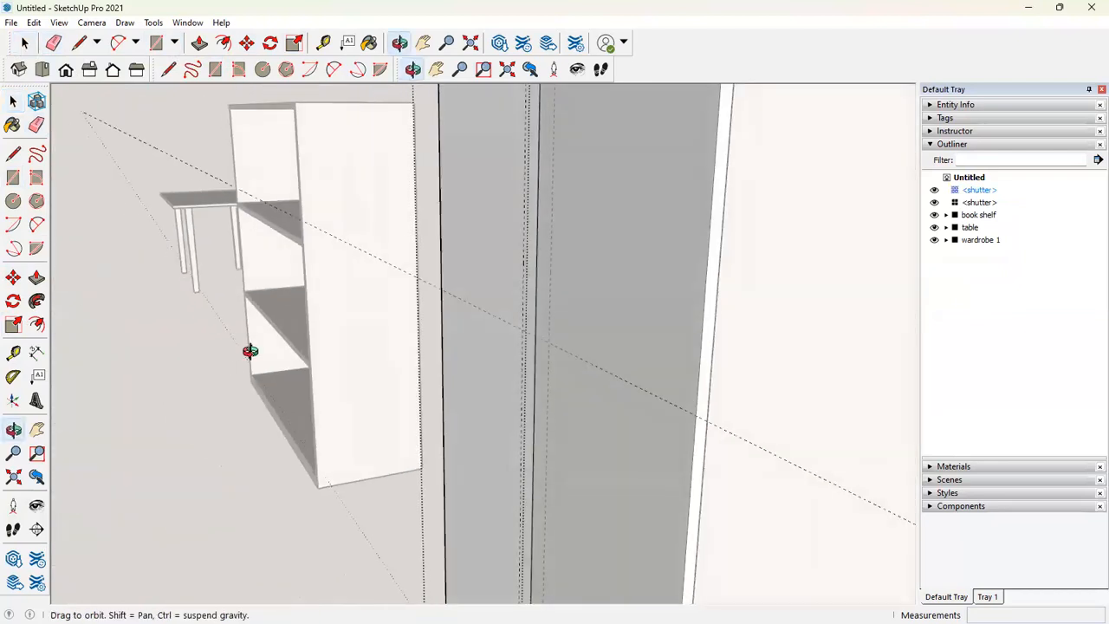
left_click_drag(249, 350, 492, 327)
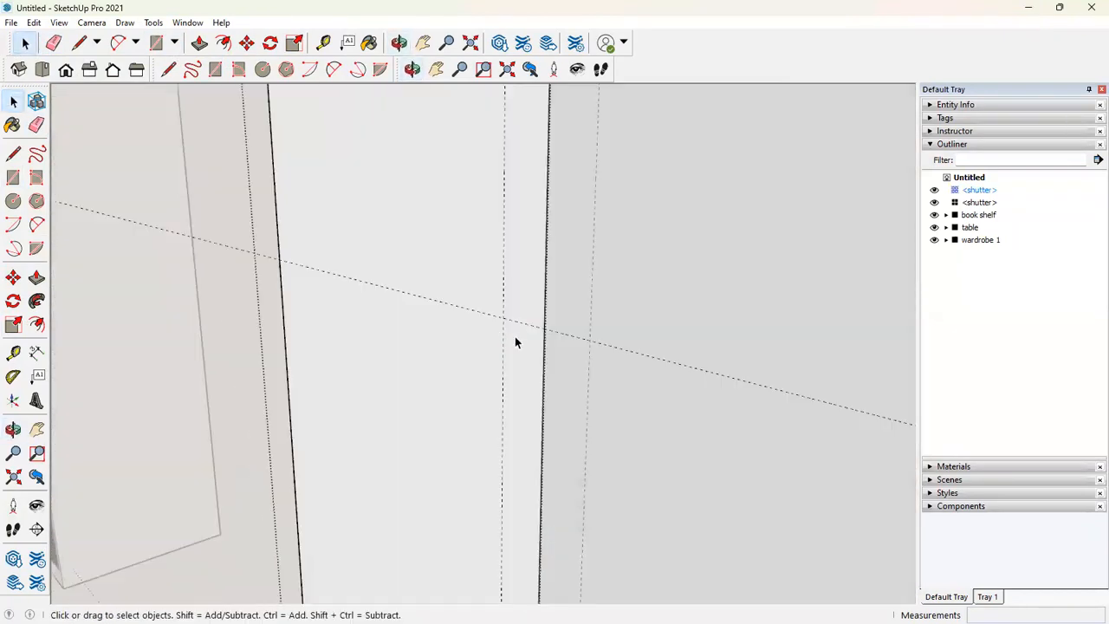
left_click(12, 151)
type("w")
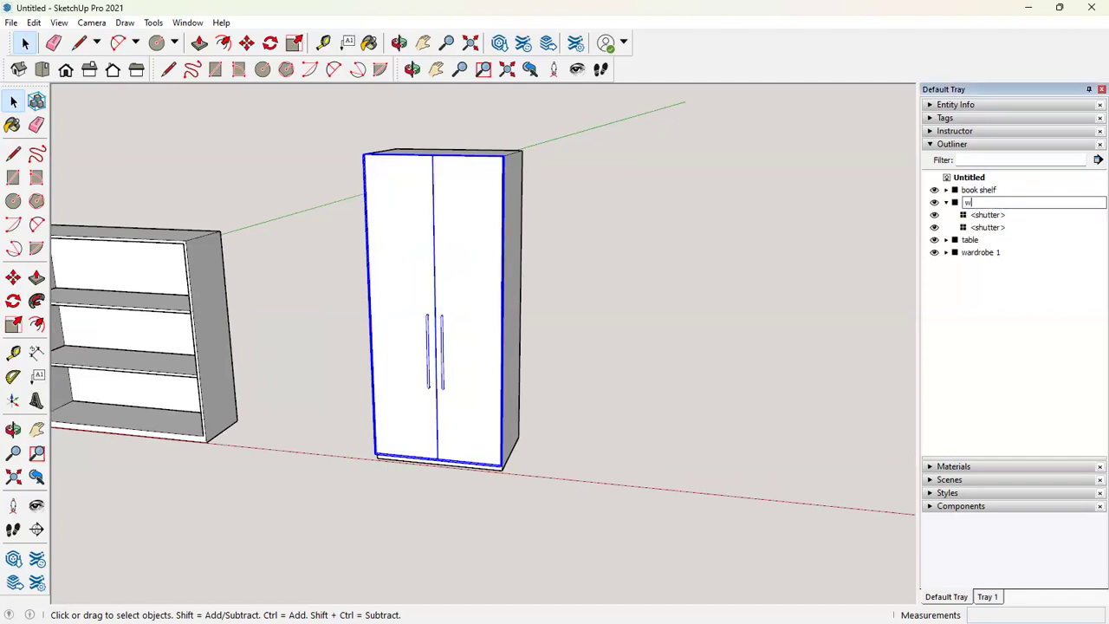
Rename the shutter group 'wardrobe 1 shutter' and the new parent group 'wardrobe'
type("ardrobe 1")
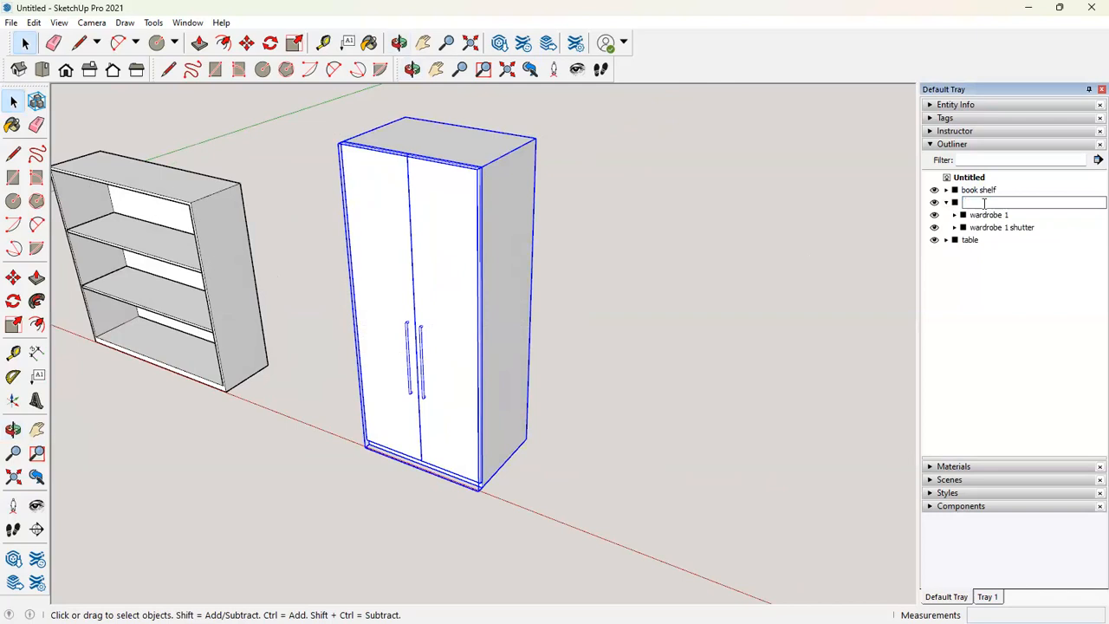
type("wardrobe")
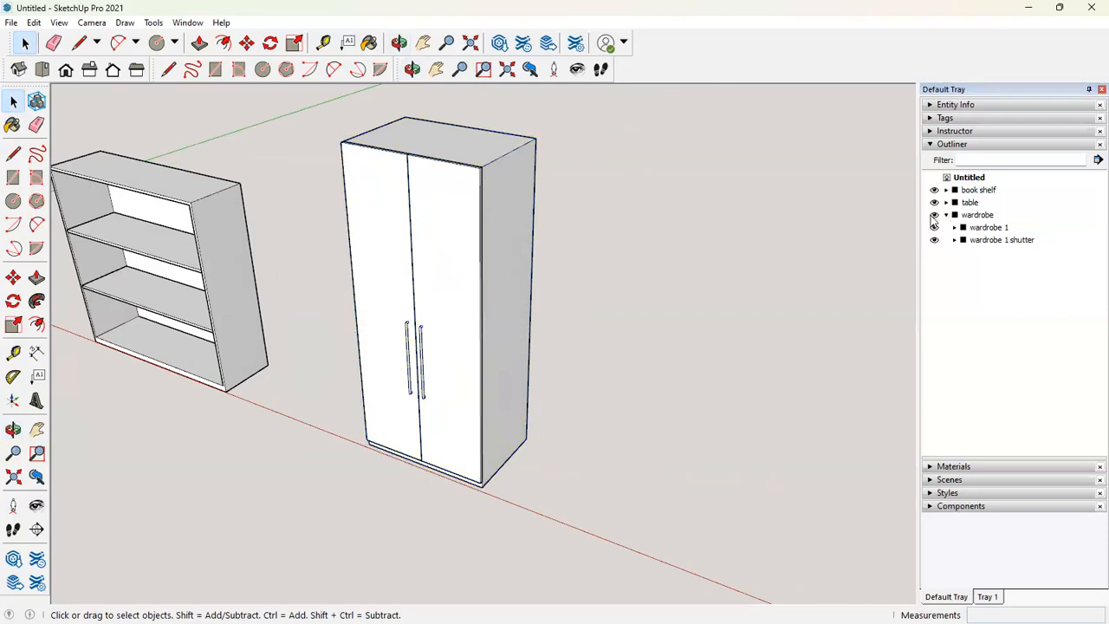
Toggle the 'wardrobe 1 shutter' eye icon in Outliner, leaving the doors hidden to show the interior
left_click(977, 214)
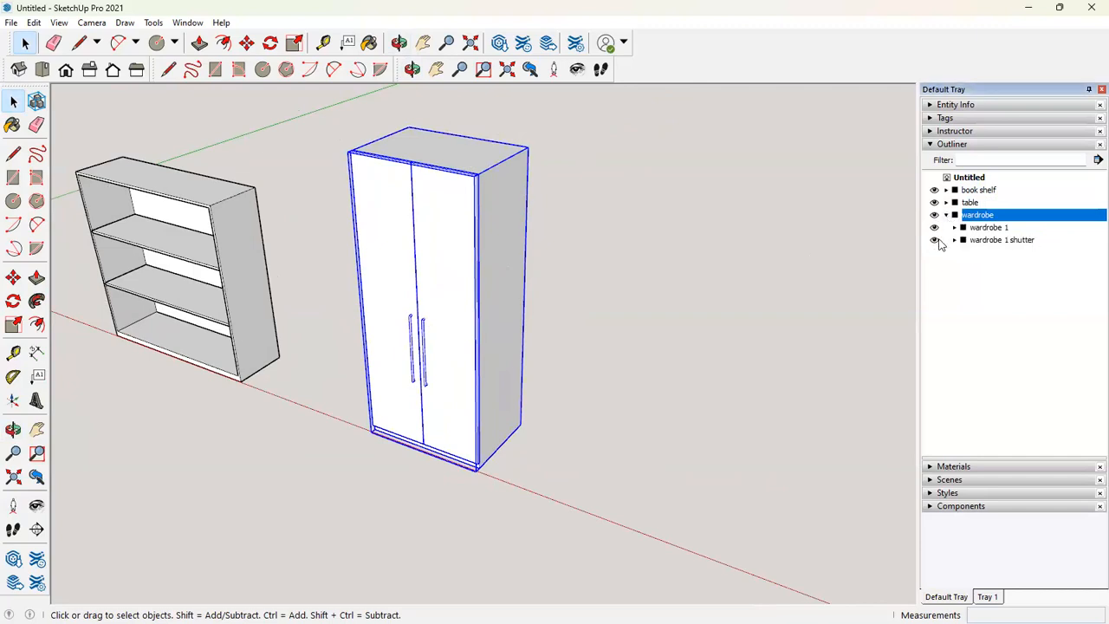
left_click(933, 240)
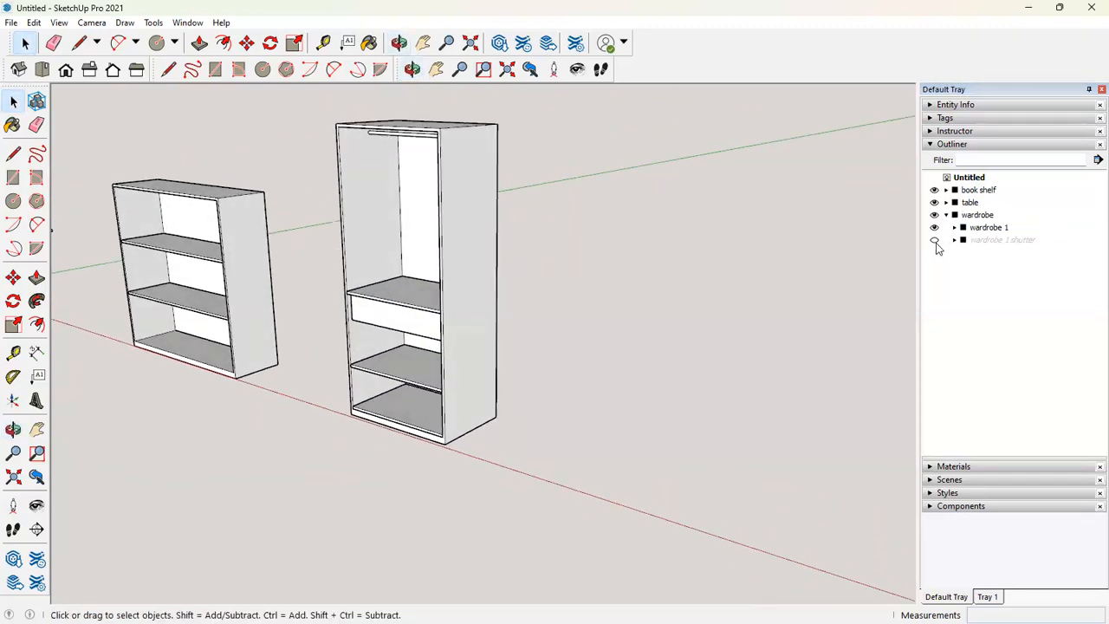
left_click(934, 241)
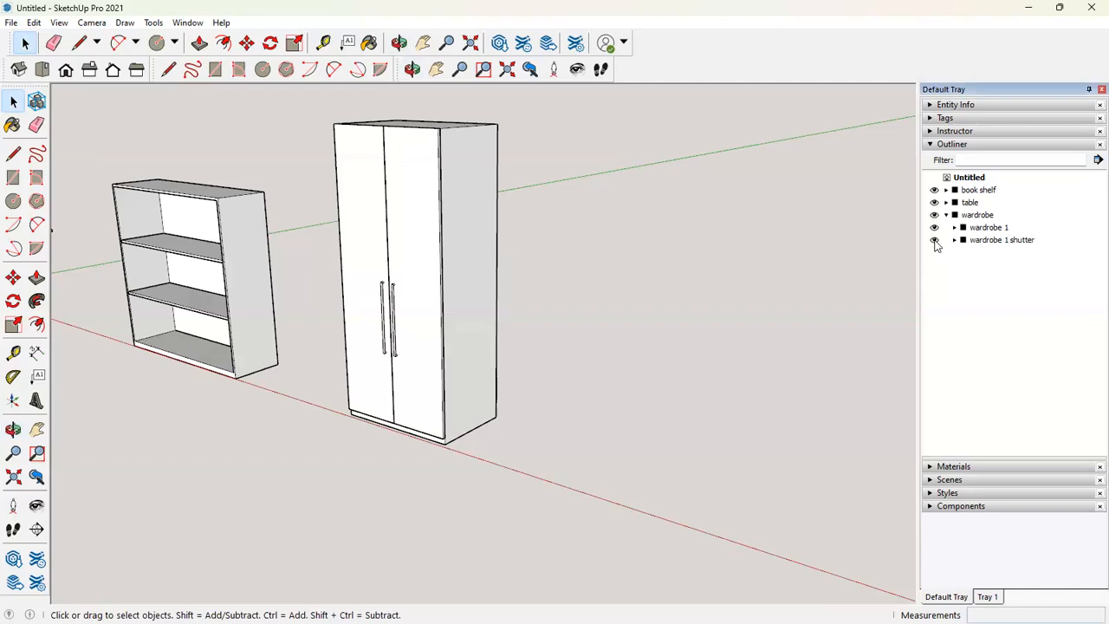
left_click(935, 241)
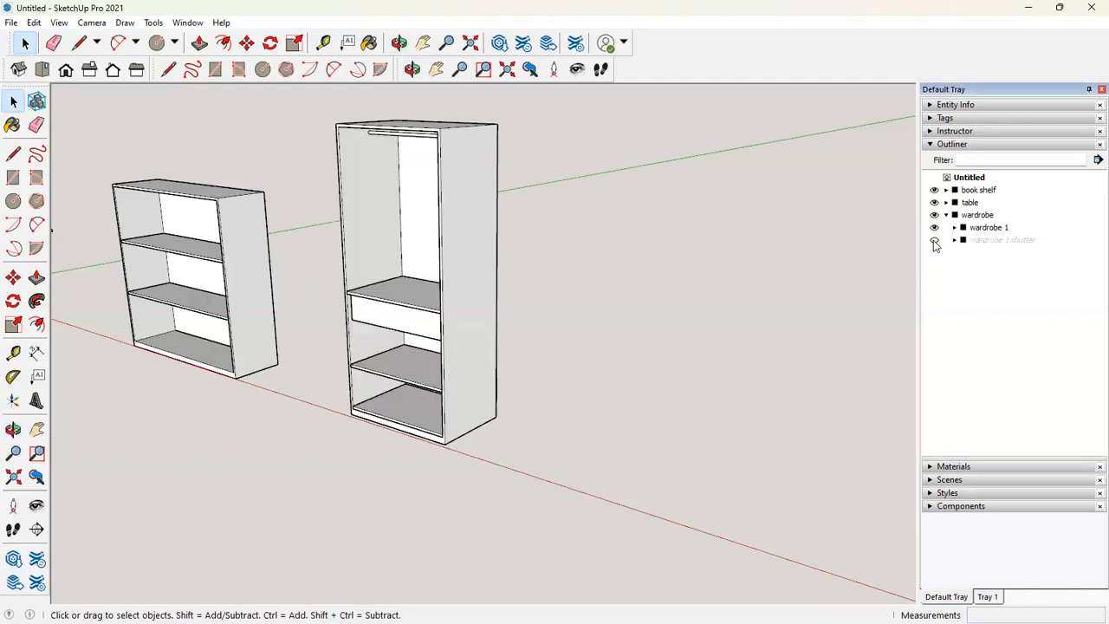